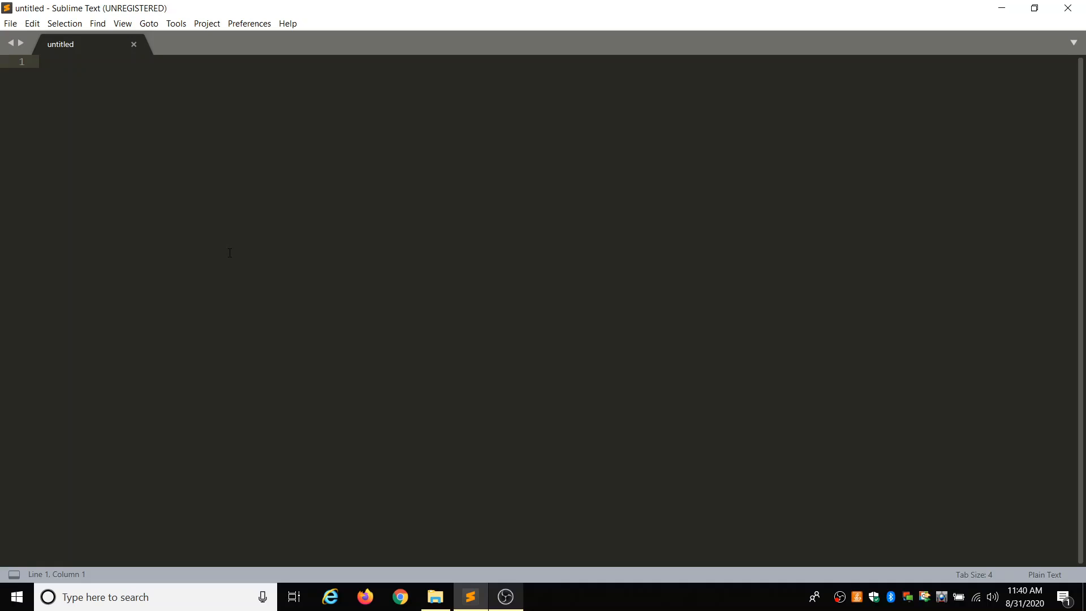
pyautogui.moveTo(172, 142)
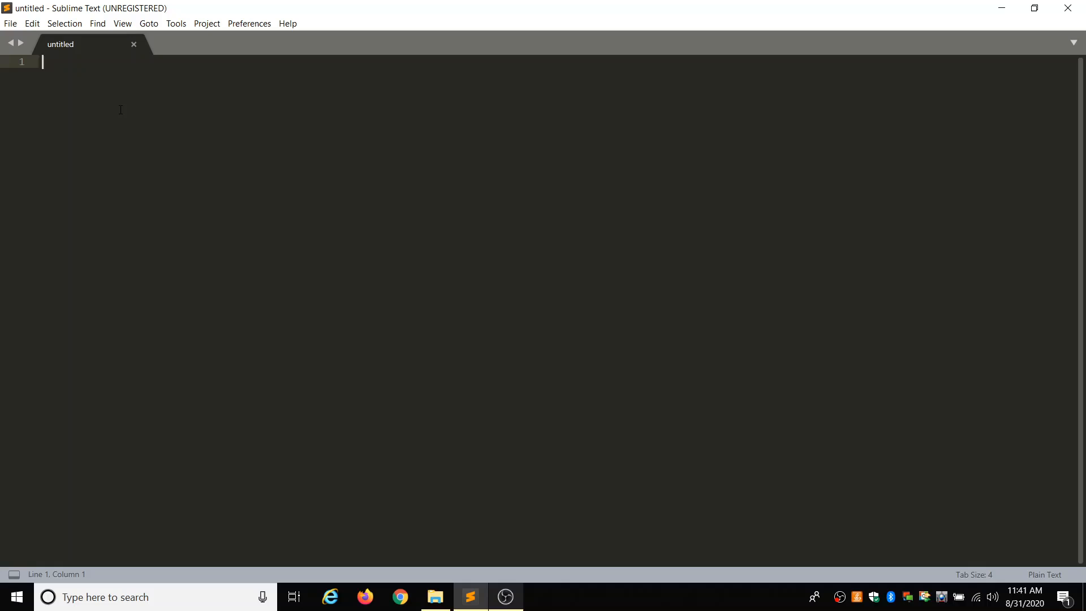
# Type an opening <html> tag and an <h2> heading 'Tell me more!', then start a new line
pyautogui.write('<html>')
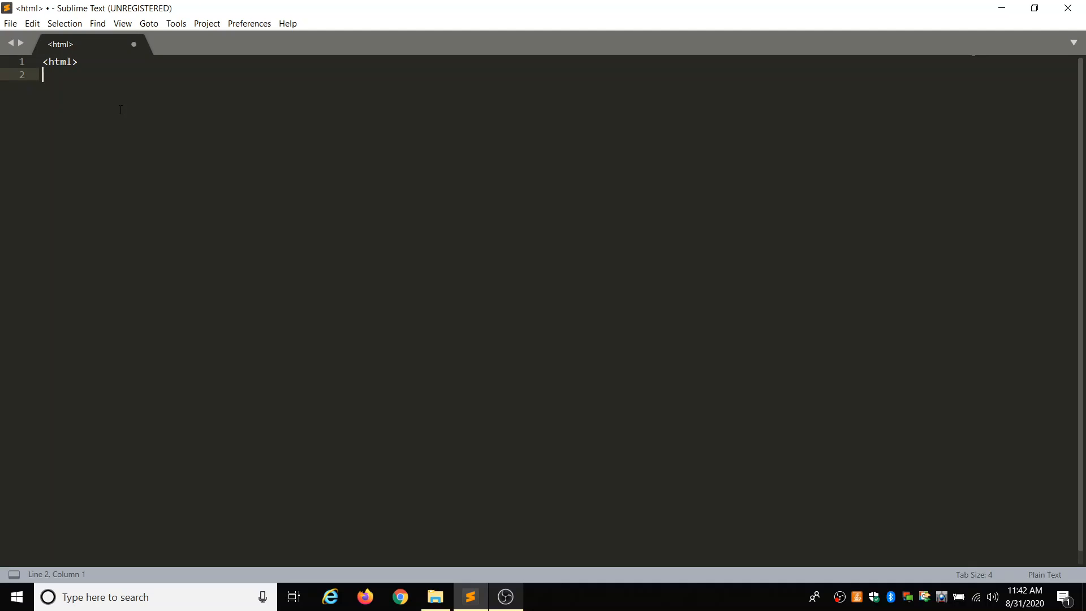
pyautogui.write('<')
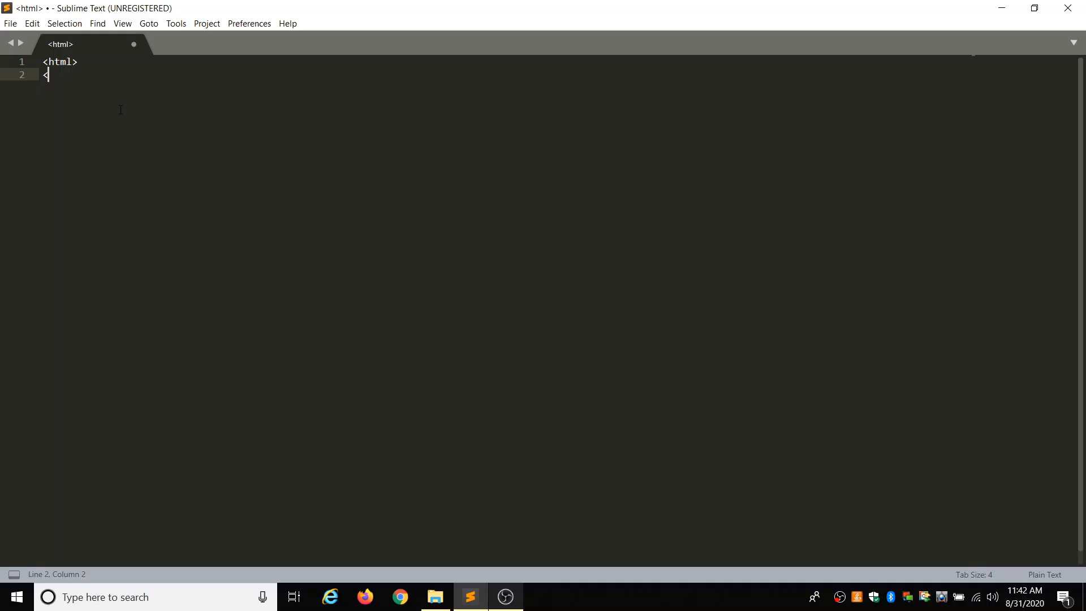
pyautogui.write('h2>')
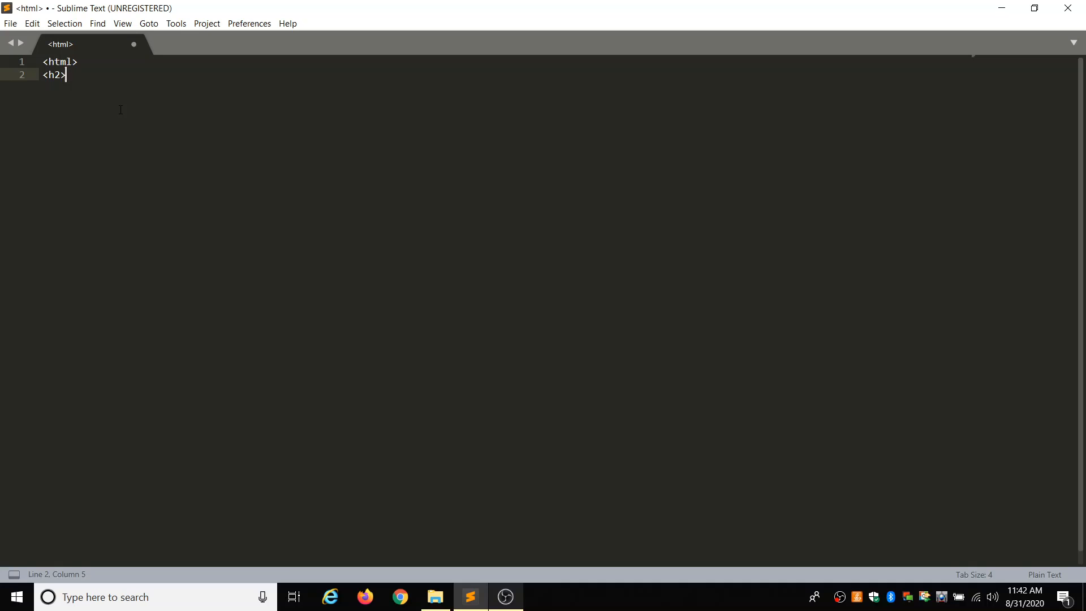
pyautogui.write('Tell me')
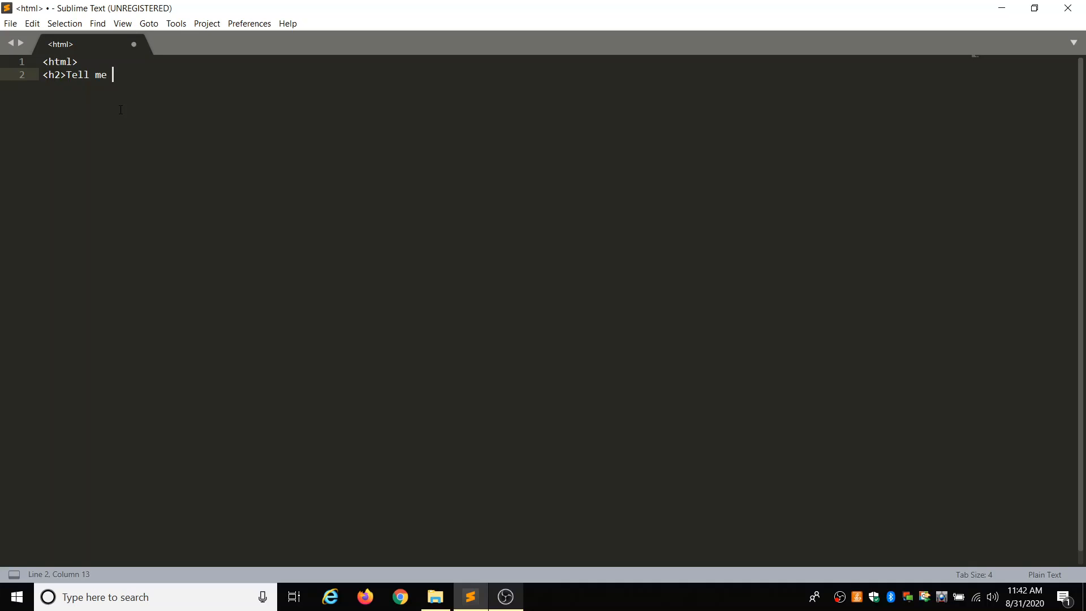
pyautogui.write('more!<')
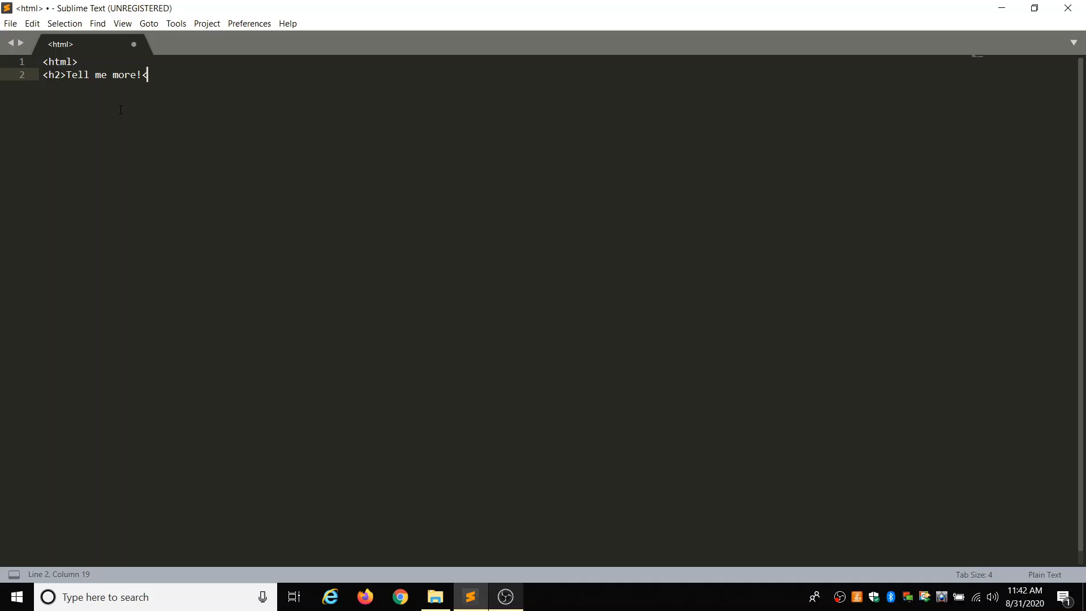
pyautogui.write('/h2>')
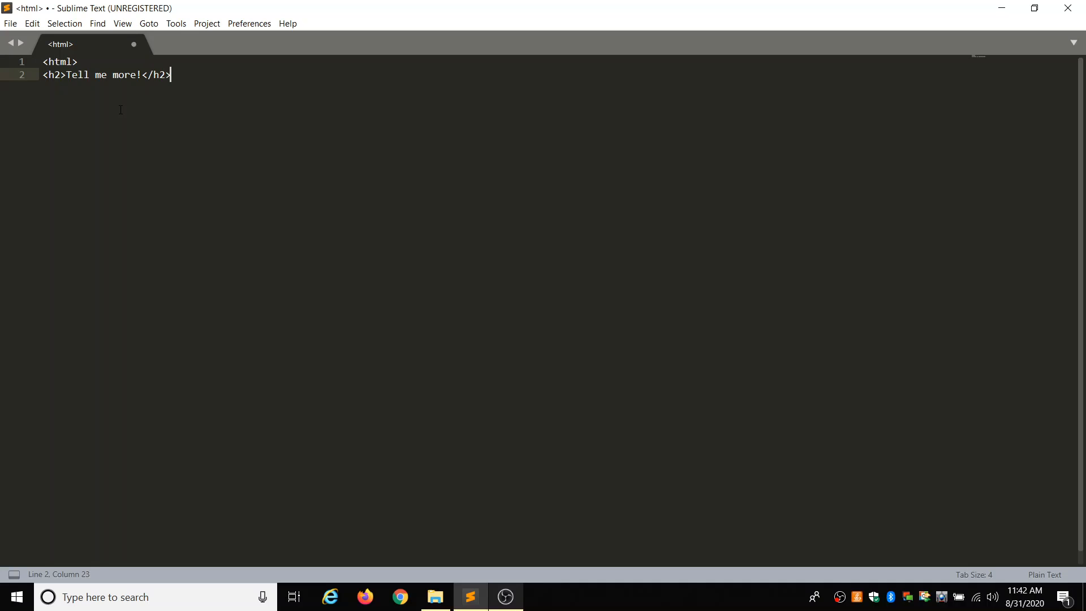
pyautogui.press('enter')
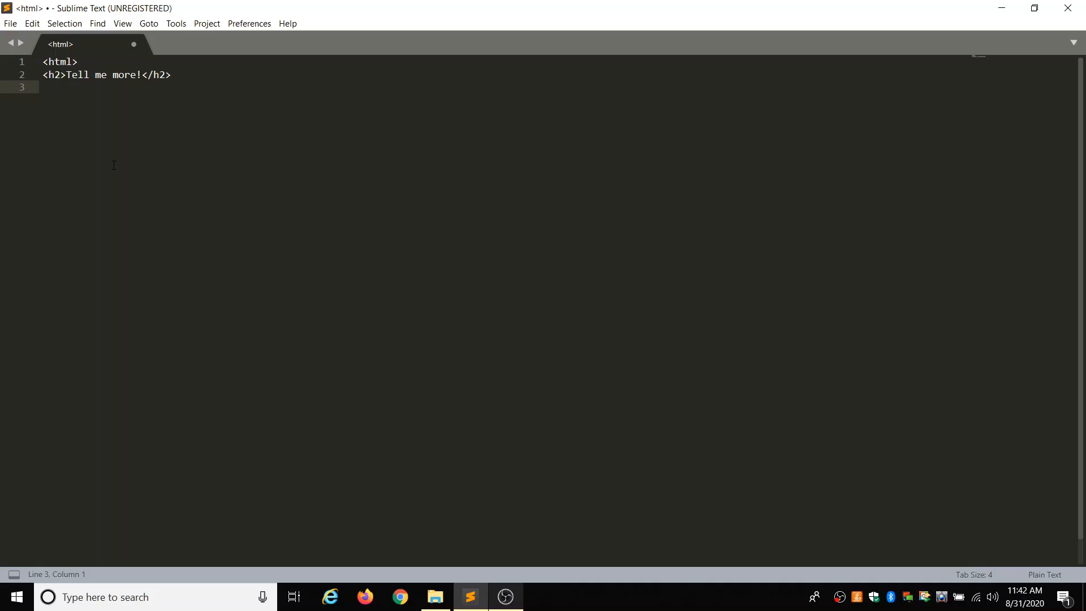
# Write the label element 'What is your name?' on line 3
pyautogui.write('<')
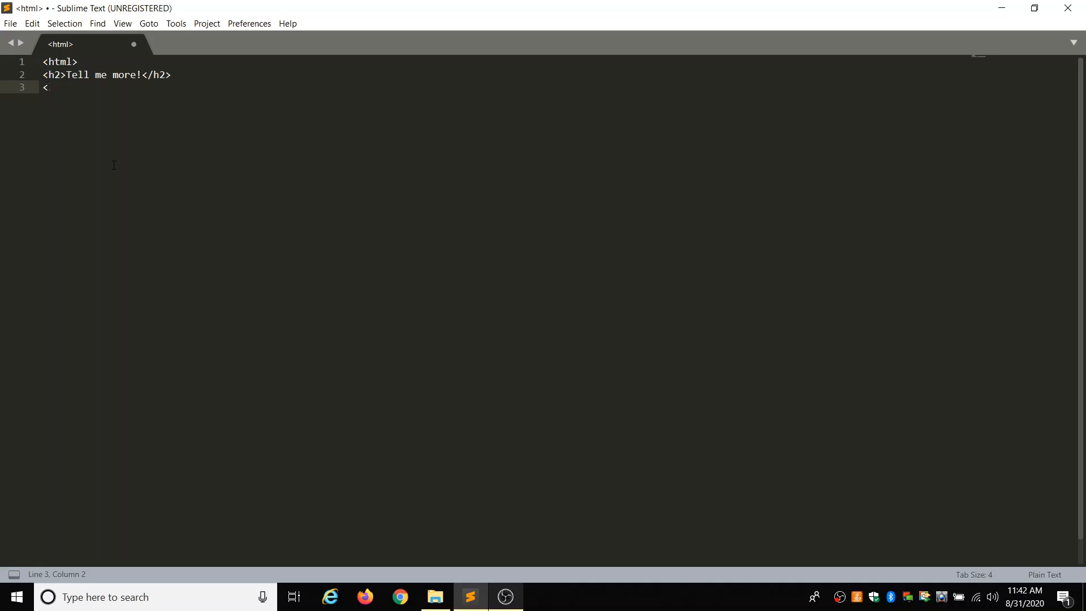
pyautogui.write('label')
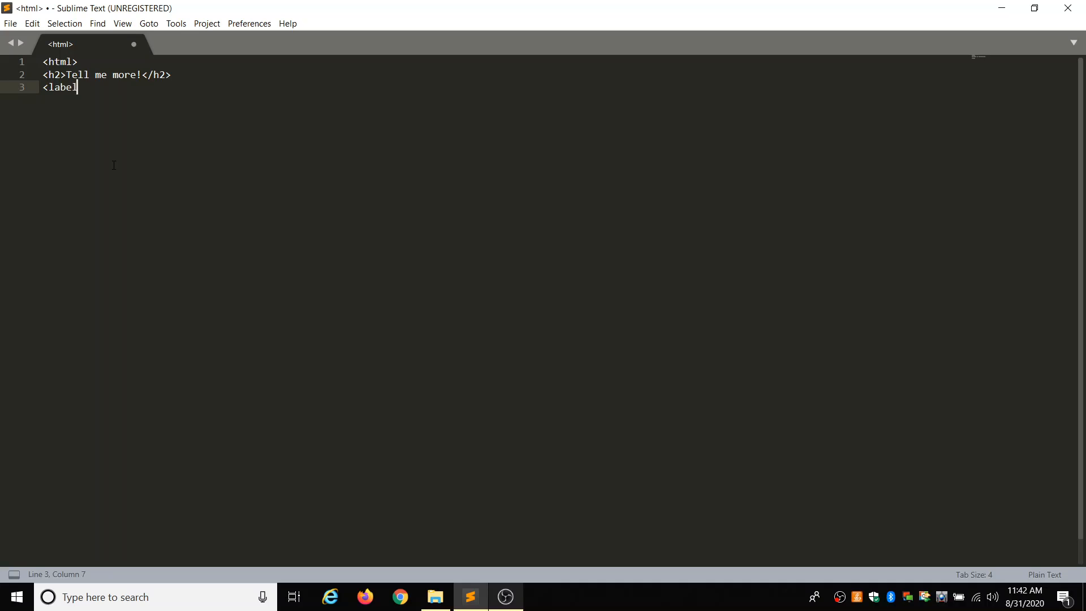
pyautogui.write('>')
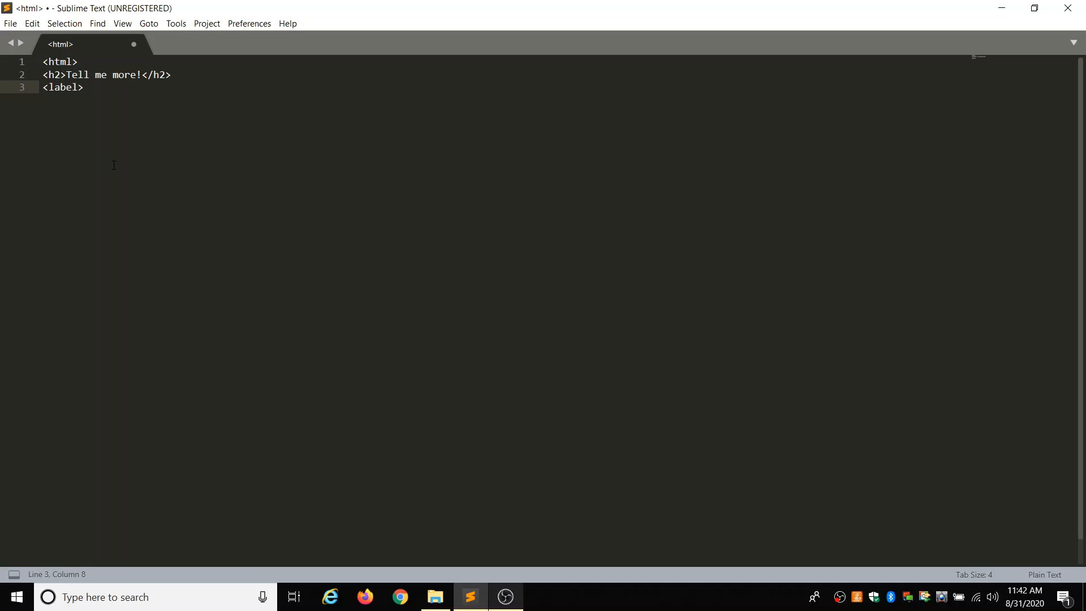
pyautogui.write('What')
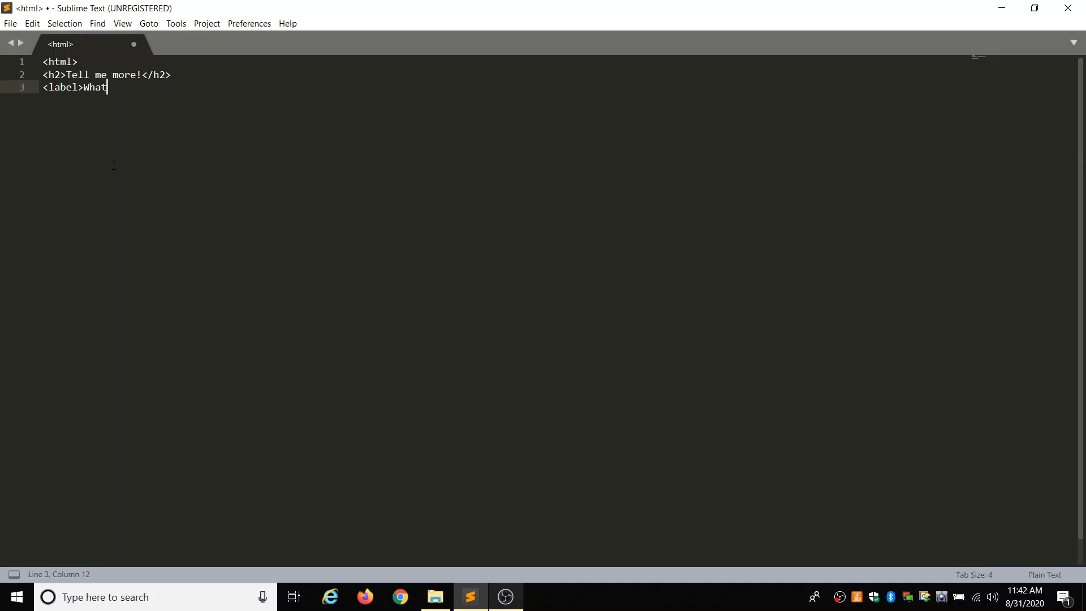
pyautogui.write('is your nam')
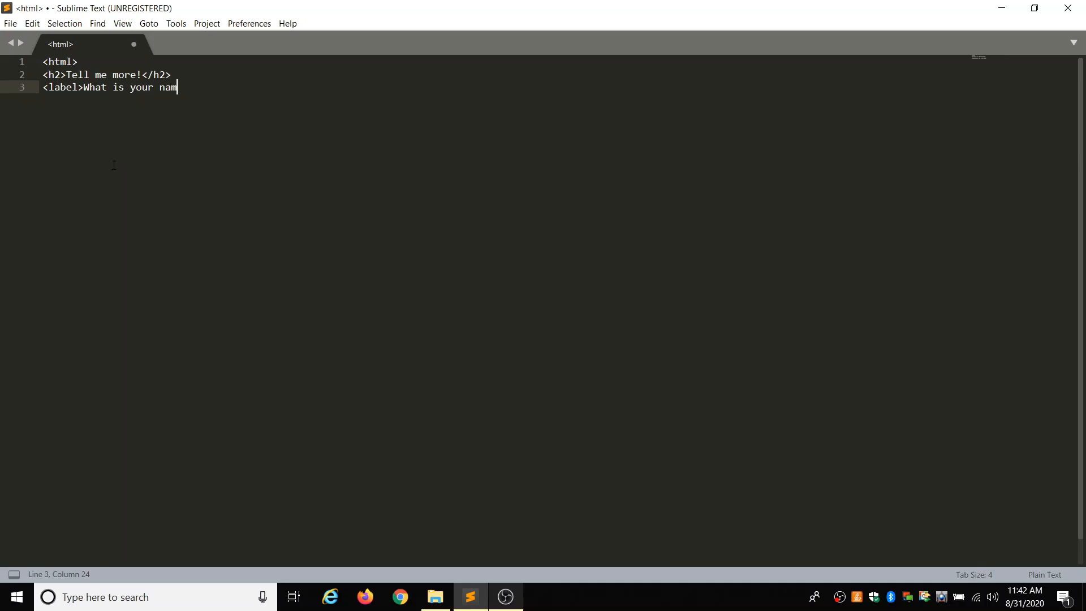
pyautogui.write('e?</')
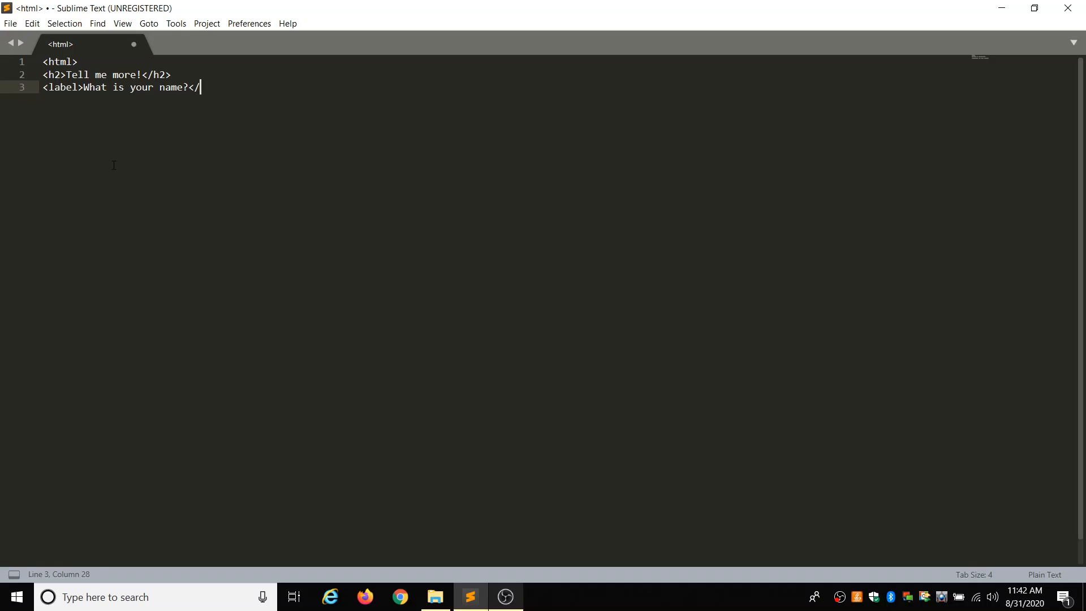
pyautogui.write('label')
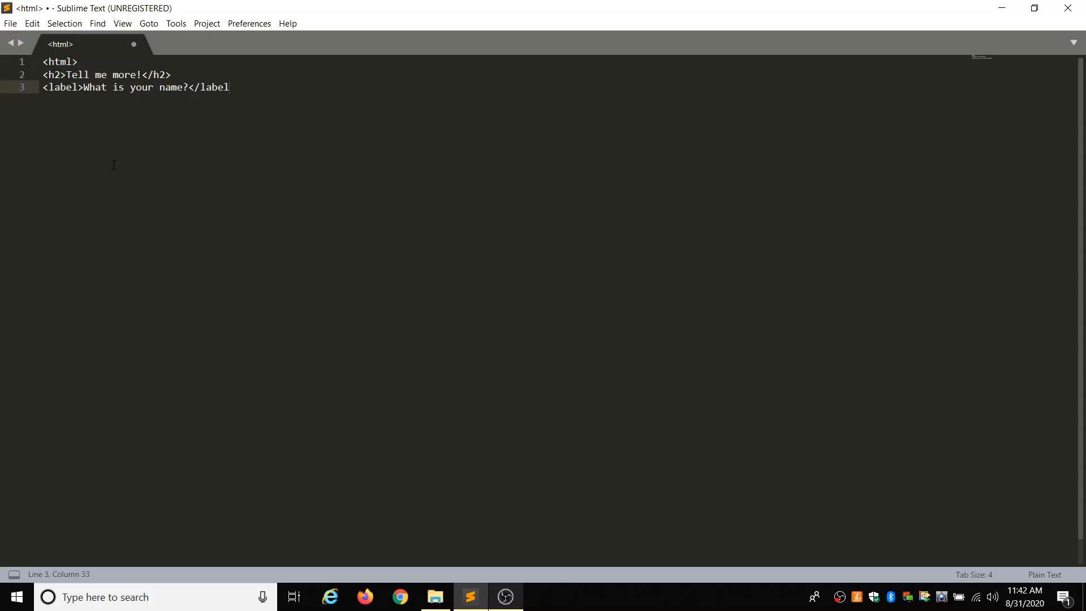
pyautogui.write('>')
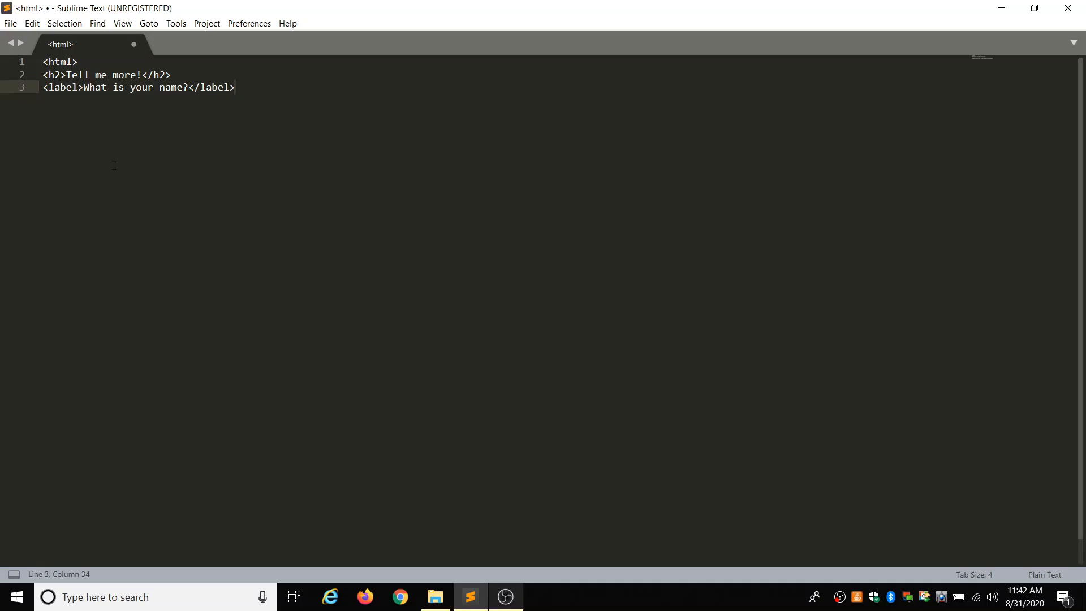
pyautogui.moveTo(275, 148)
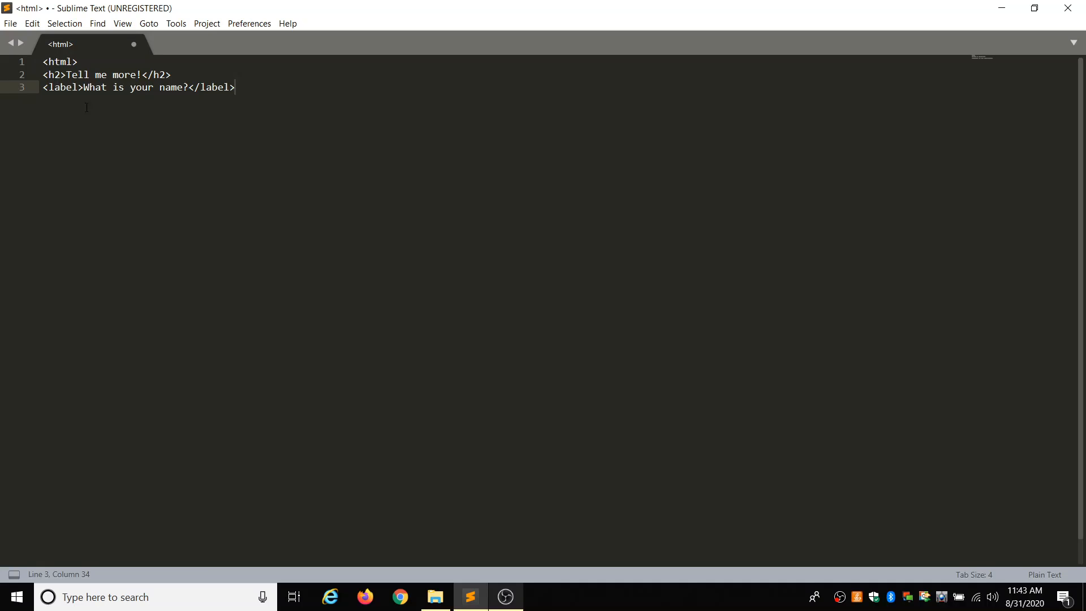
# Add <input type="text"> on line 4 and a closing </html> tag on line 5
pyautogui.press('enter')
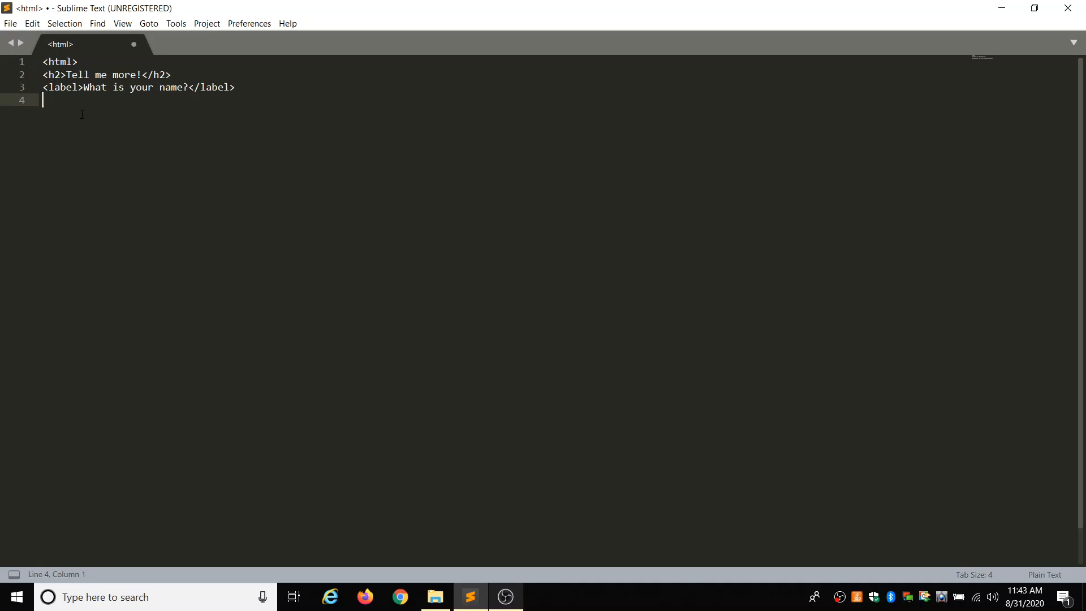
pyautogui.write('<input')
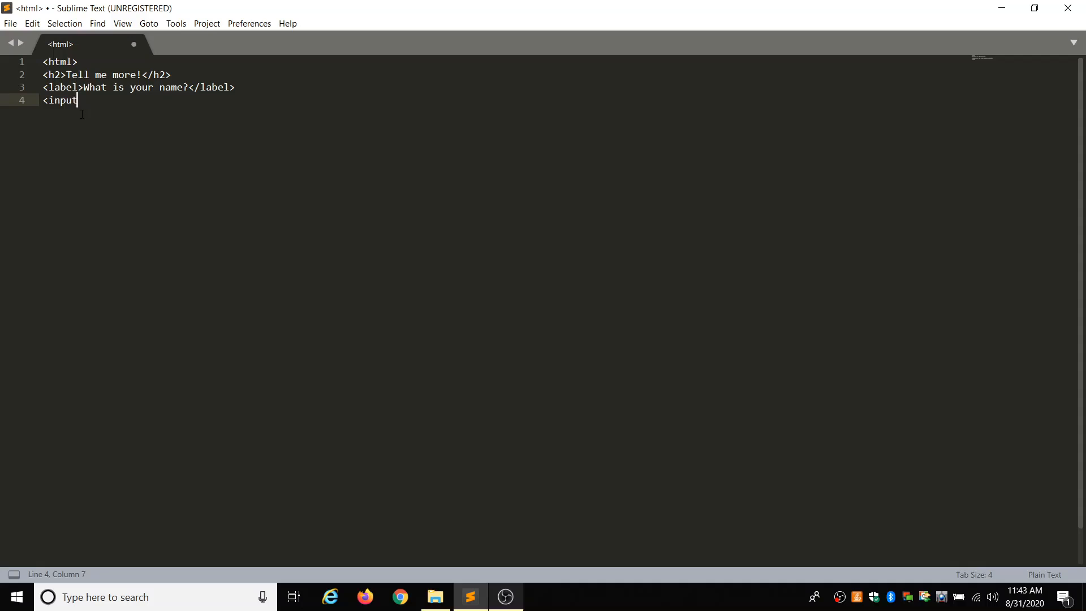
pyautogui.write('type')
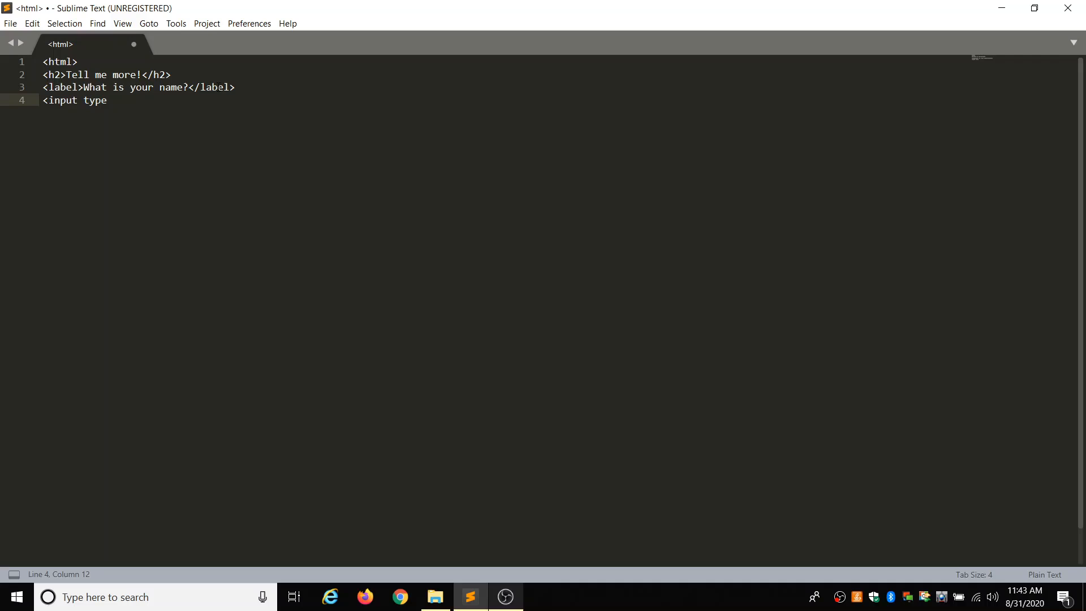
pyautogui.moveTo(108, 111)
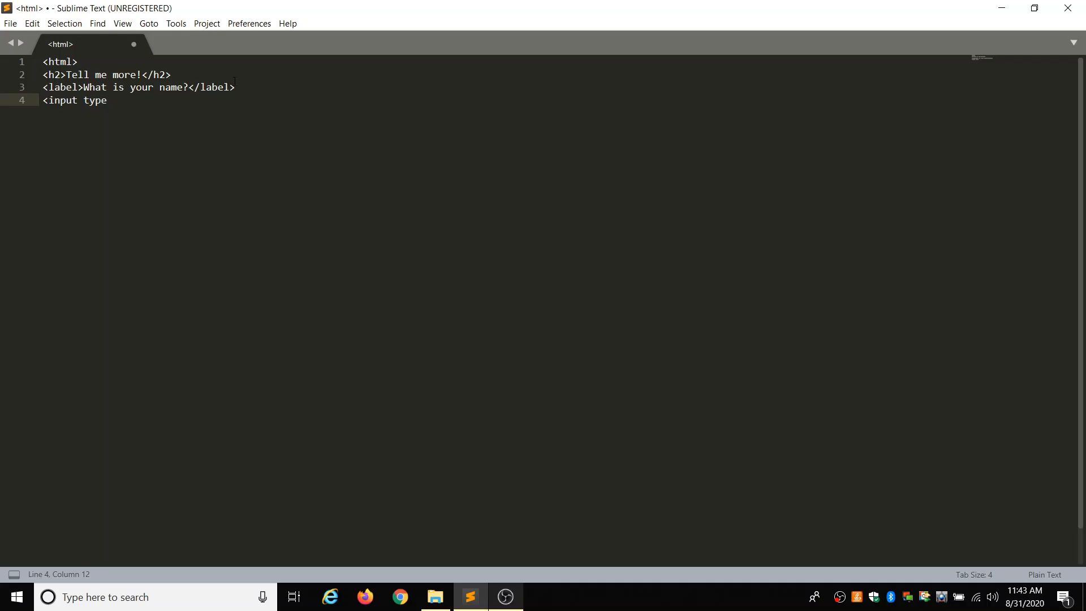
pyautogui.moveTo(203, 167)
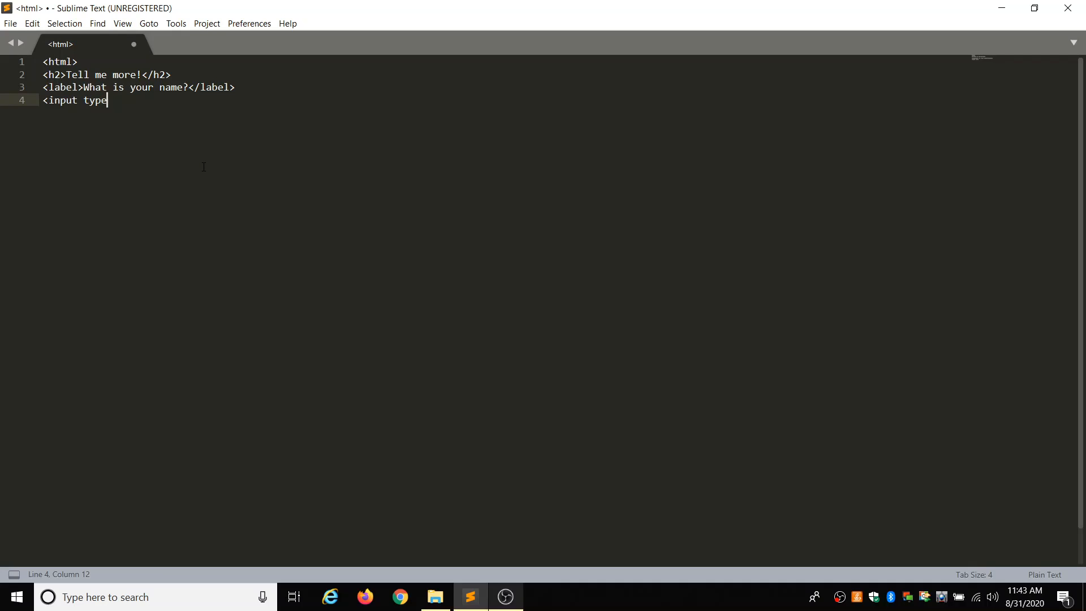
pyautogui.write('="')
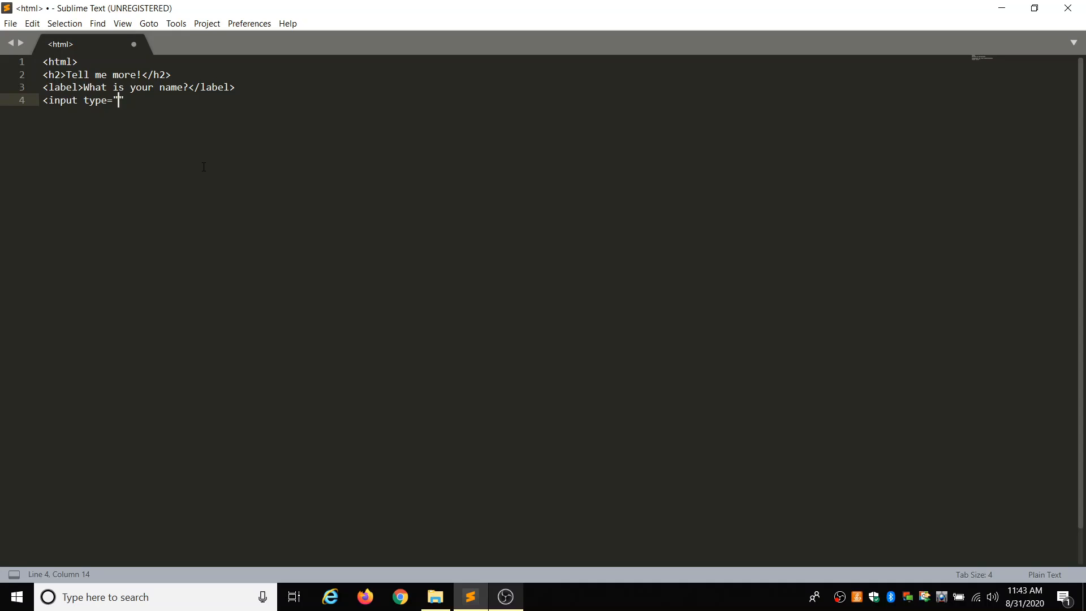
pyautogui.write('text')
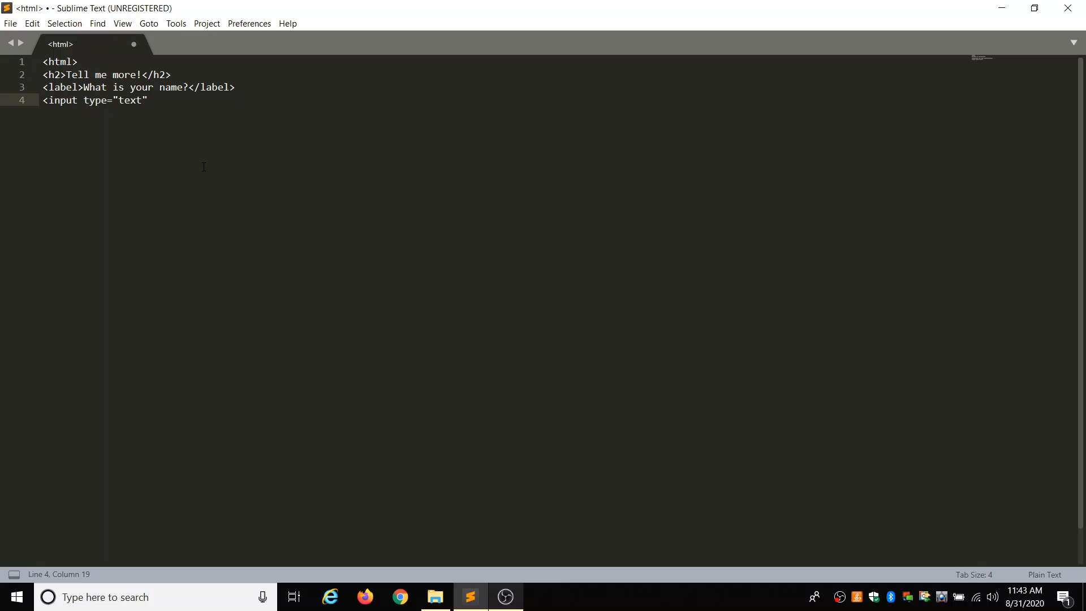
pyautogui.press('enter')
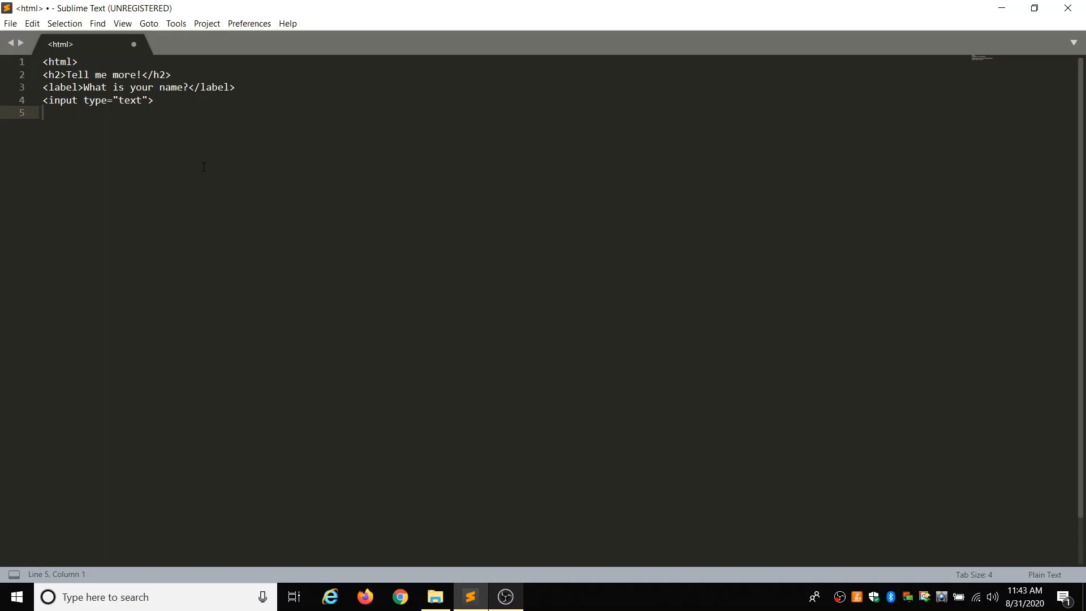
pyautogui.write('</')
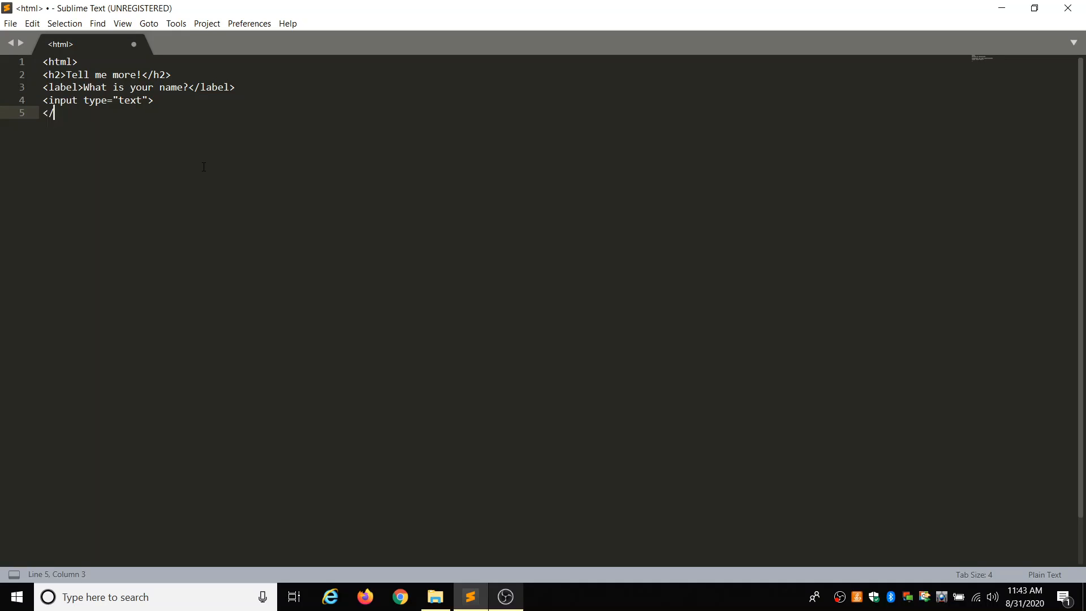
pyautogui.write('html>')
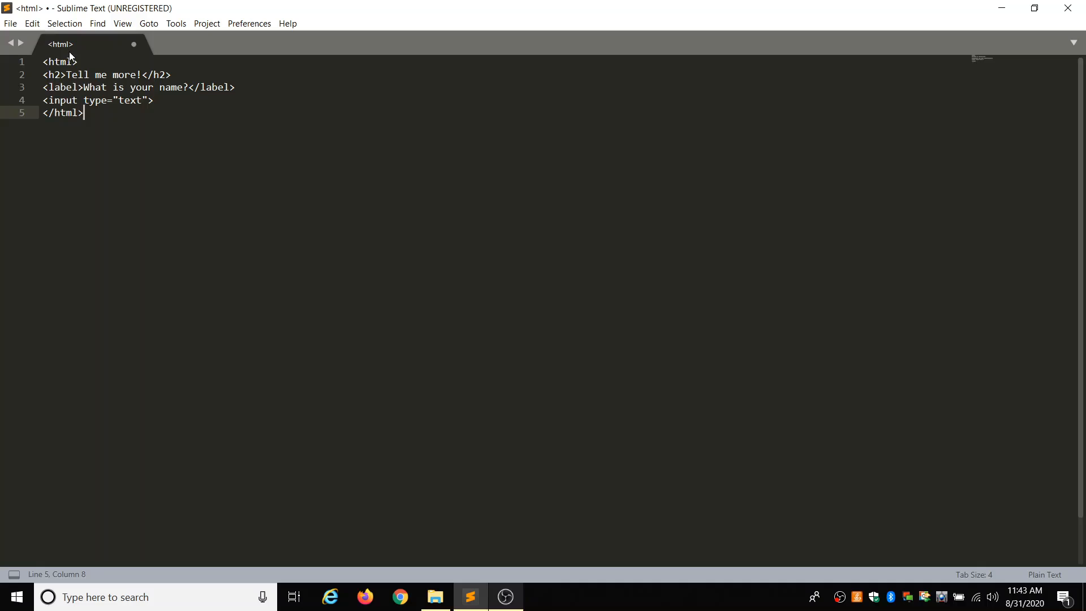
# Save the page as inputs.html in the Web Page Builders folder via File > Save As
pyautogui.click(10, 23)
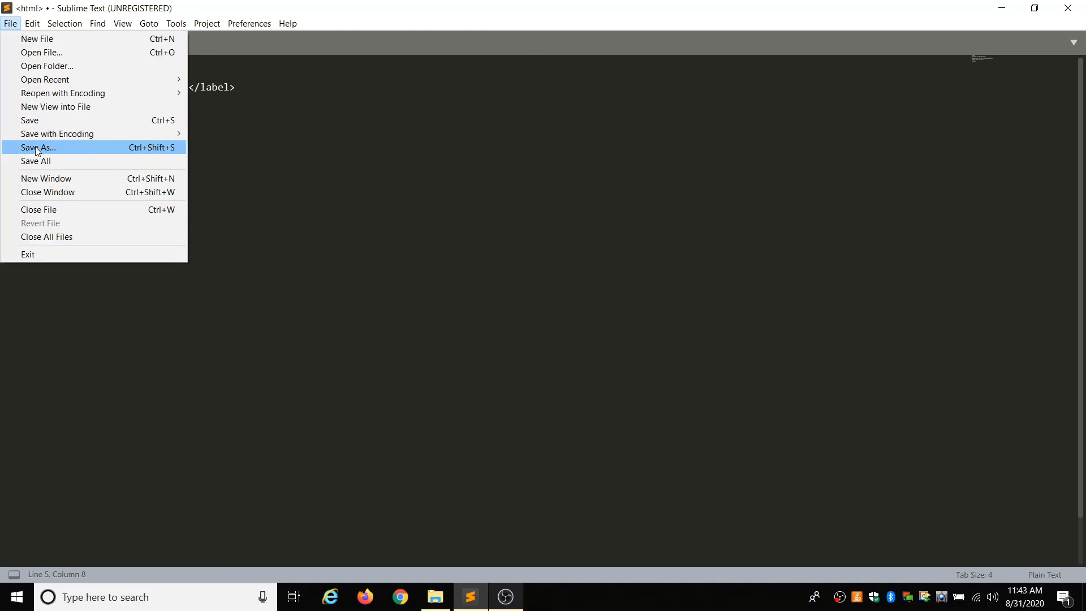
pyautogui.click(38, 148)
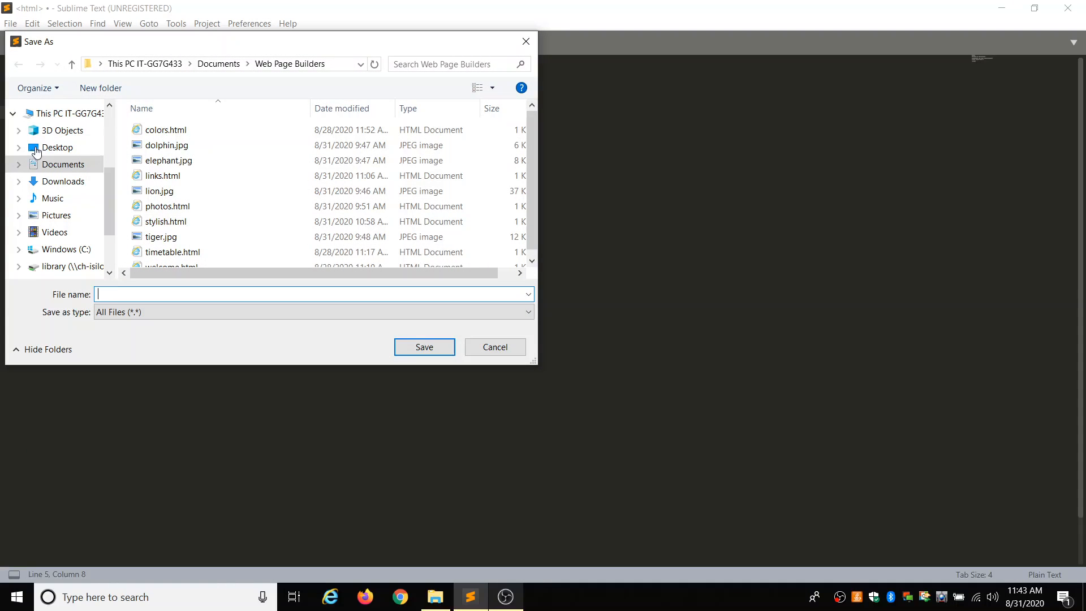
pyautogui.write('inputs.')
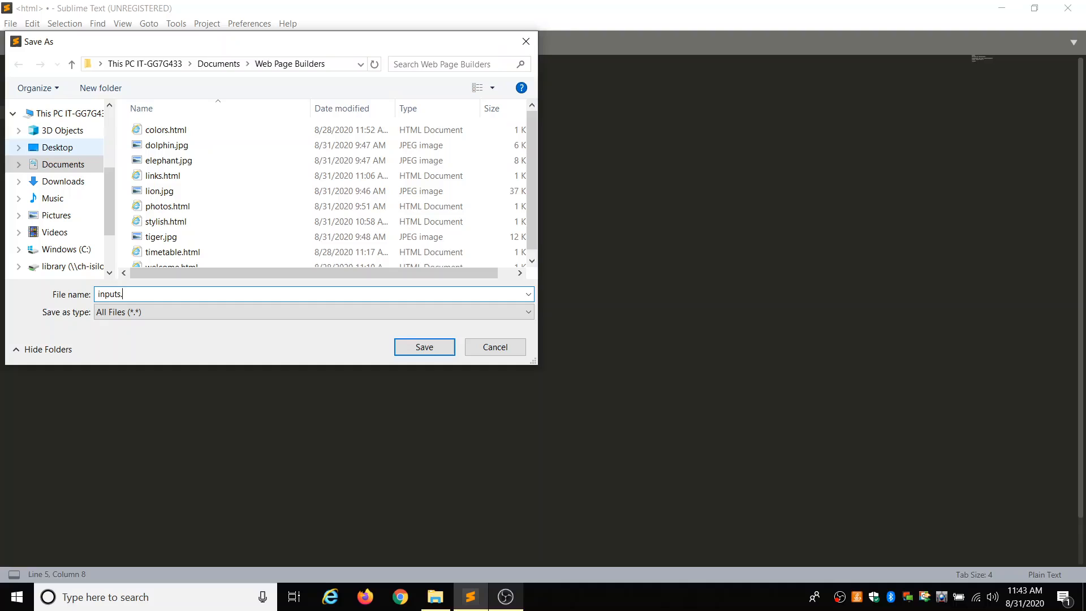
pyautogui.write('html')
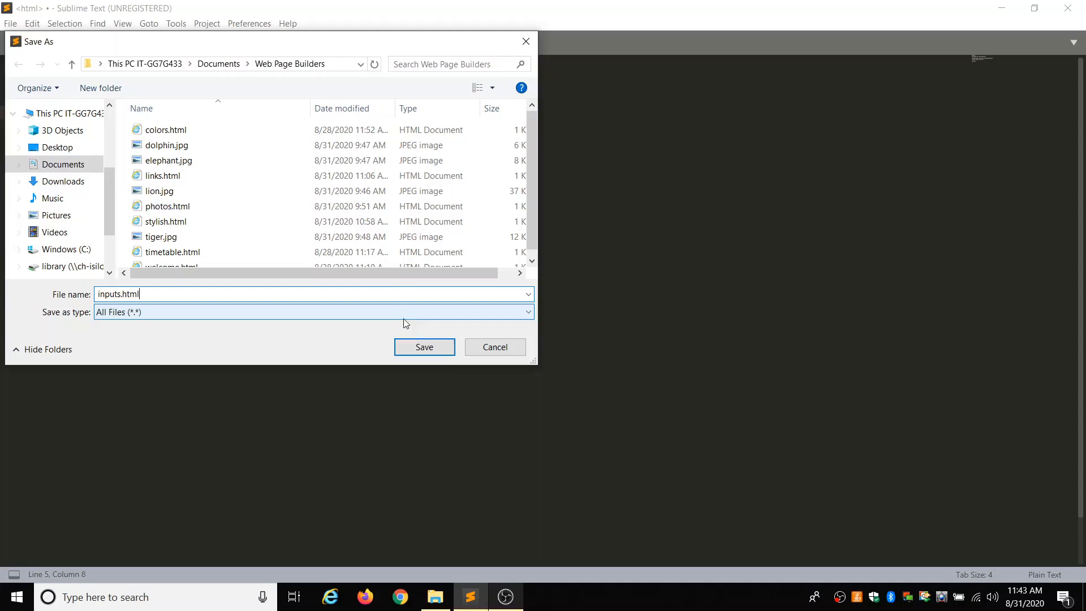
pyautogui.click(423, 346)
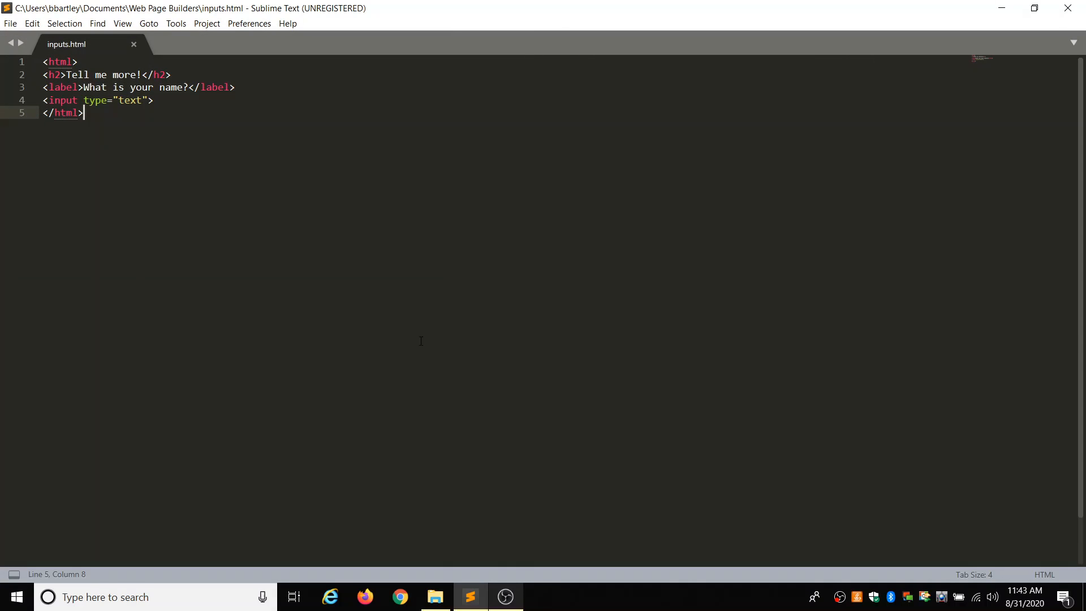
pyautogui.click(434, 596)
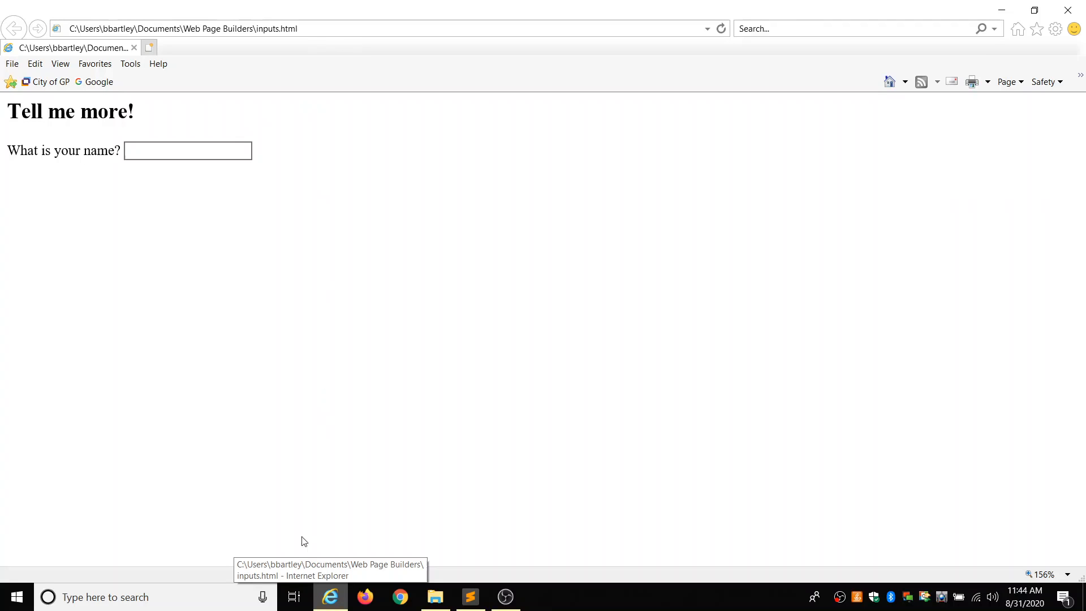
pyautogui.moveTo(329, 596)
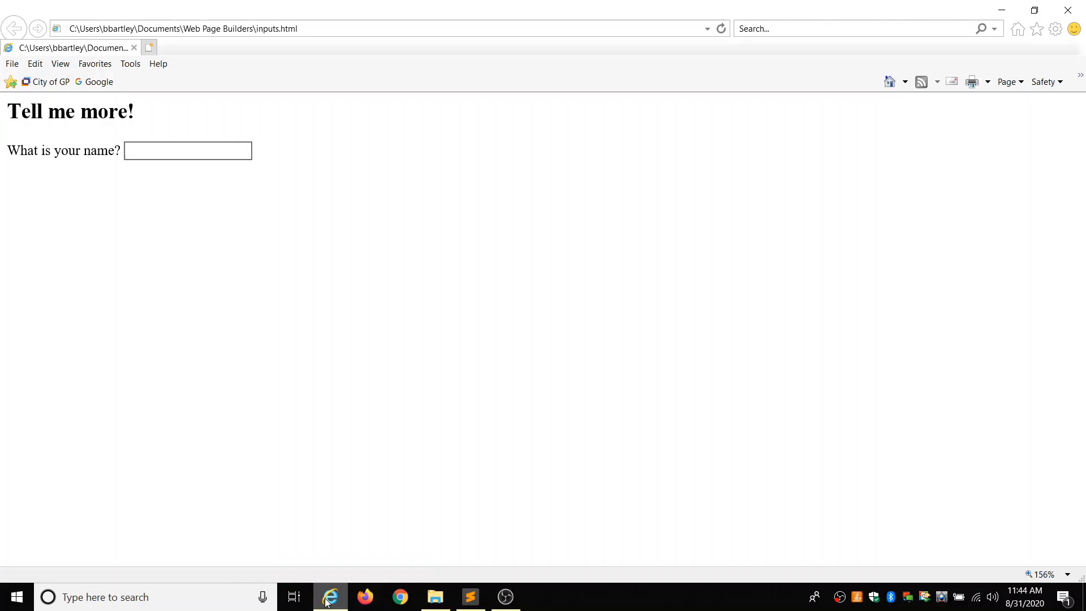
pyautogui.moveTo(365, 597)
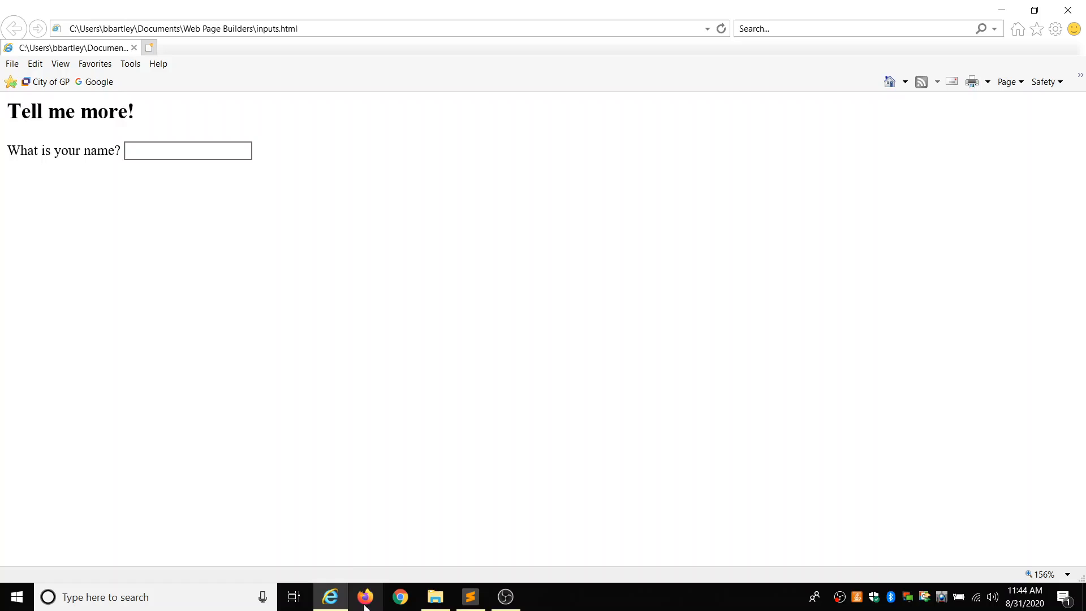
pyautogui.moveTo(365, 596)
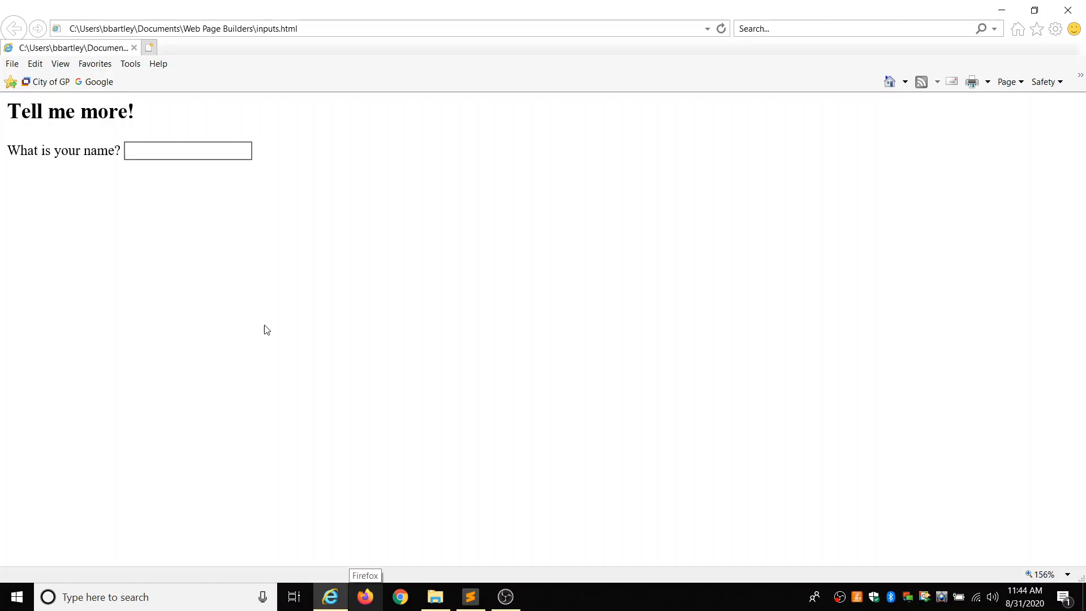
pyautogui.moveTo(425, 541)
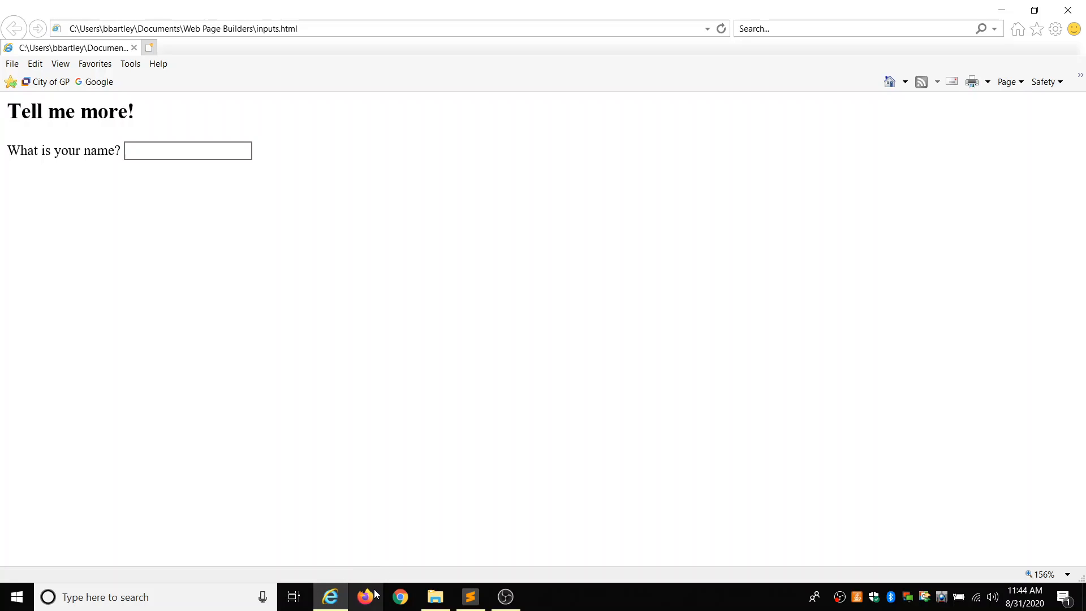
pyautogui.moveTo(365, 596)
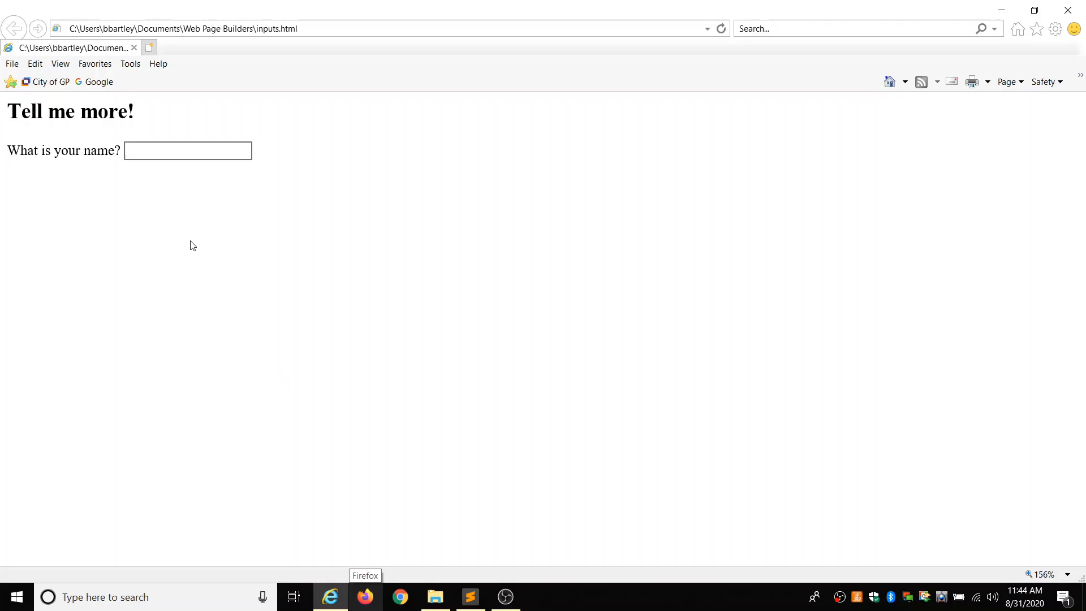
# Type 'Blai' into the name text box in Internet Explorer to test it
pyautogui.click(188, 151)
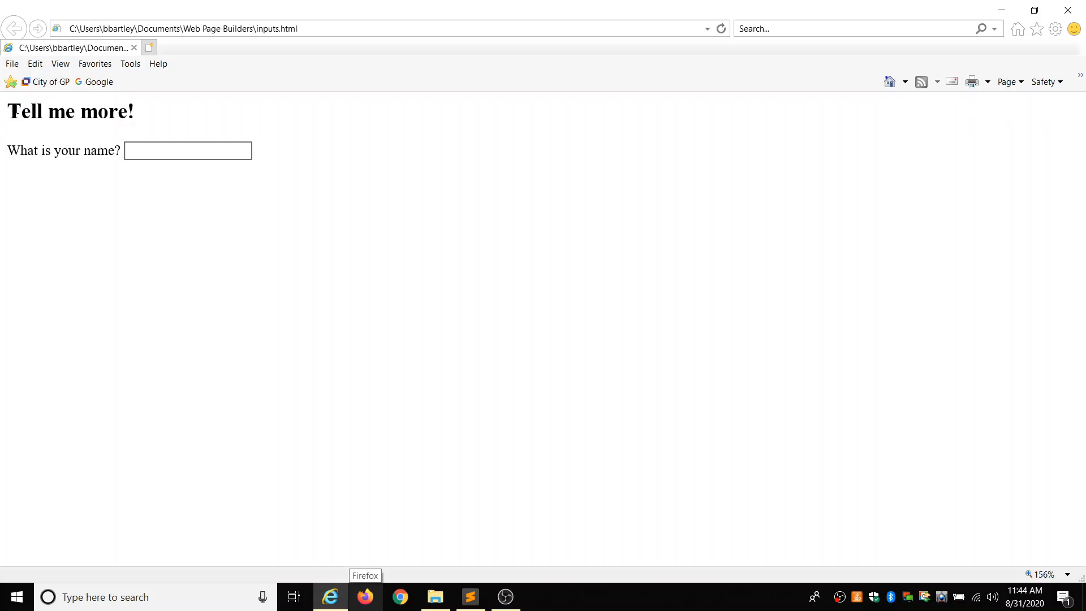
pyautogui.click(187, 151)
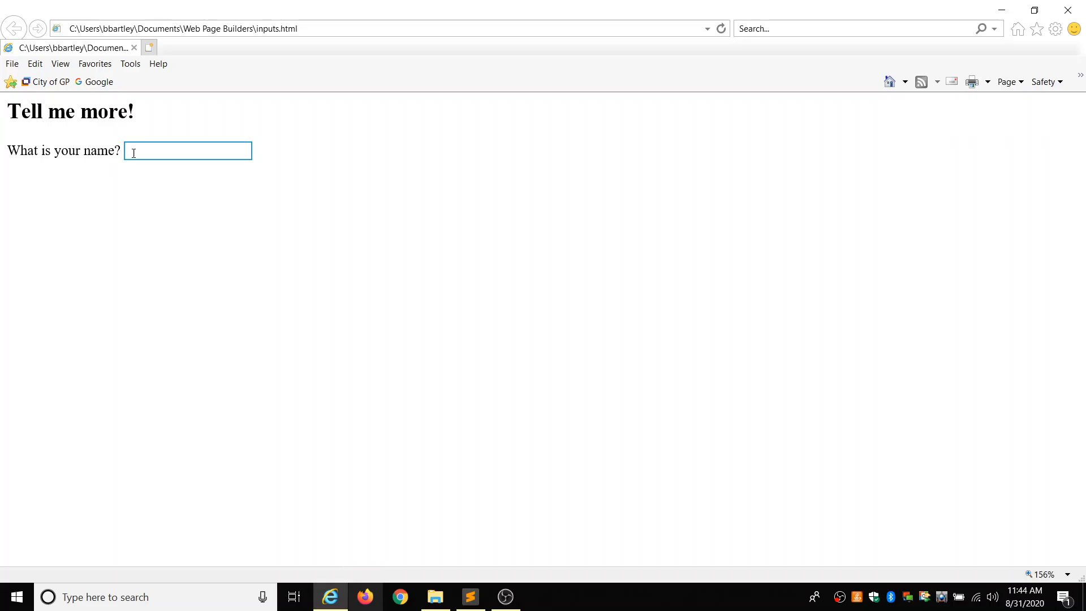
pyautogui.write('Blair')
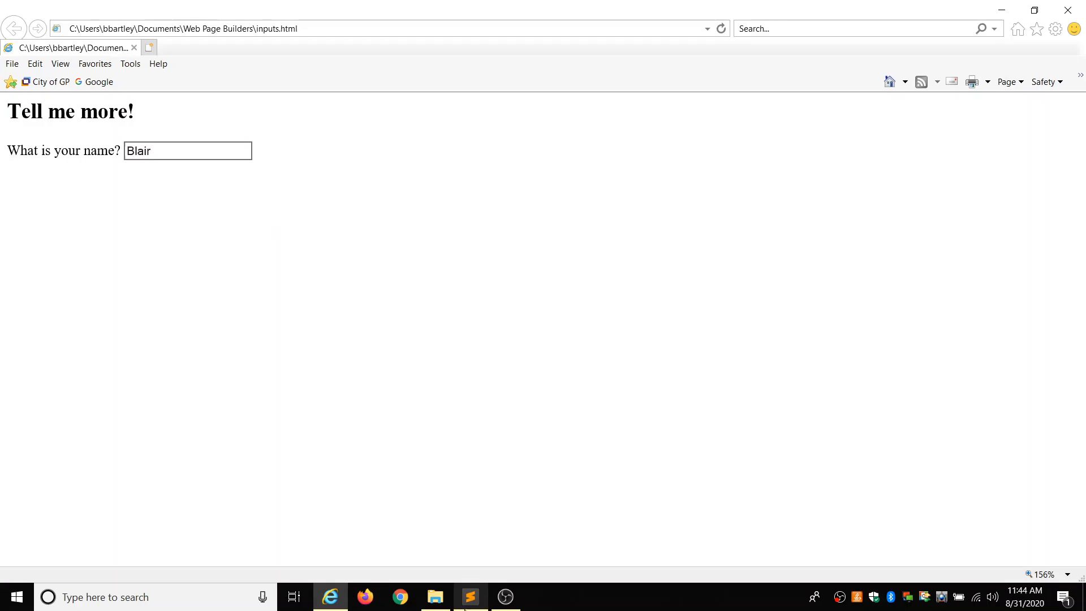
pyautogui.click(470, 596)
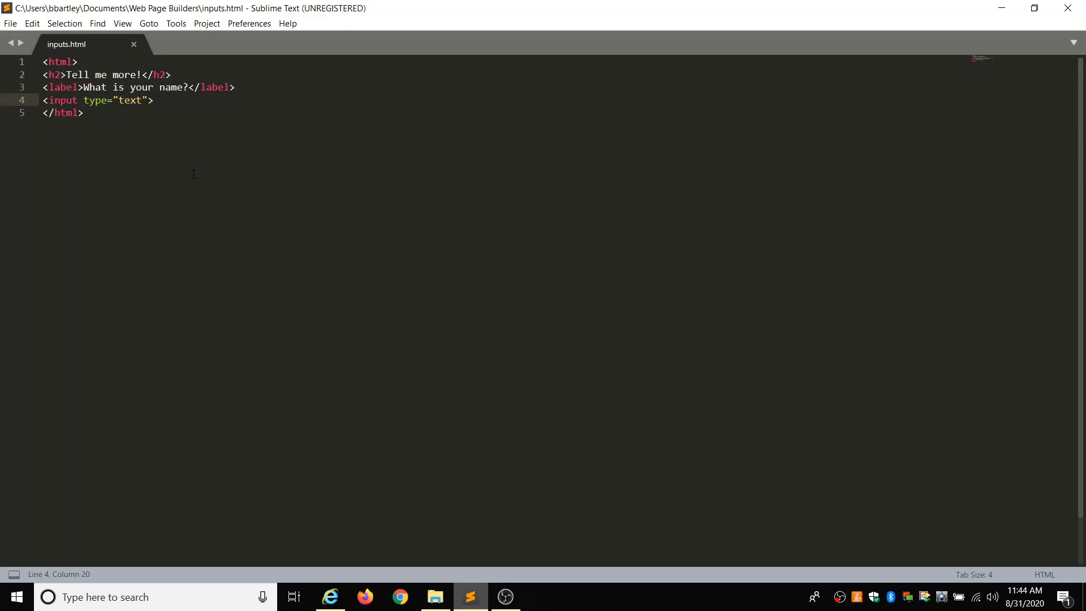
# Insert <br><br> on a new line after the name input, then open a blank line
pyautogui.press('enter')
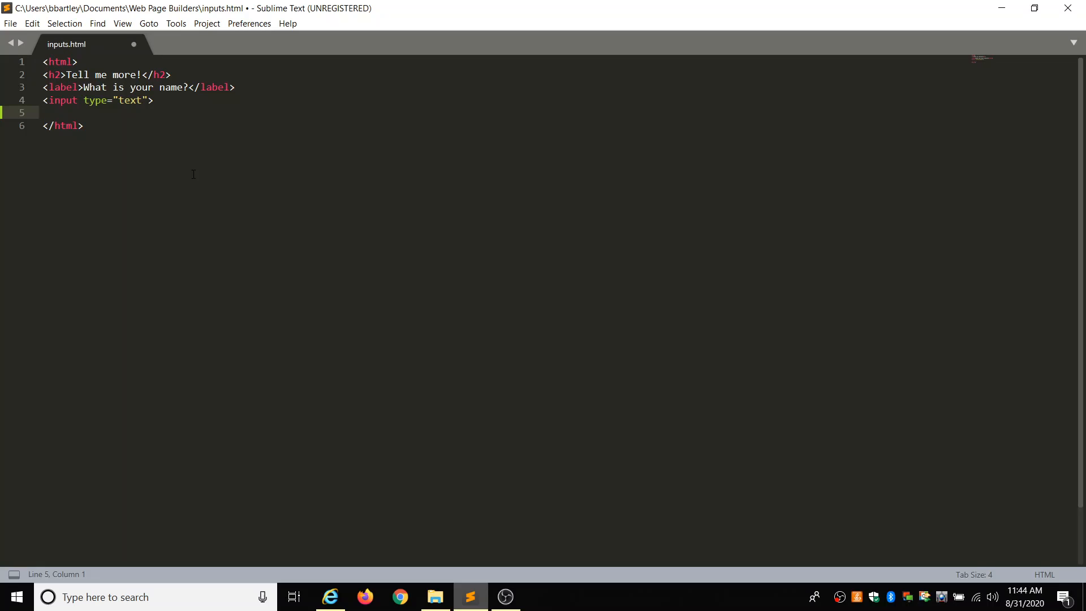
pyautogui.write('<br>')
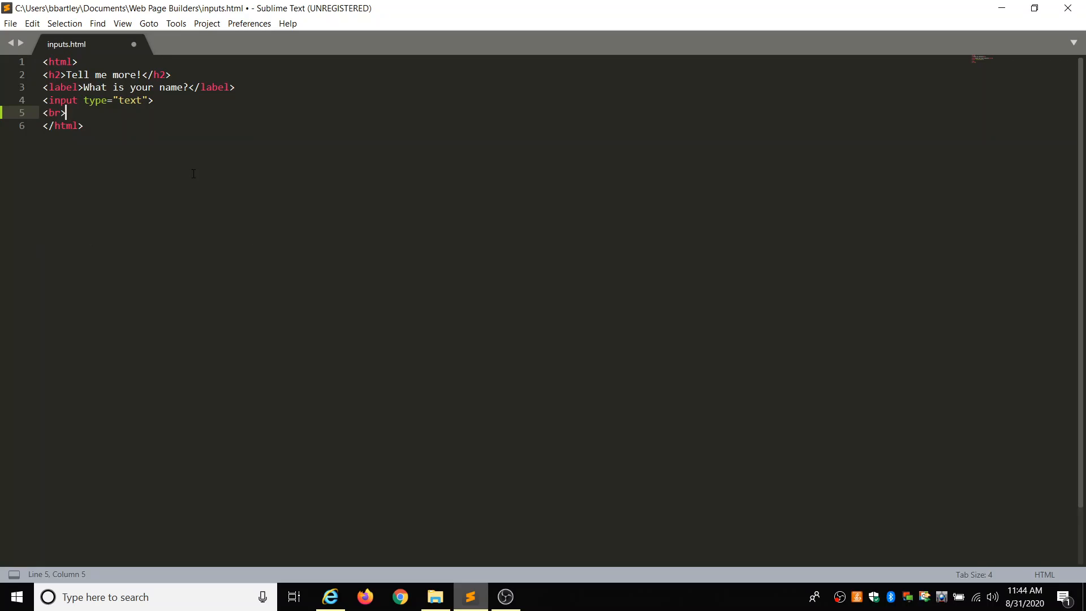
pyautogui.write('<br>')
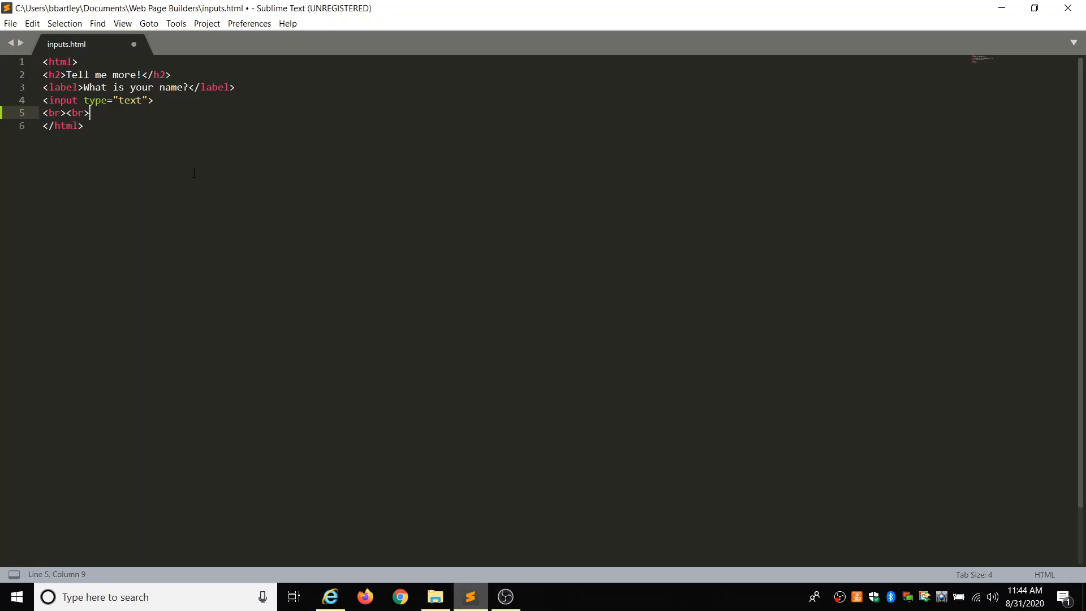
pyautogui.press('enter')
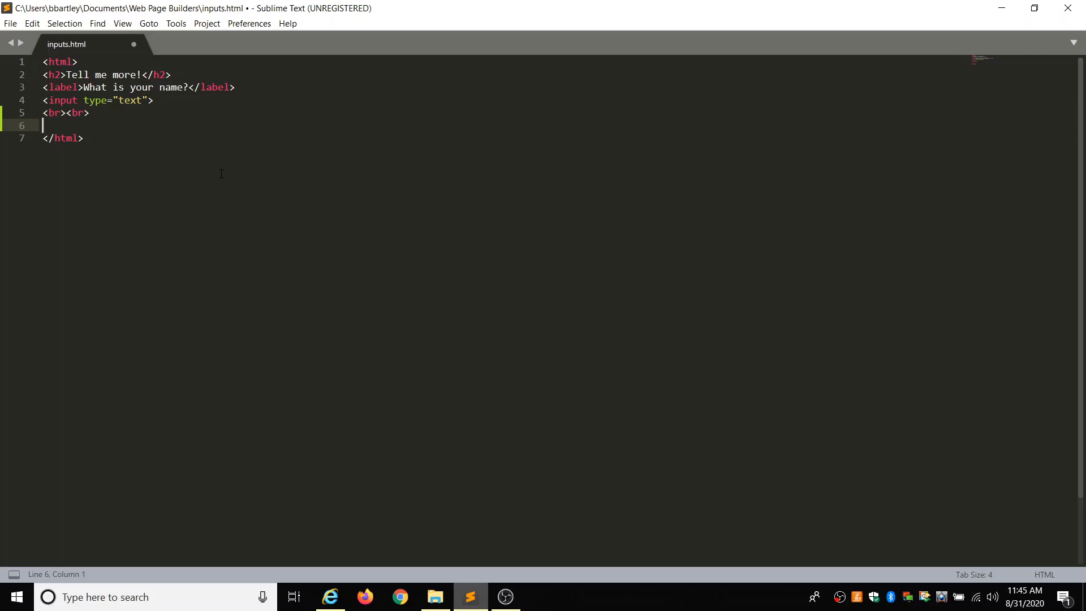
# Add the label 'When were you born?'
pyautogui.write('<labl')
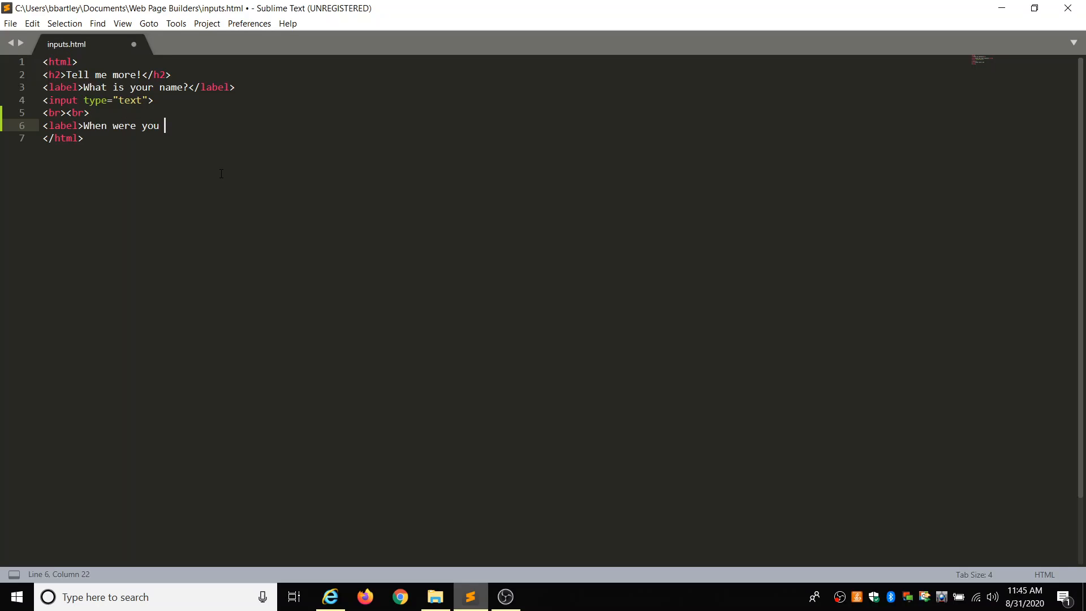
pyautogui.write('born?')
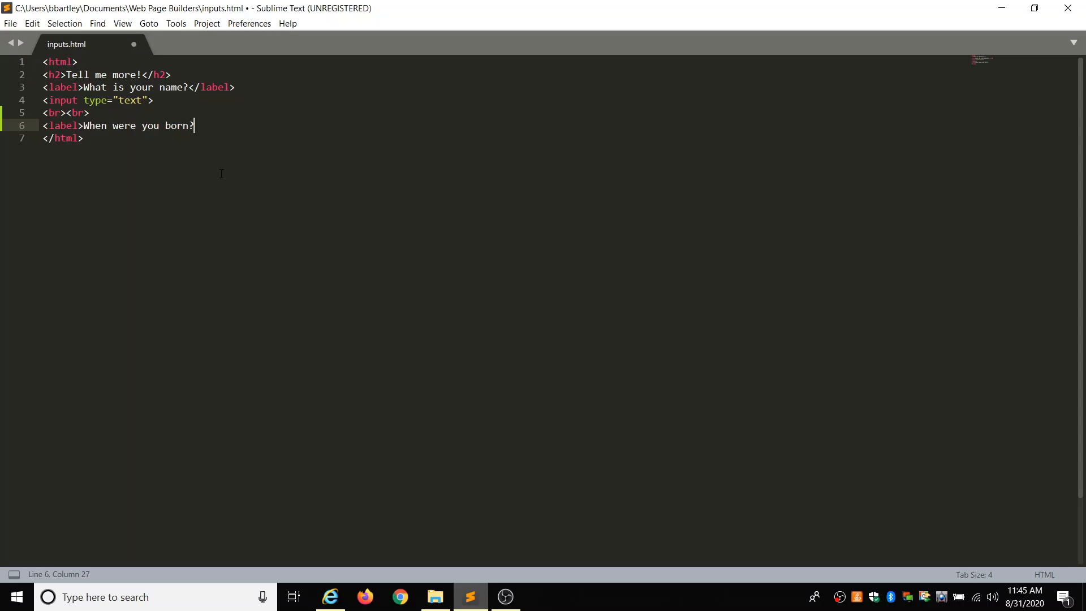
pyautogui.write('</label>')
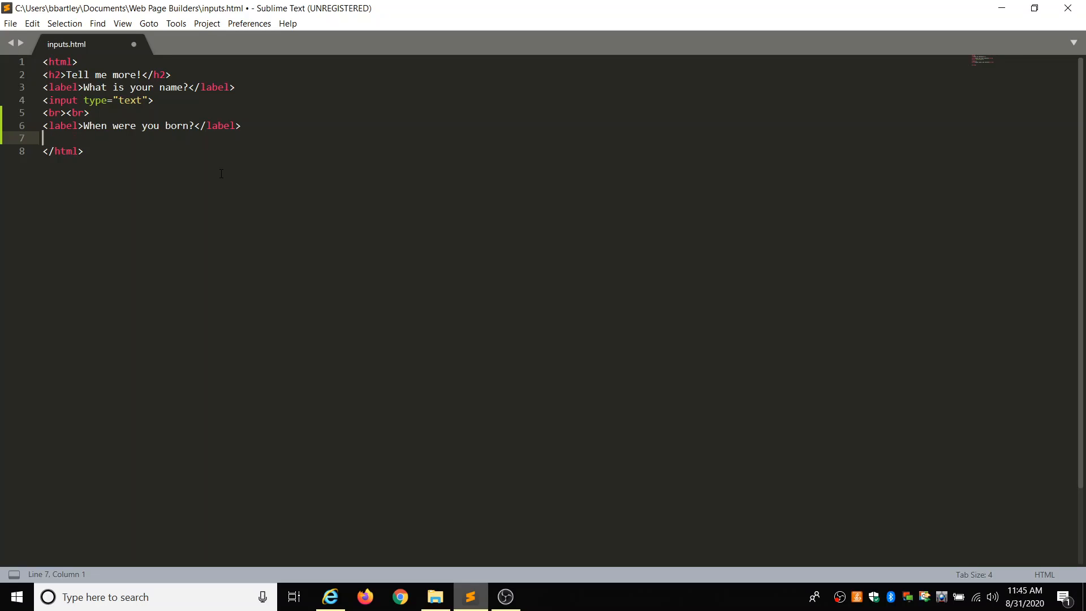
# Add a date input followed by two line breaks and a new blank line
pyautogui.write('<input')
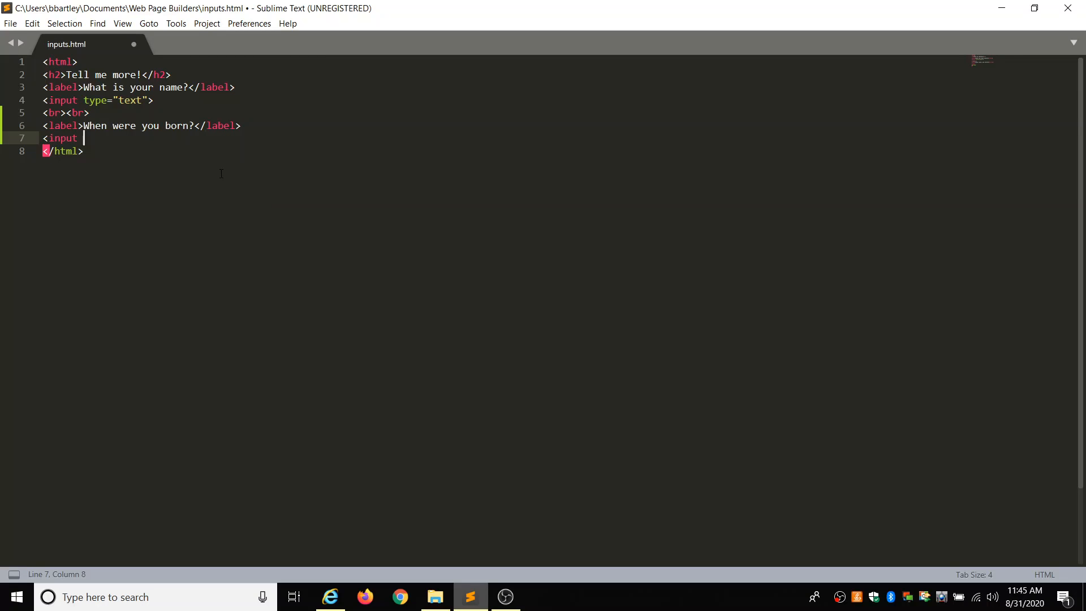
pyautogui.write('type')
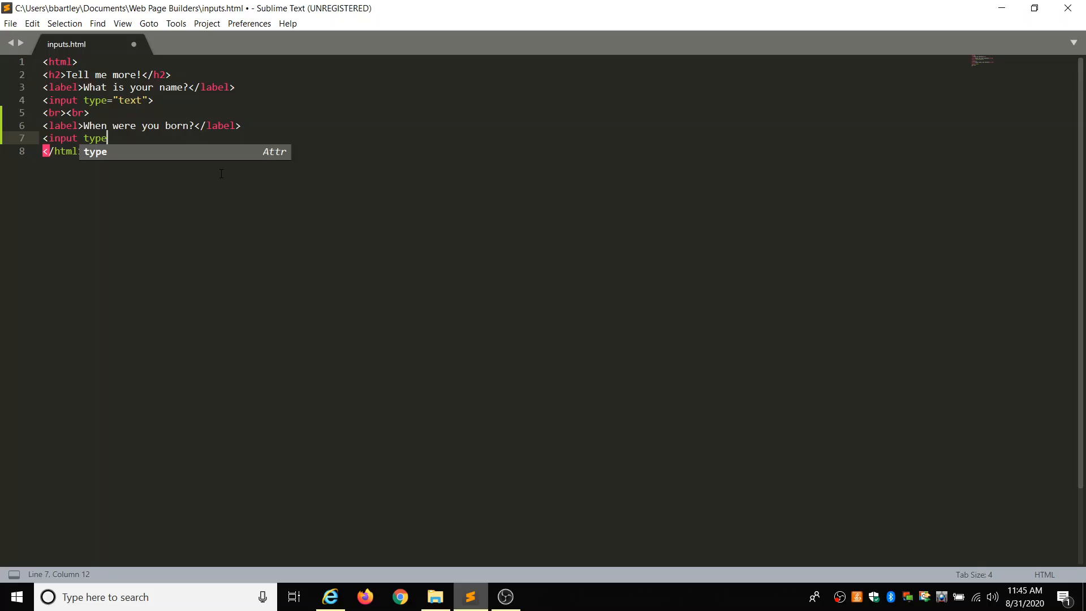
pyautogui.write('=')
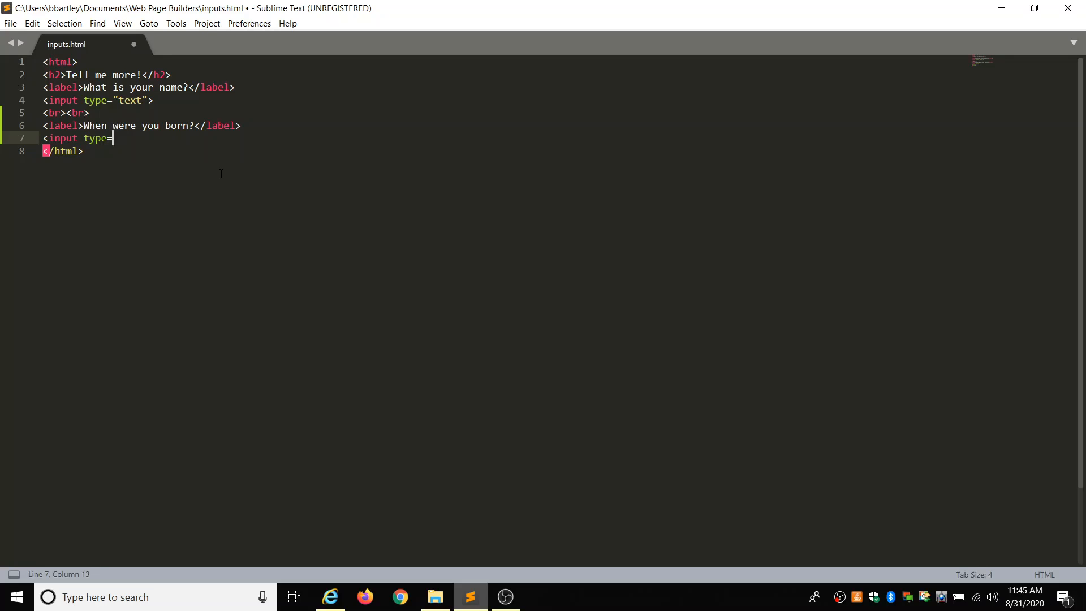
pyautogui.write('"')
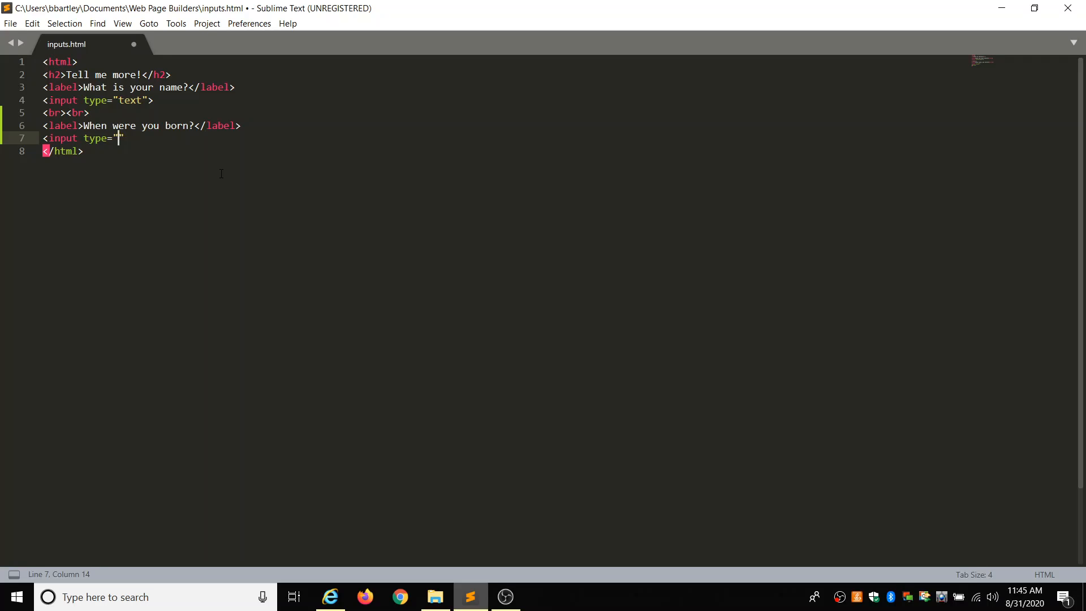
pyautogui.write('date')
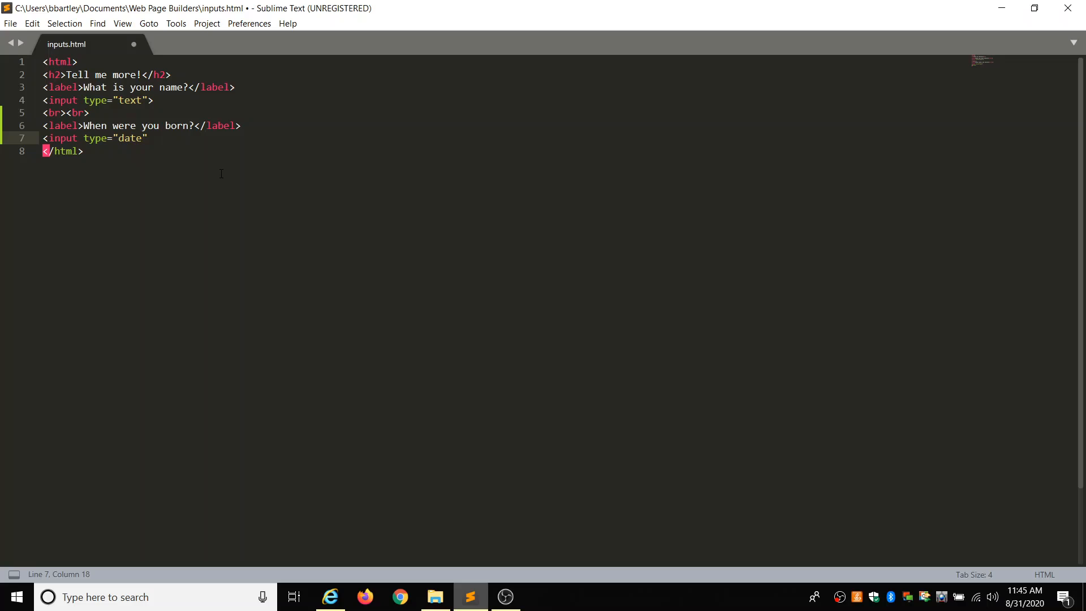
pyautogui.write('"')
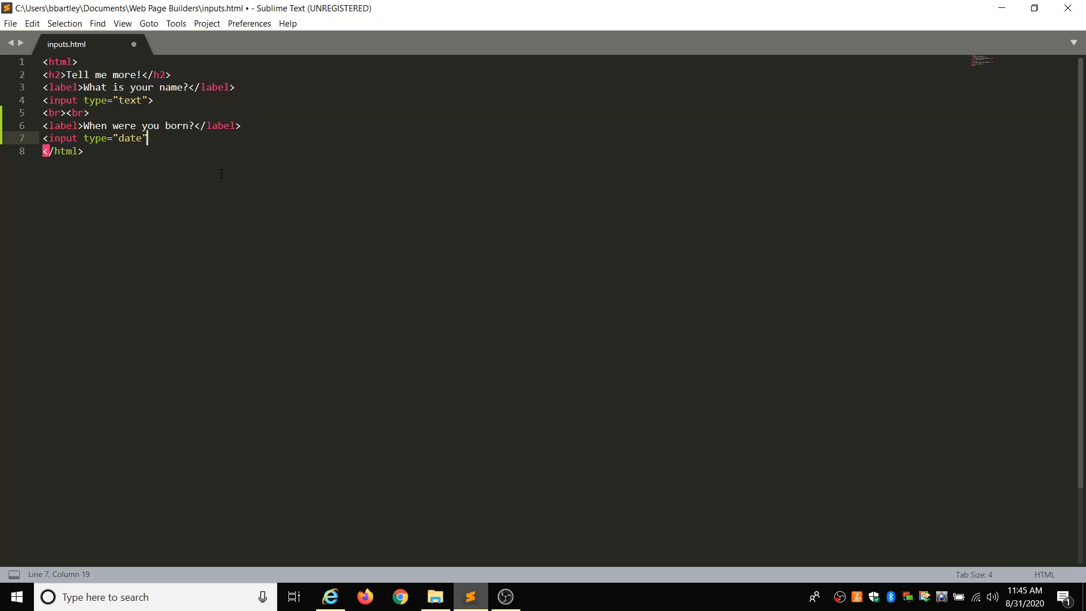
pyautogui.write('>')
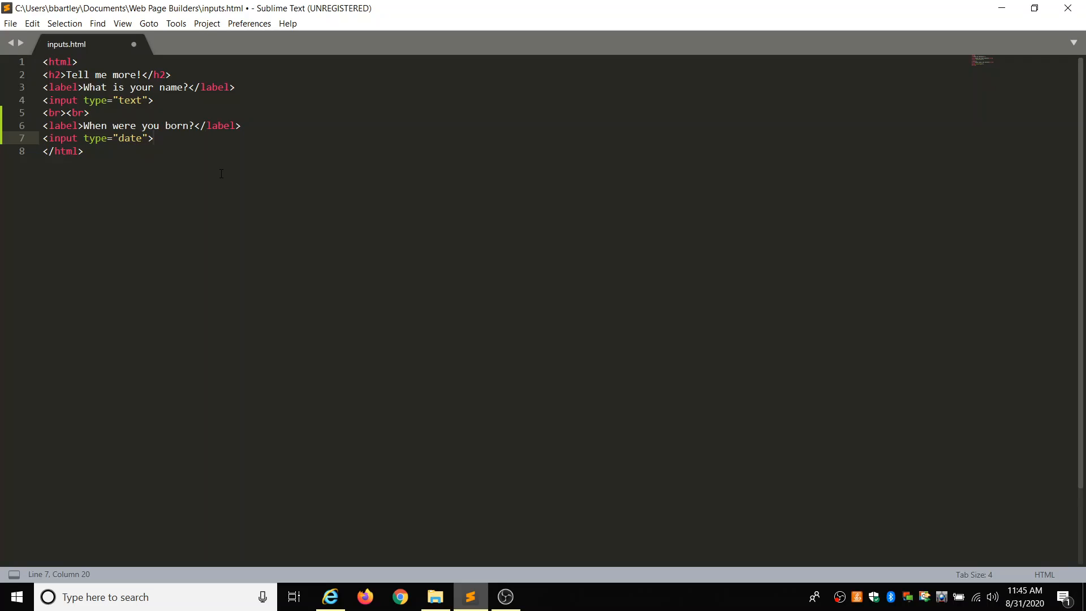
pyautogui.write('<br><br')
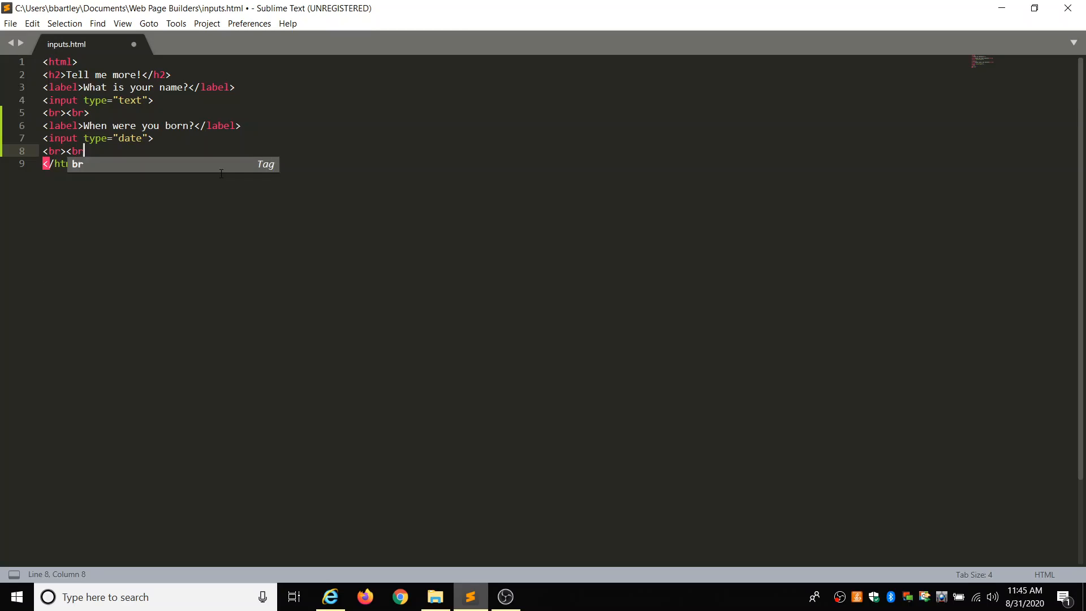
pyautogui.press('enter')
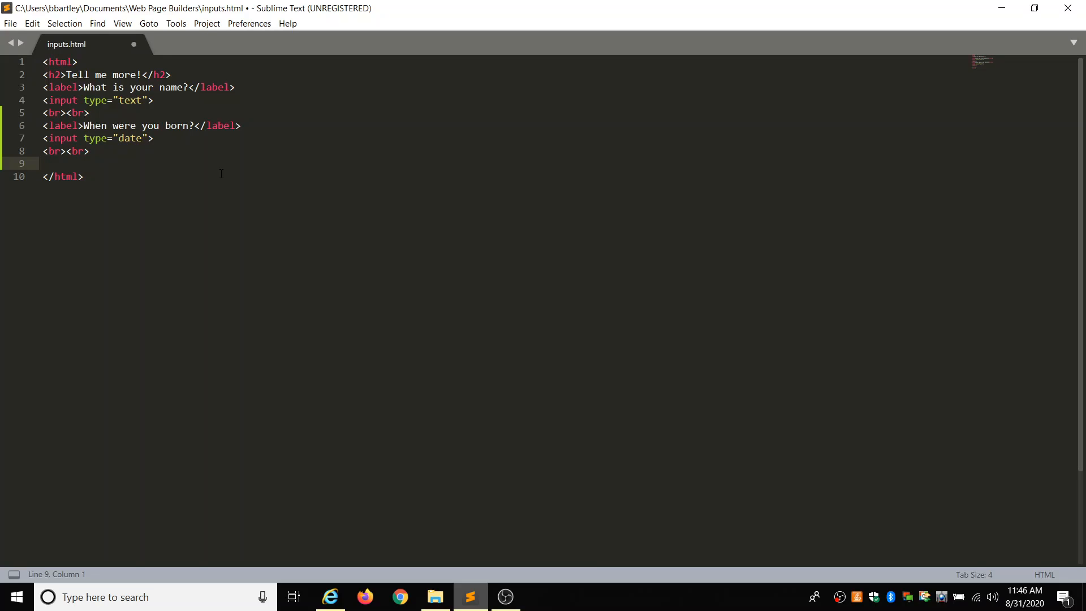
# Add the label 'Are you a boy or a girl?' and start a new line
pyautogui.write('<')
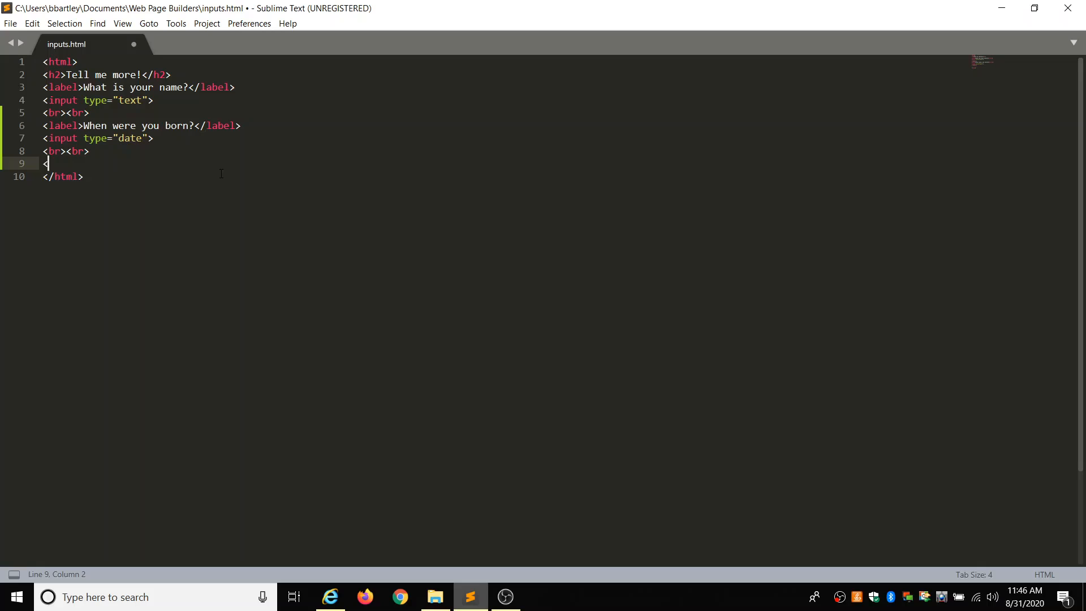
pyautogui.write('label>Are you a bo')
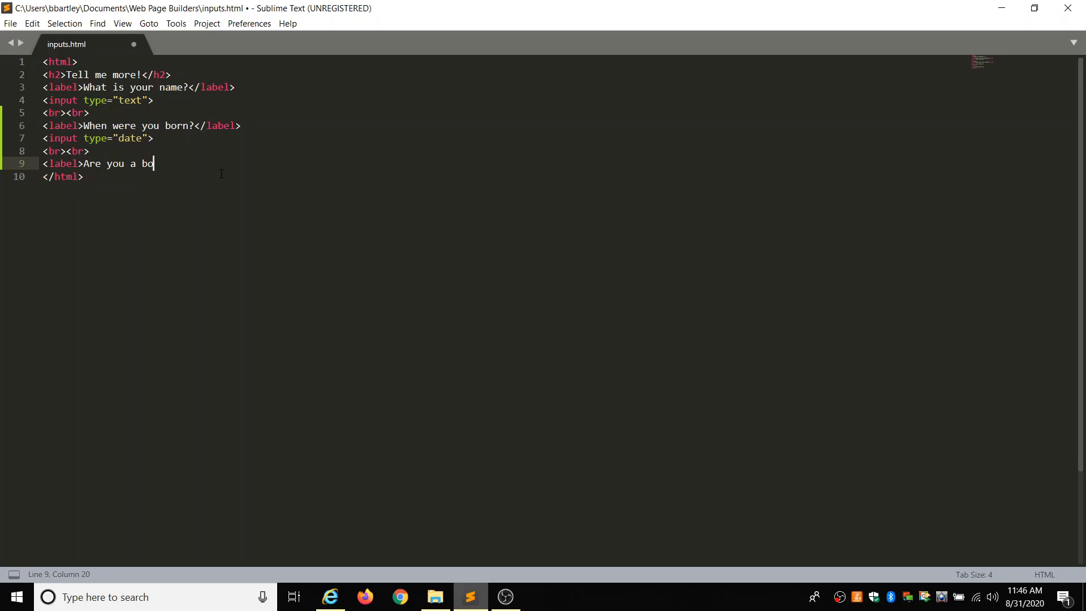
pyautogui.write('y or a girl')
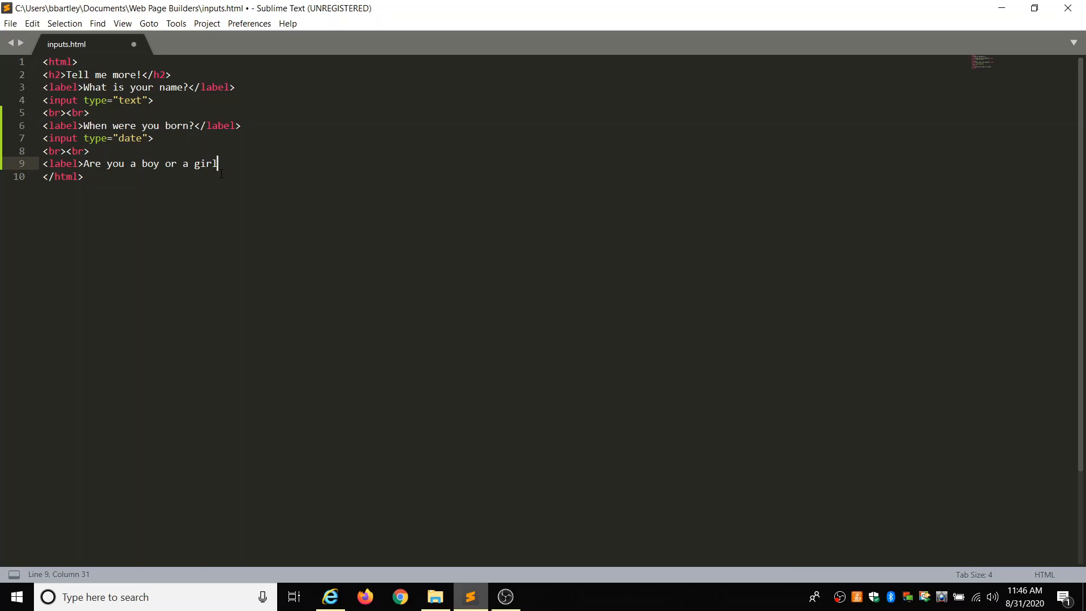
pyautogui.write('?')
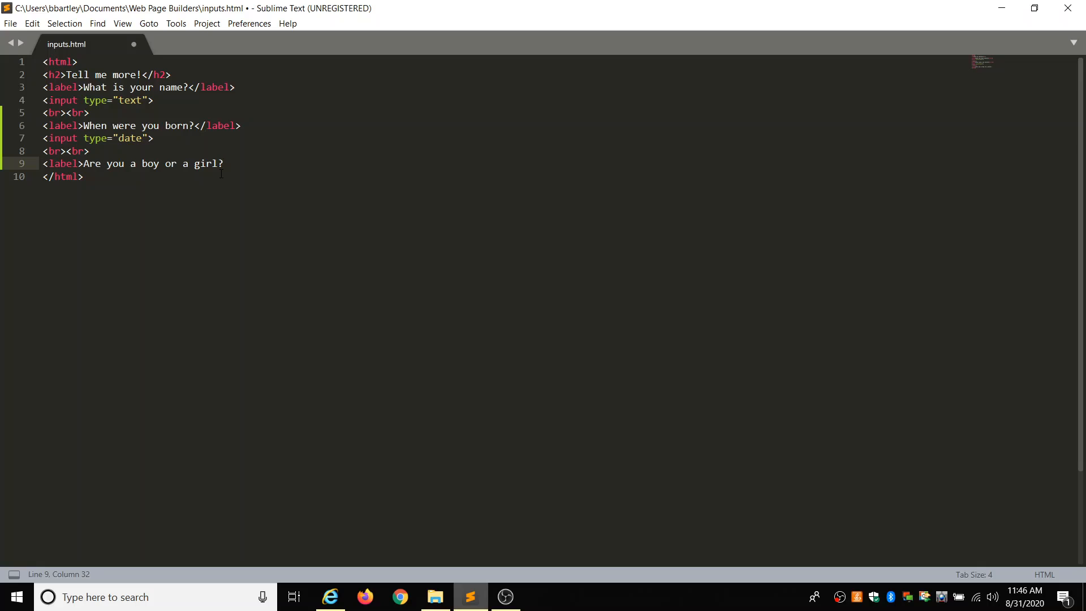
pyautogui.write('</label>')
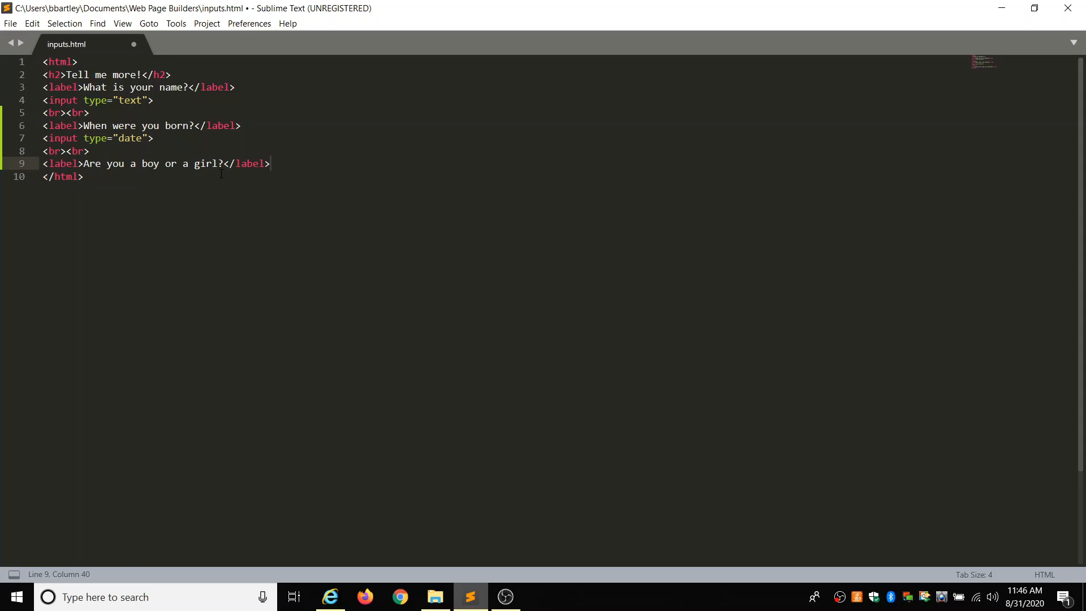
pyautogui.press('enter')
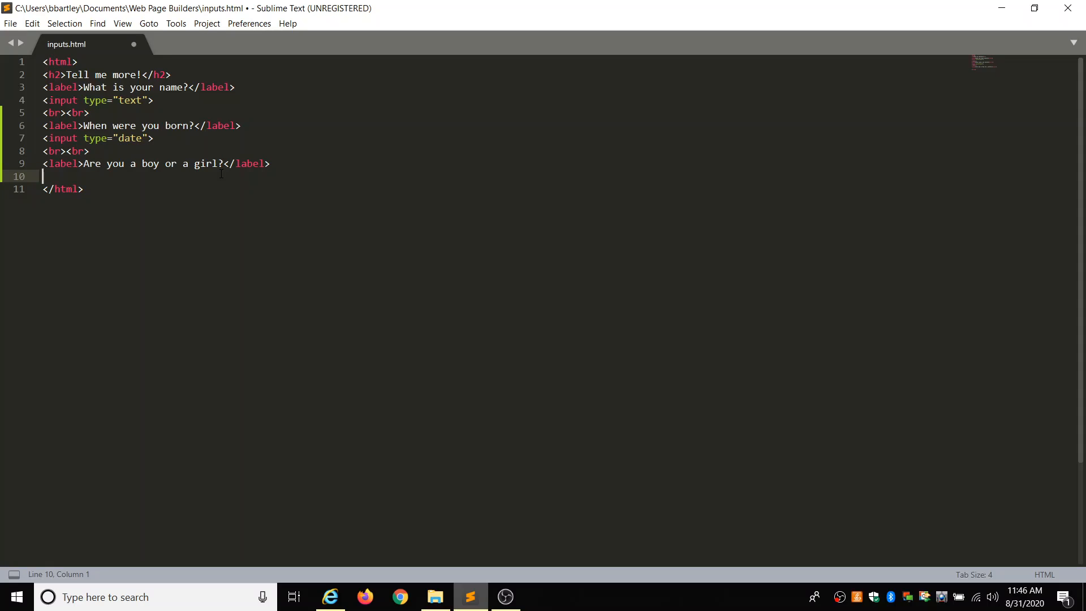
# Add a radio input named 'bg' labelled Boy
pyautogui.write('<input ty')
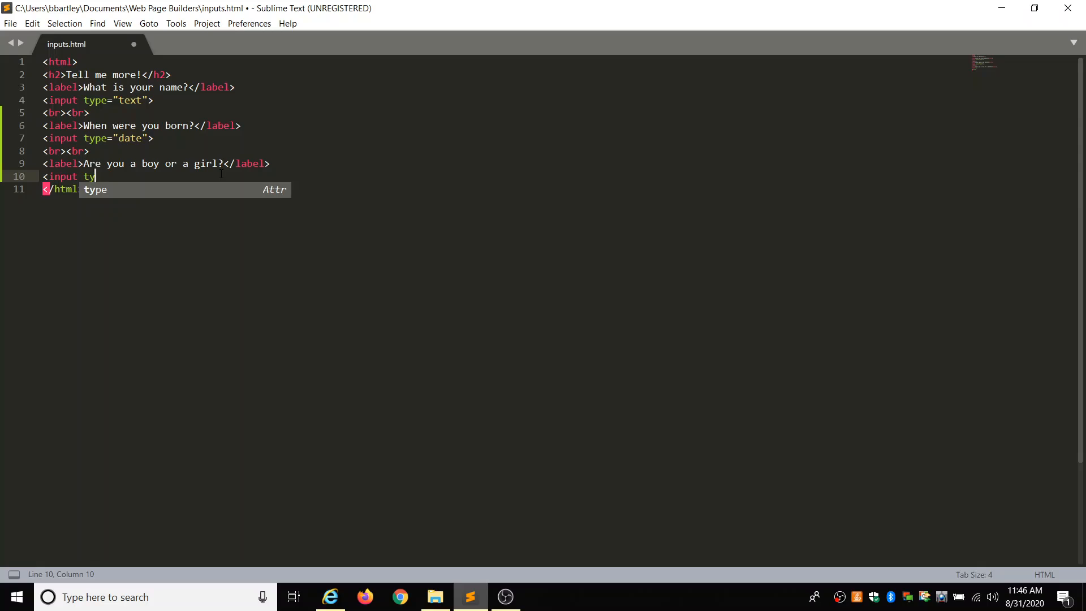
pyautogui.write('pe')
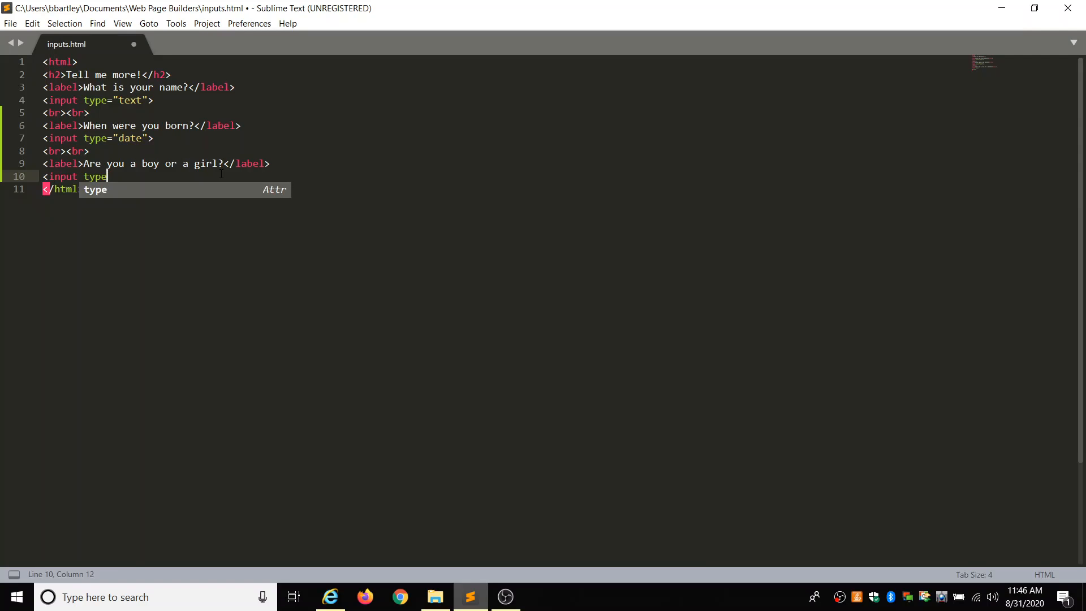
pyautogui.write('=""')
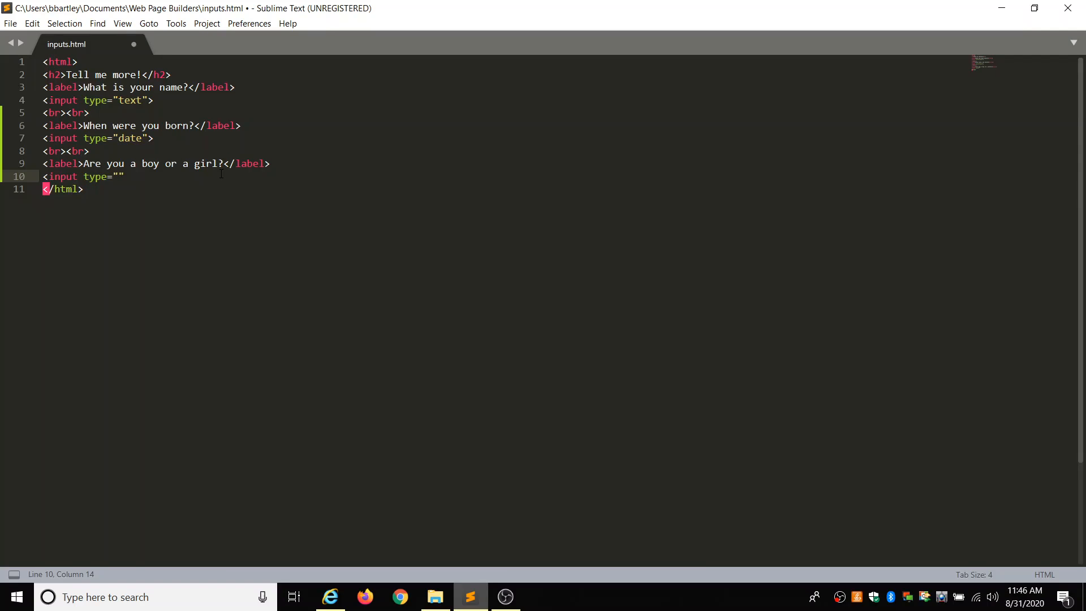
pyautogui.write('radio')
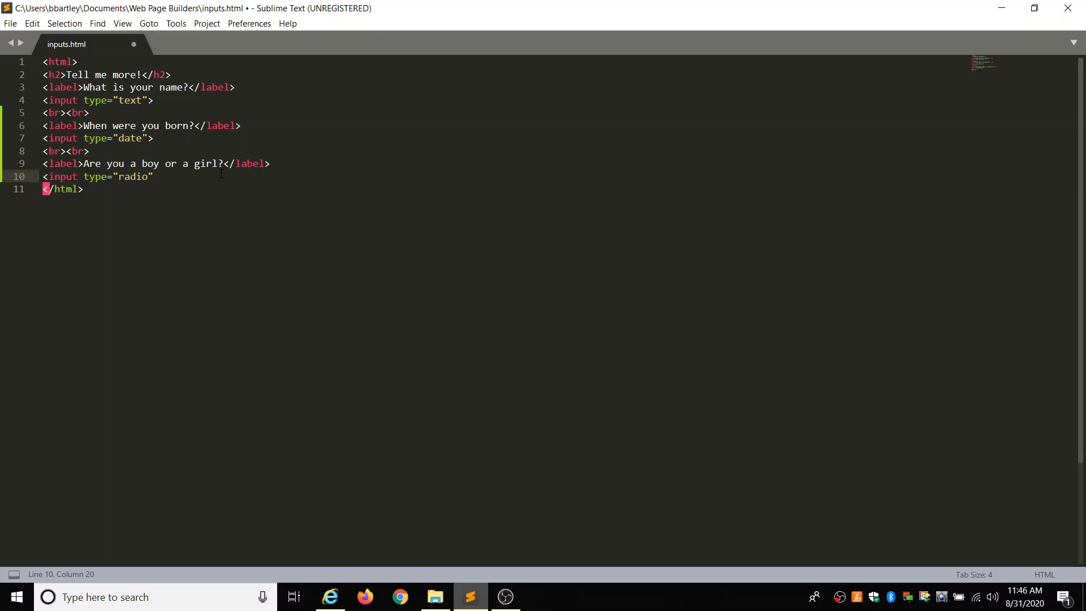
pyautogui.write('name')
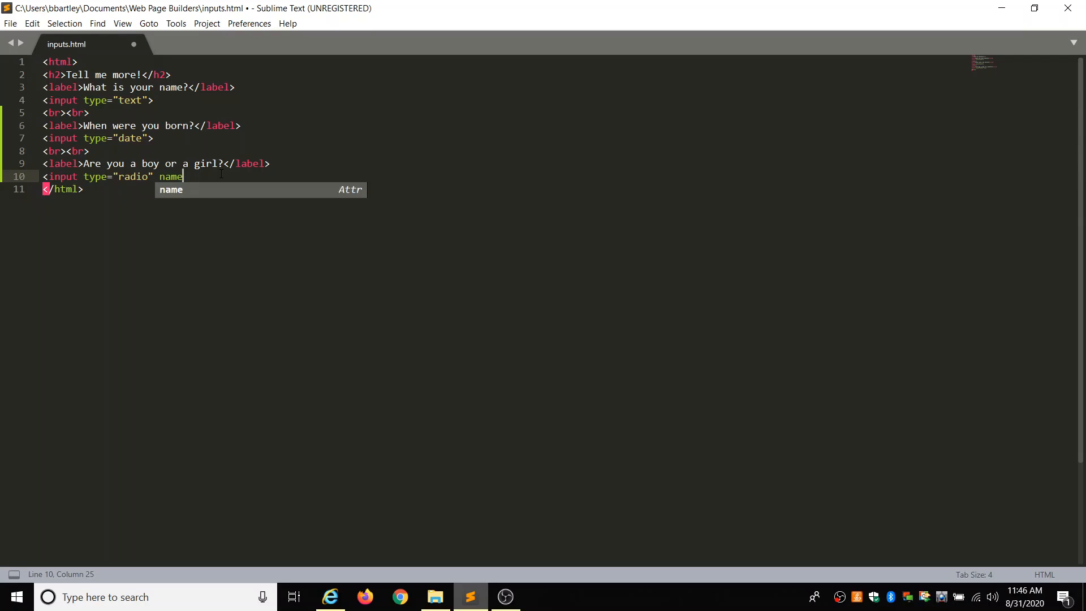
pyautogui.write('=')
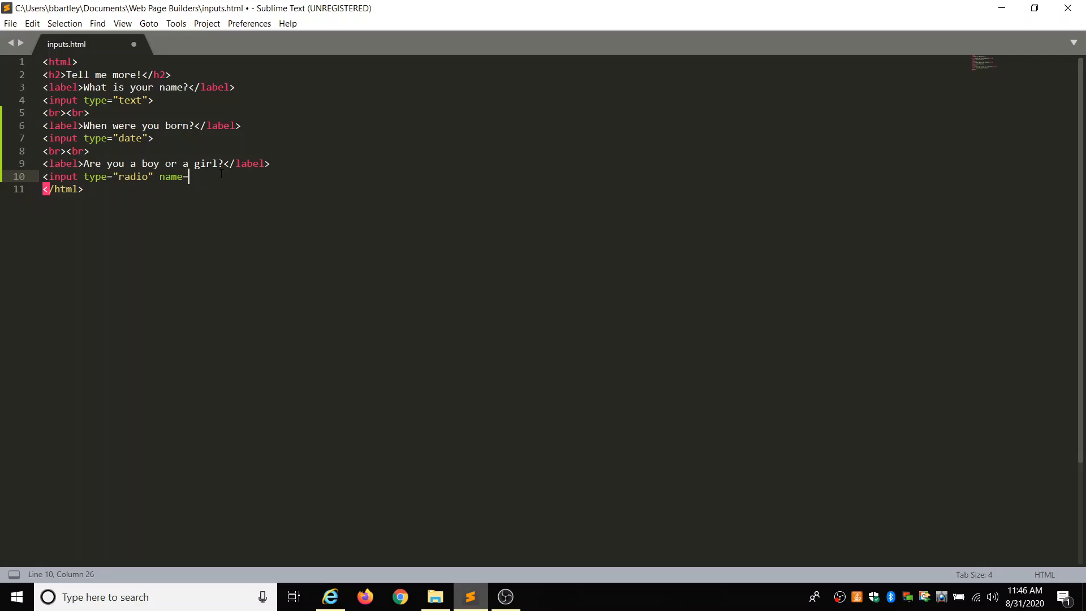
pyautogui.write('"bg"')
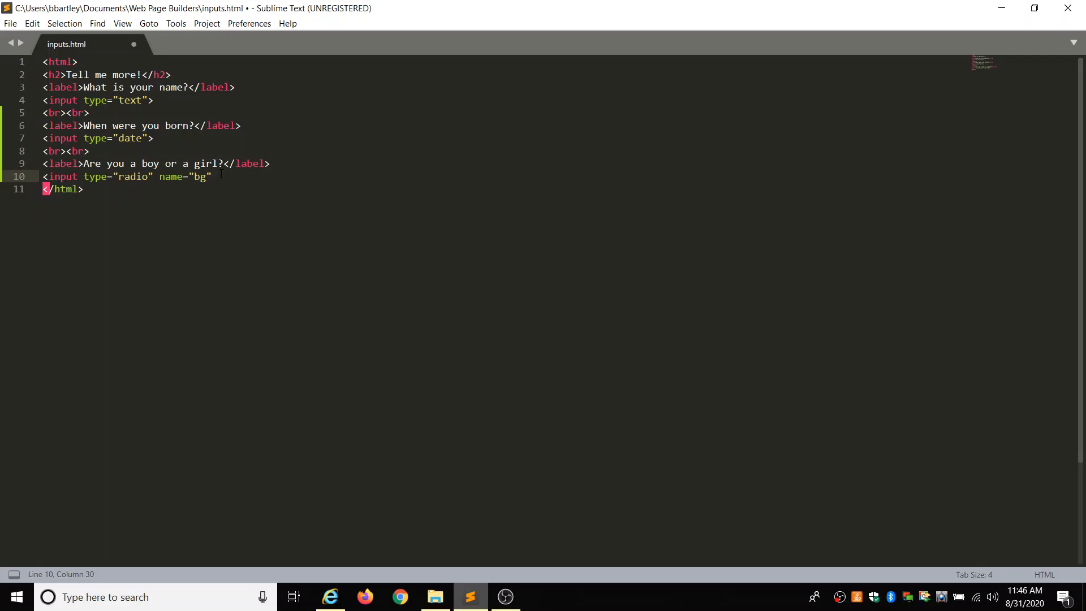
pyautogui.write('>B')
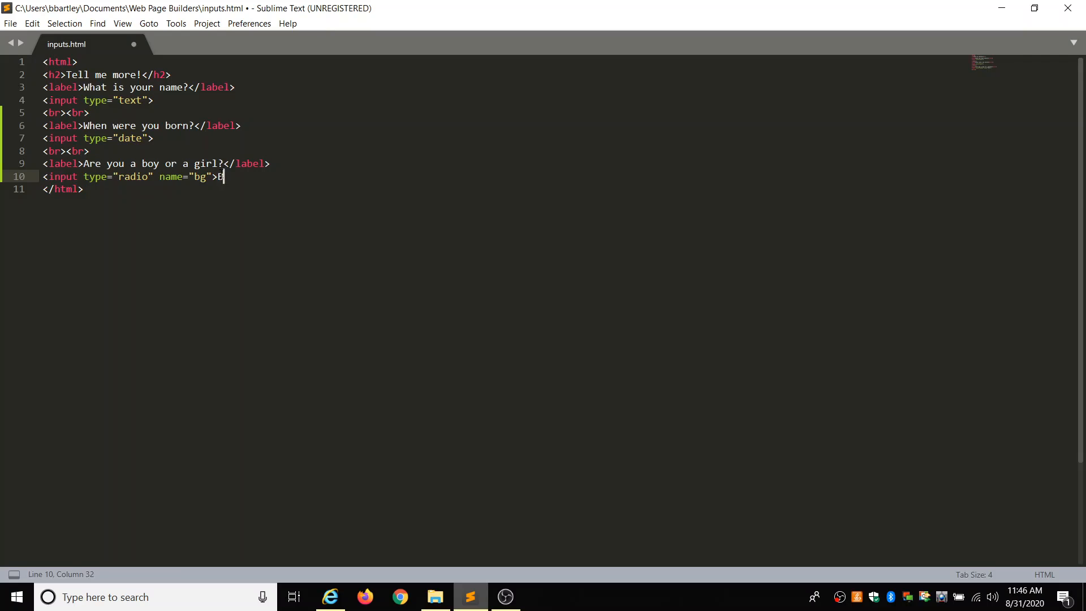
pyautogui.write('oy')
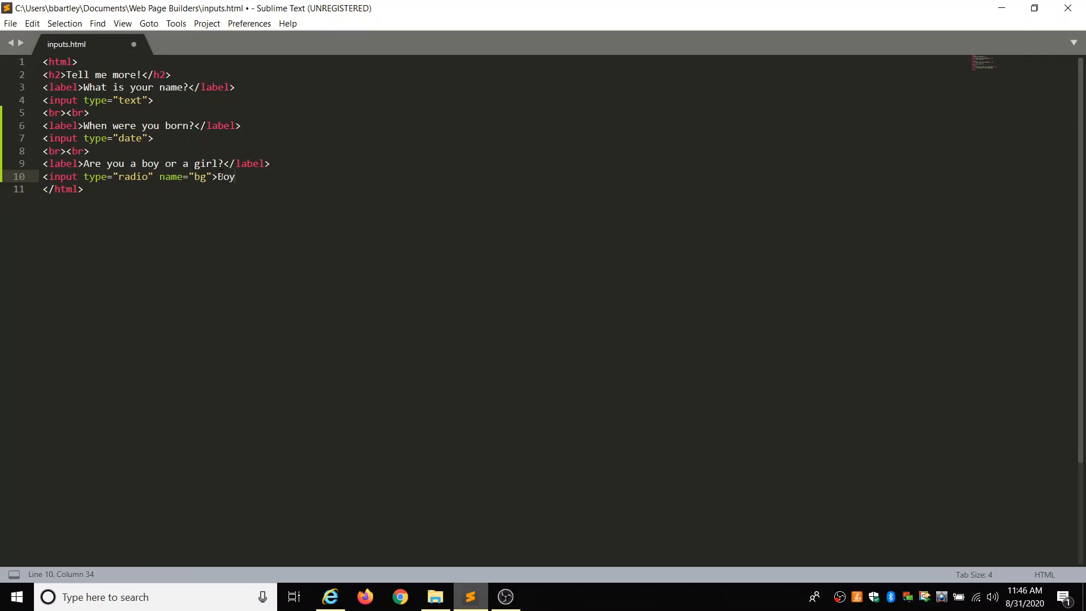
# Add a second 'bg' radio input labelled Girl, followed by <br><br>
pyautogui.write('<input type')
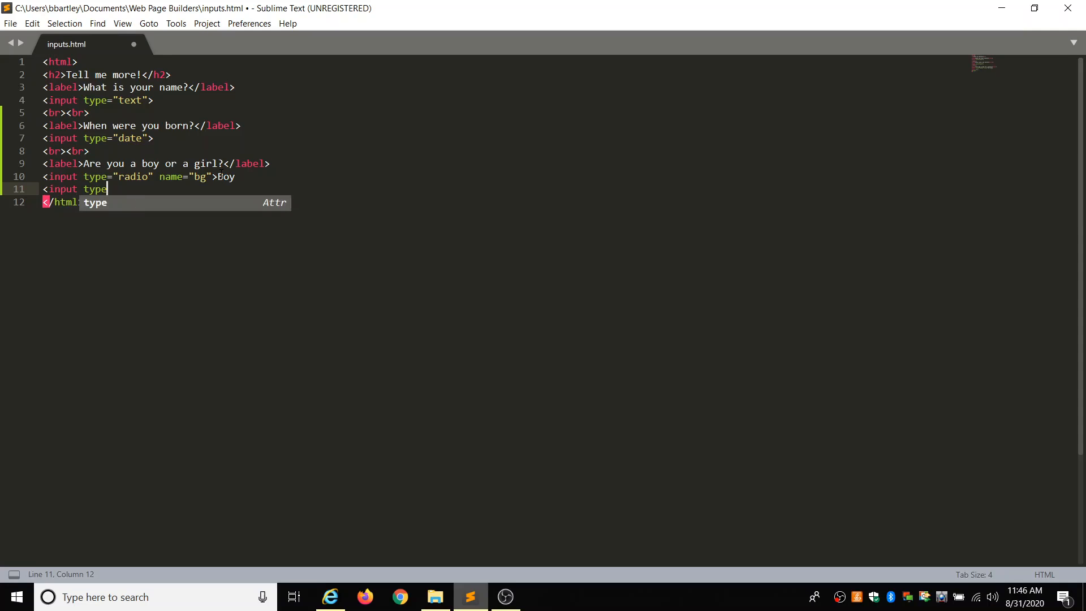
pyautogui.write('="')
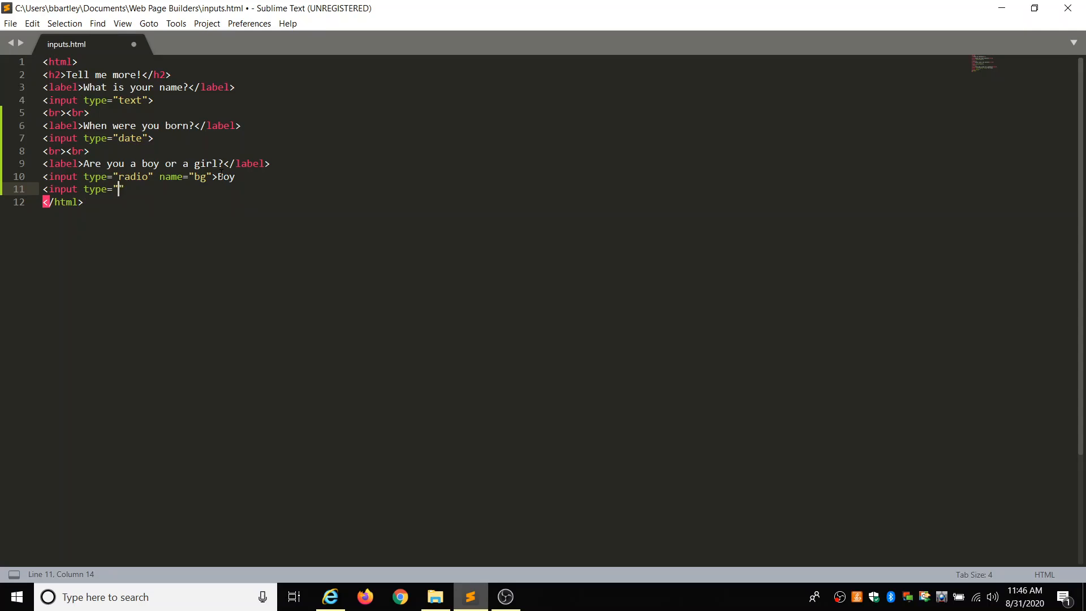
pyautogui.write('radio')
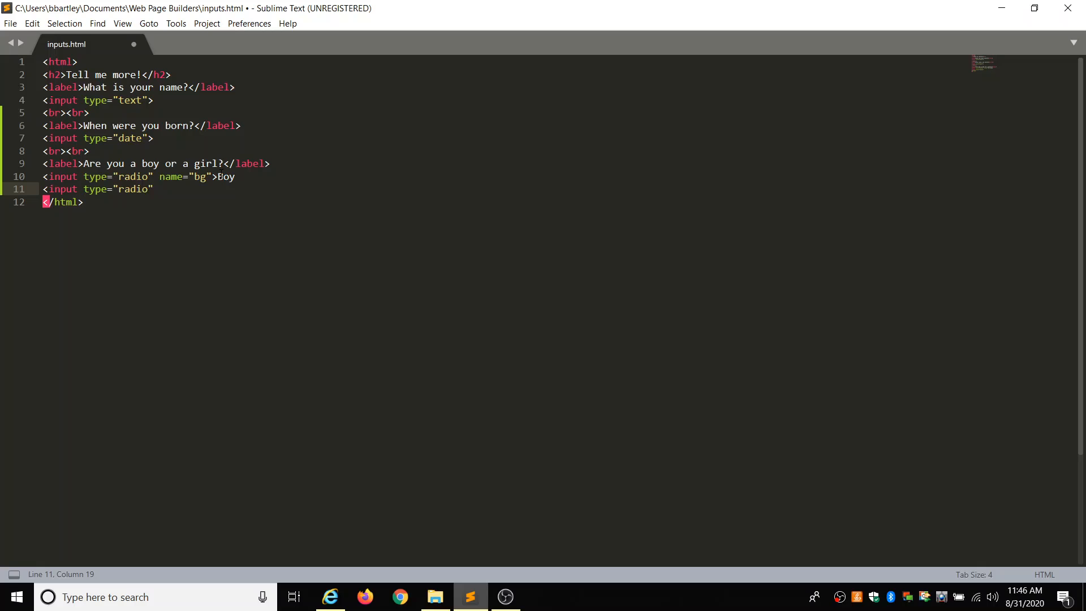
pyautogui.write('name')
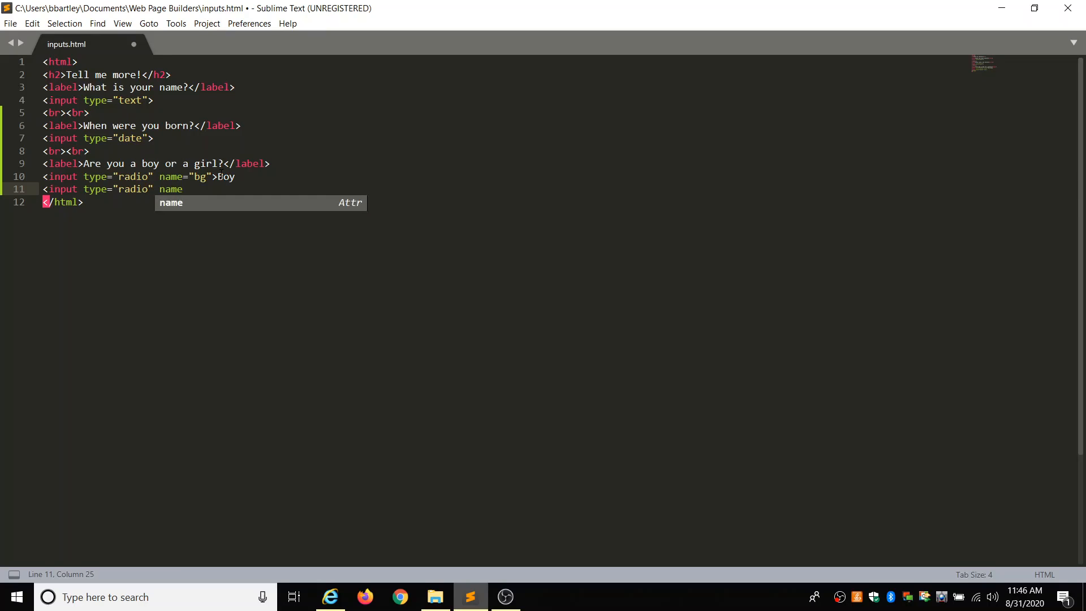
pyautogui.write('="bg"')
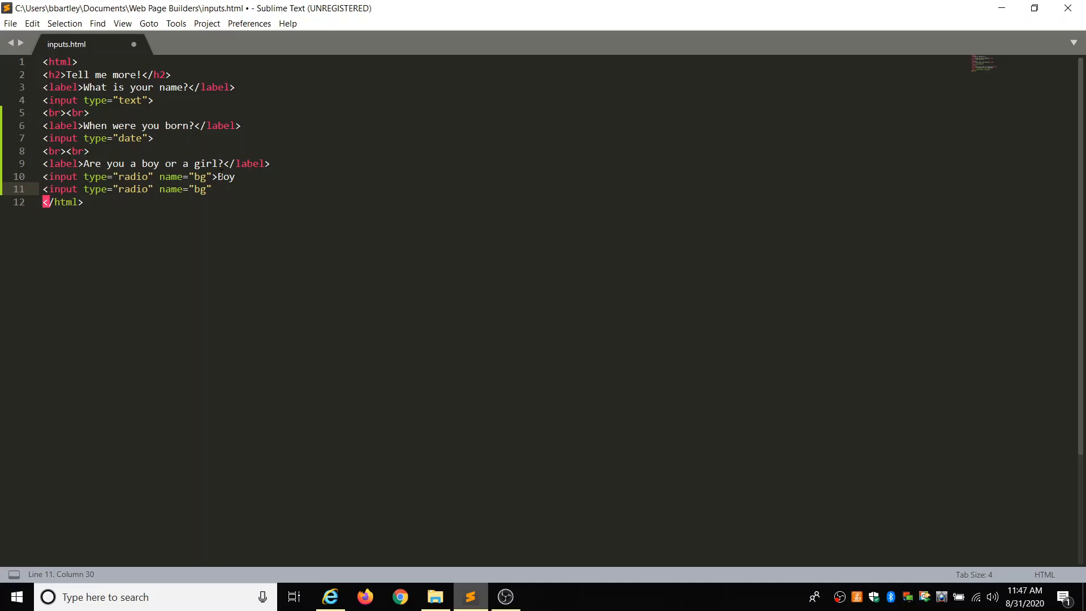
pyautogui.write('Girl')
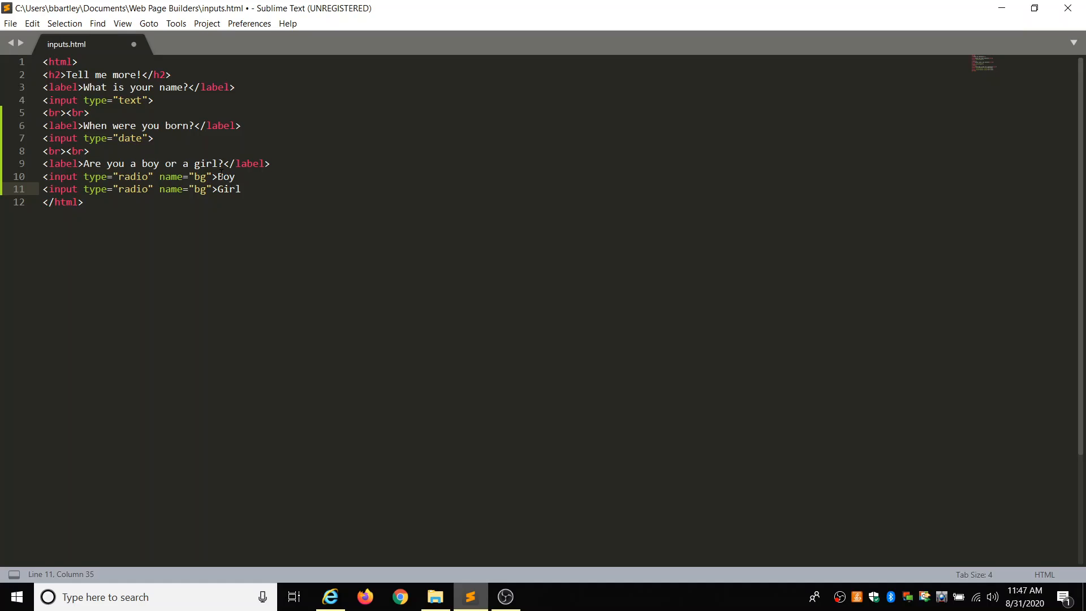
pyautogui.write('<b')
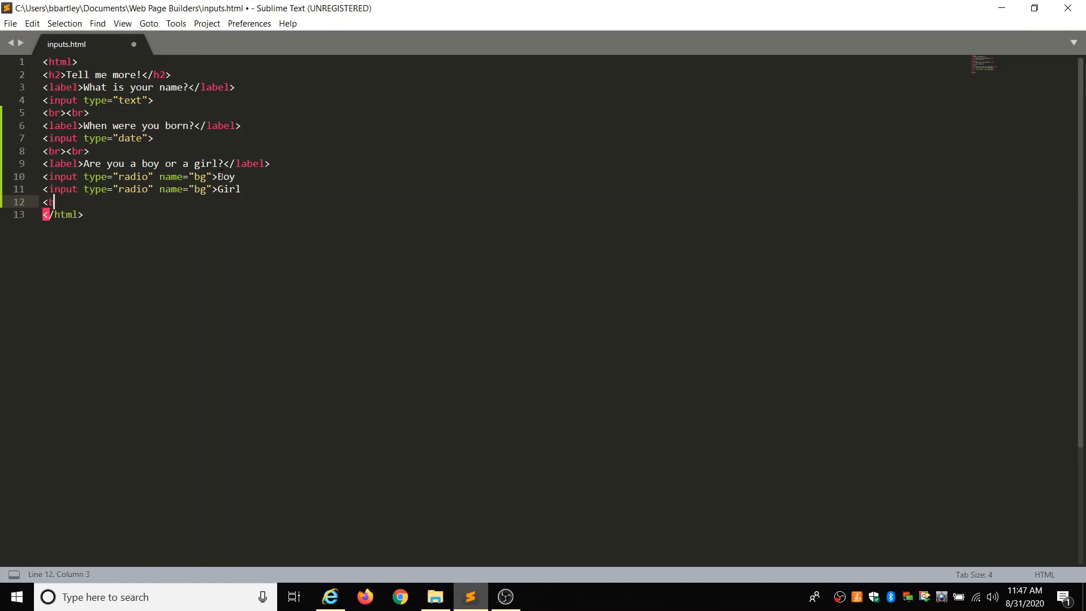
pyautogui.write('r><br>')
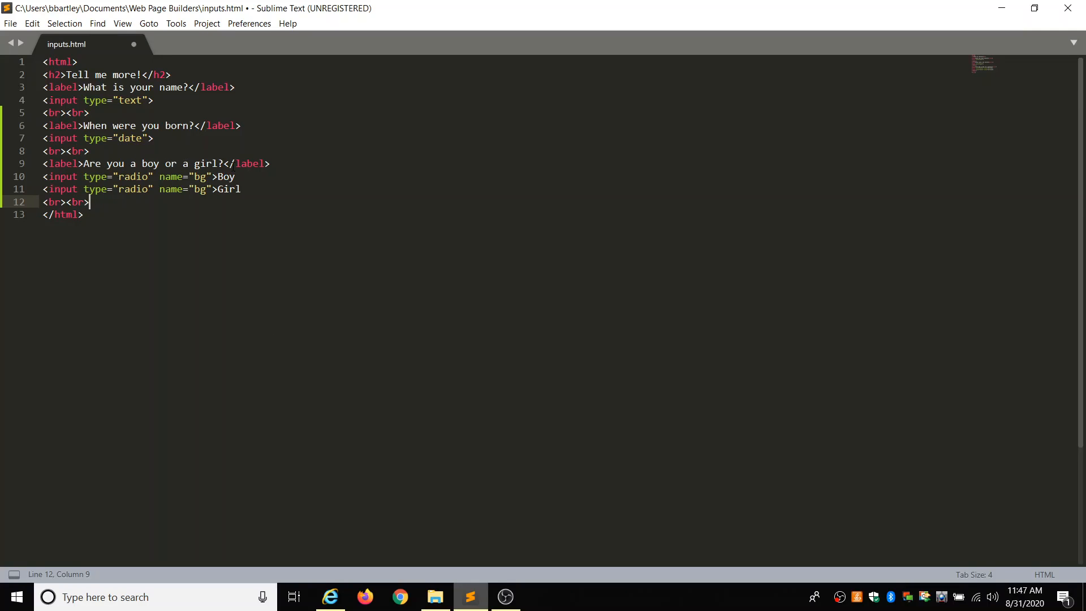
pyautogui.moveTo(298, 203)
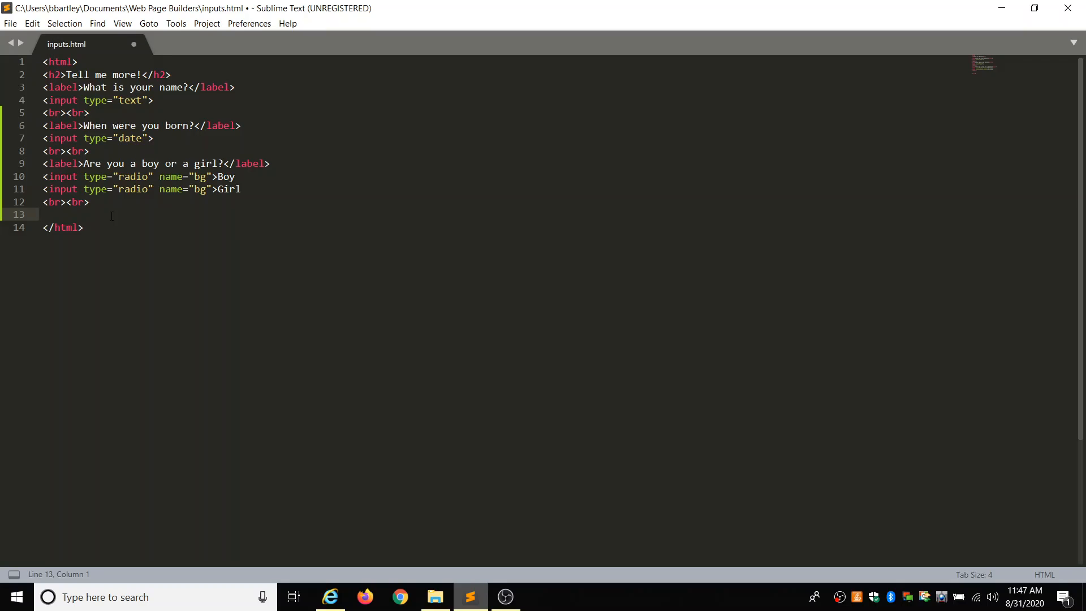
# Finish the label 'What is your favorite color?' and start a new line
pyautogui.write('<label>What is')
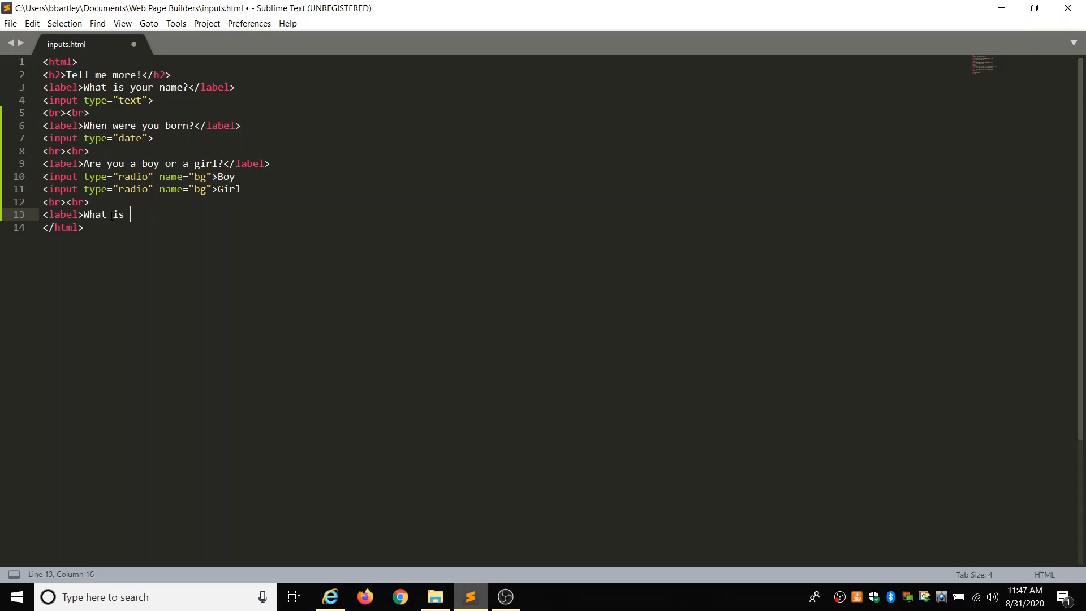
pyautogui.write('your favo')
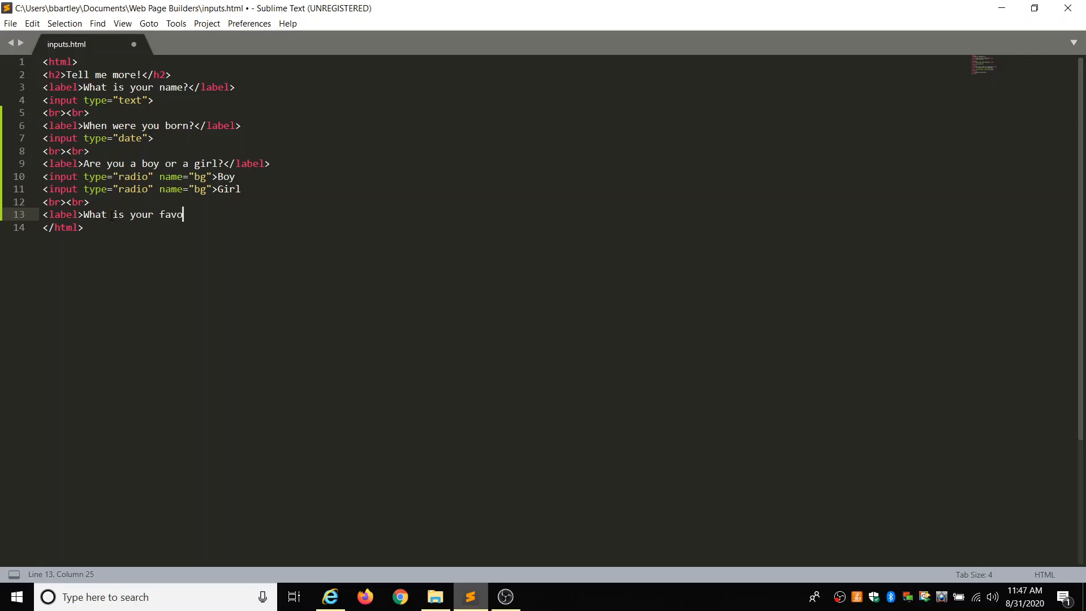
pyautogui.write('rite cold')
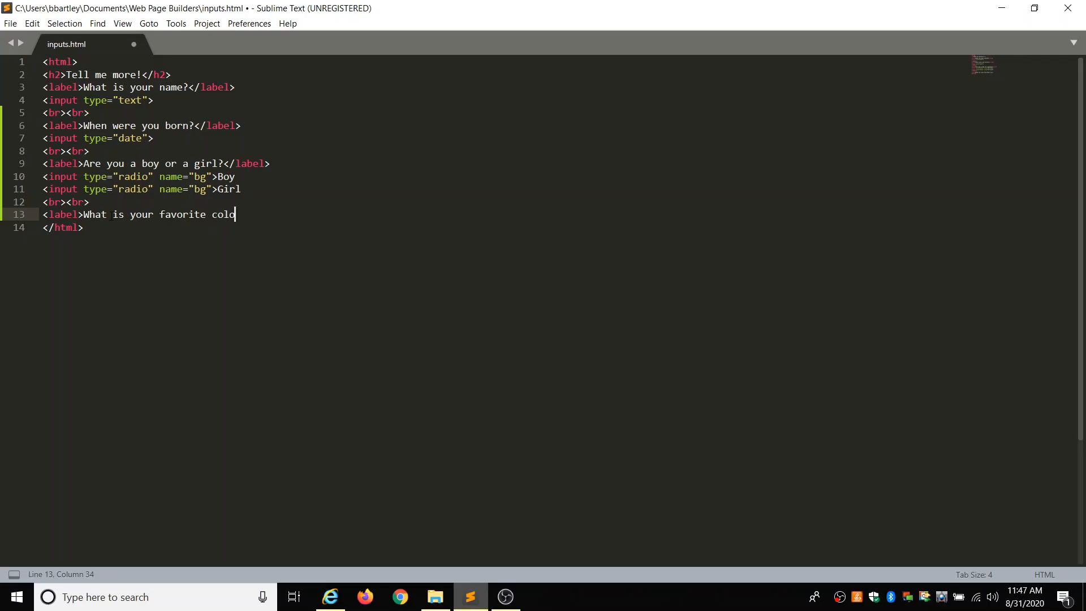
pyautogui.write('r?</label>')
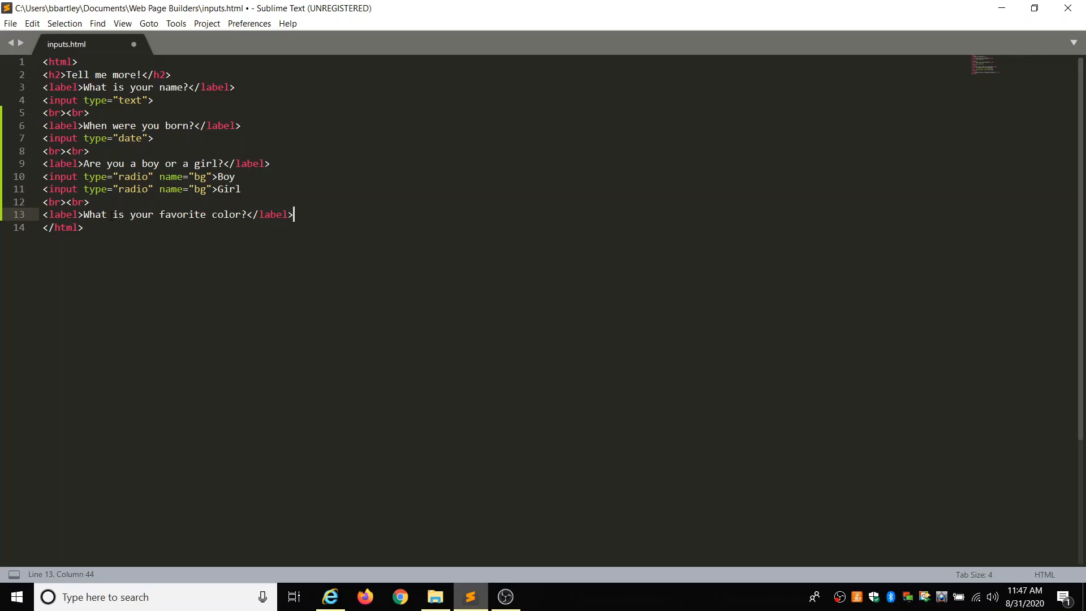
pyautogui.press('Enter')
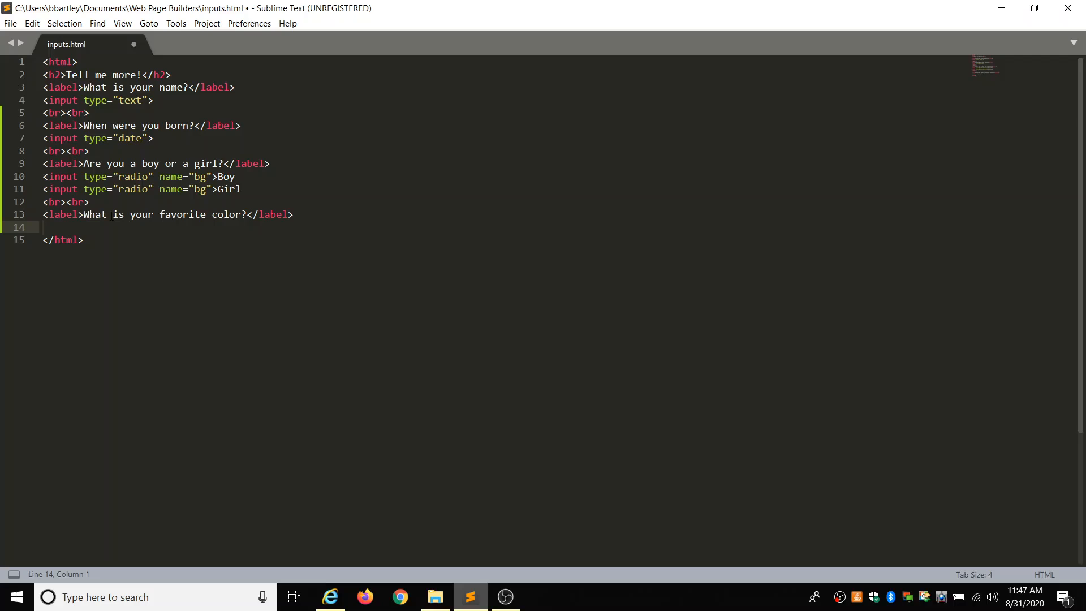
# Add <input type="color"> with line breaks, then open a blank line
pyautogui.write('<input typ')
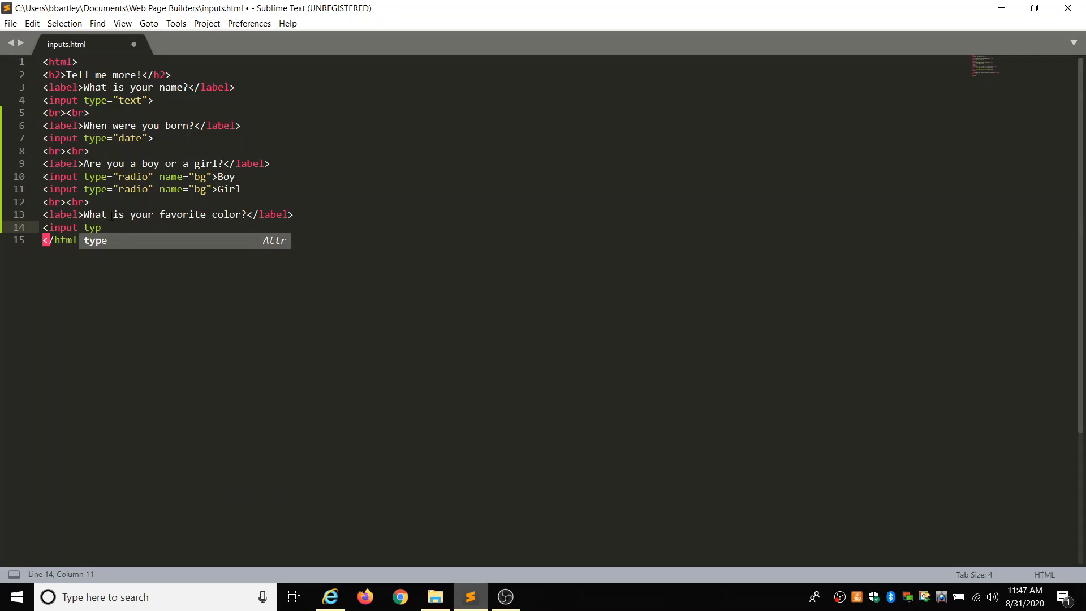
pyautogui.write('e=')
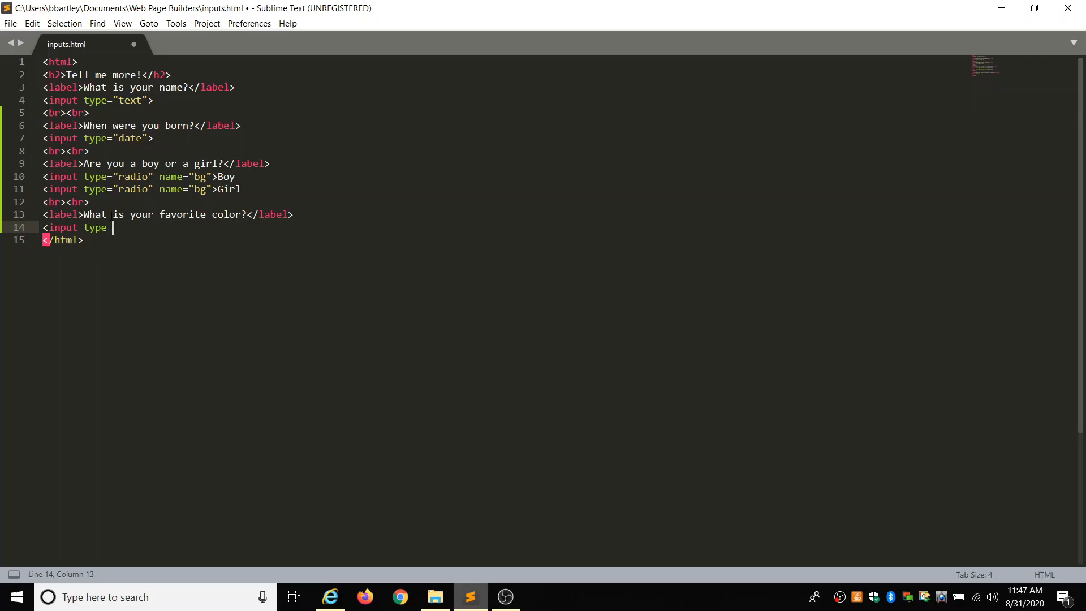
pyautogui.write('"color"')
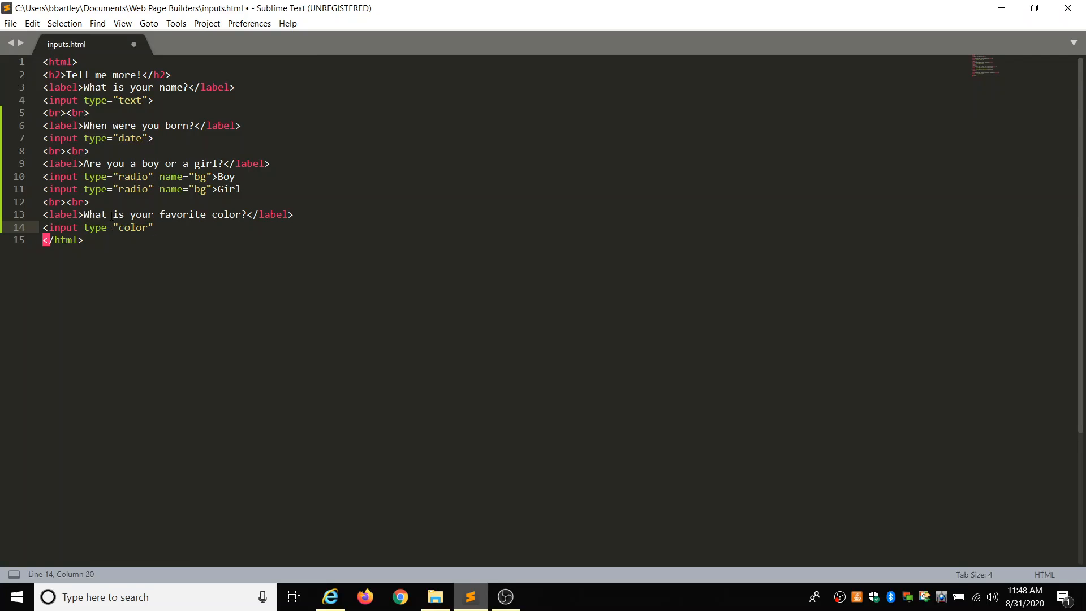
pyautogui.write('>')
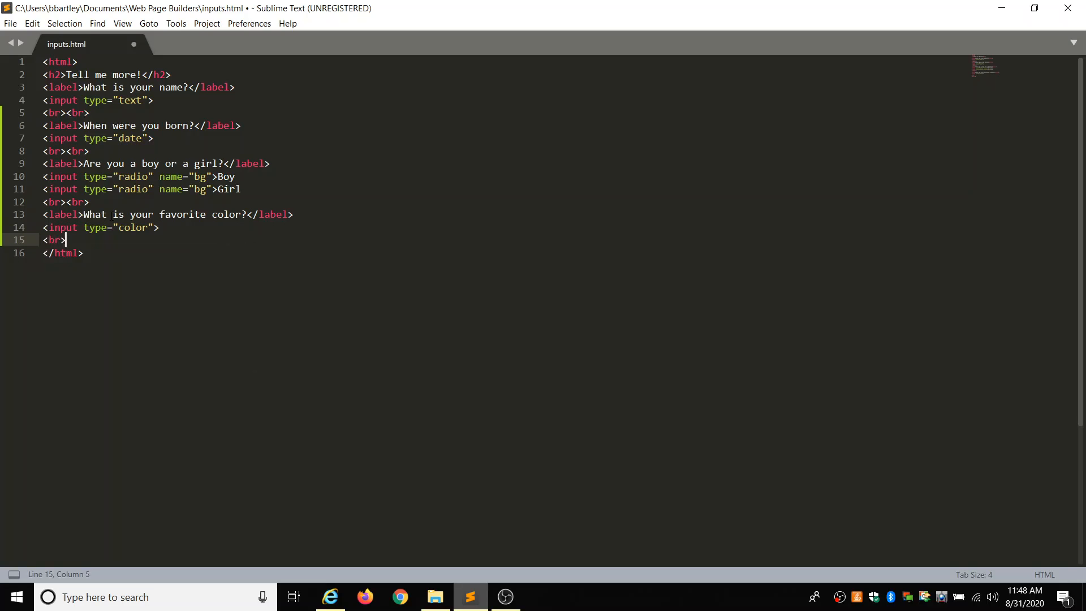
pyautogui.write('<br>')
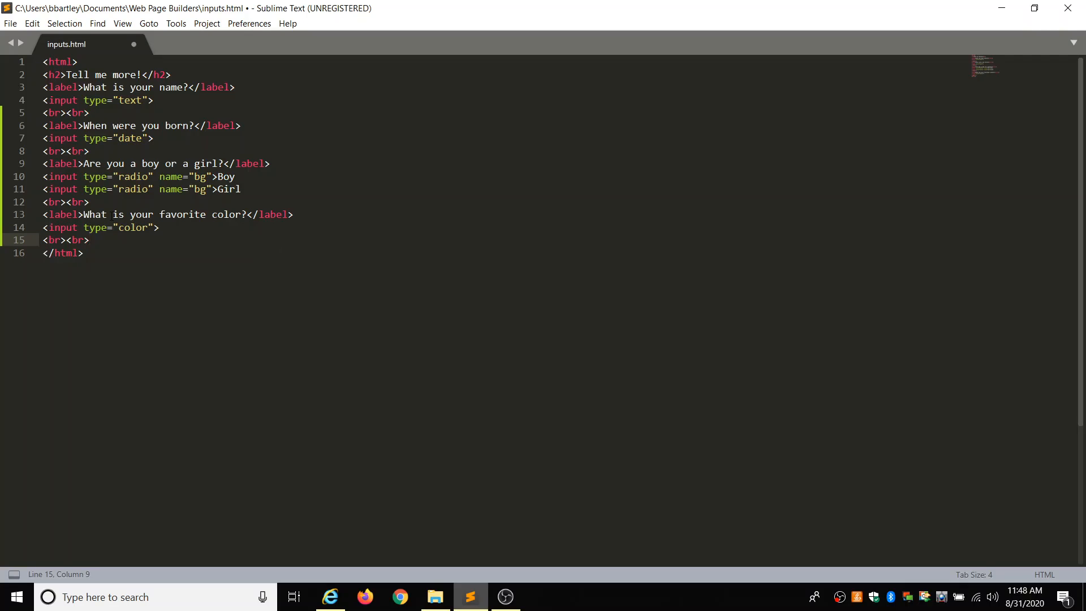
pyautogui.press('enter')
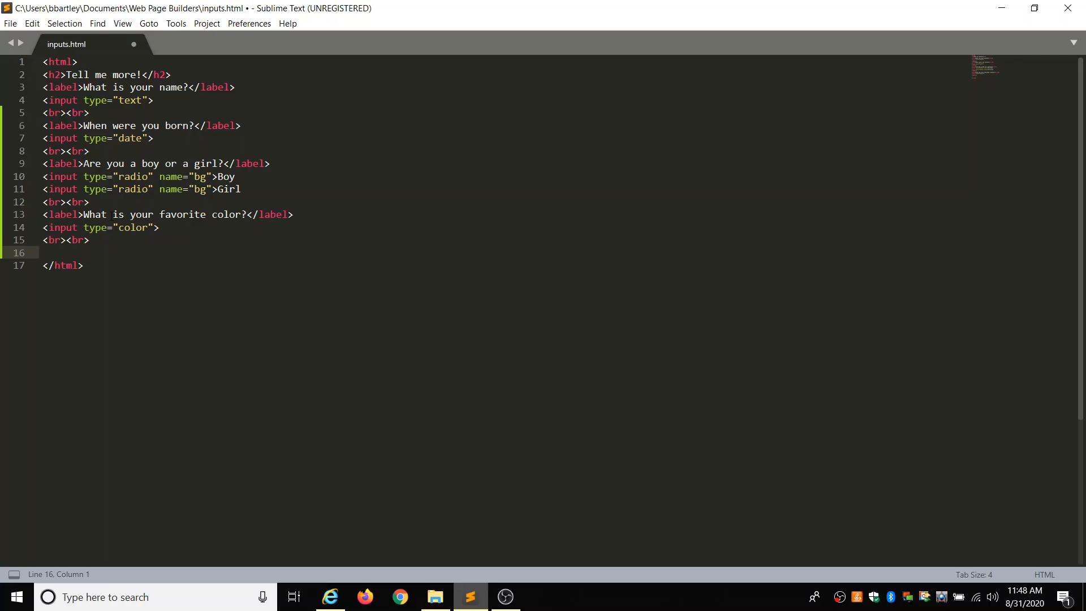
# Write the label 'Which of these foods is your favorite?' followed by an opening select tag
pyautogui.write('<')
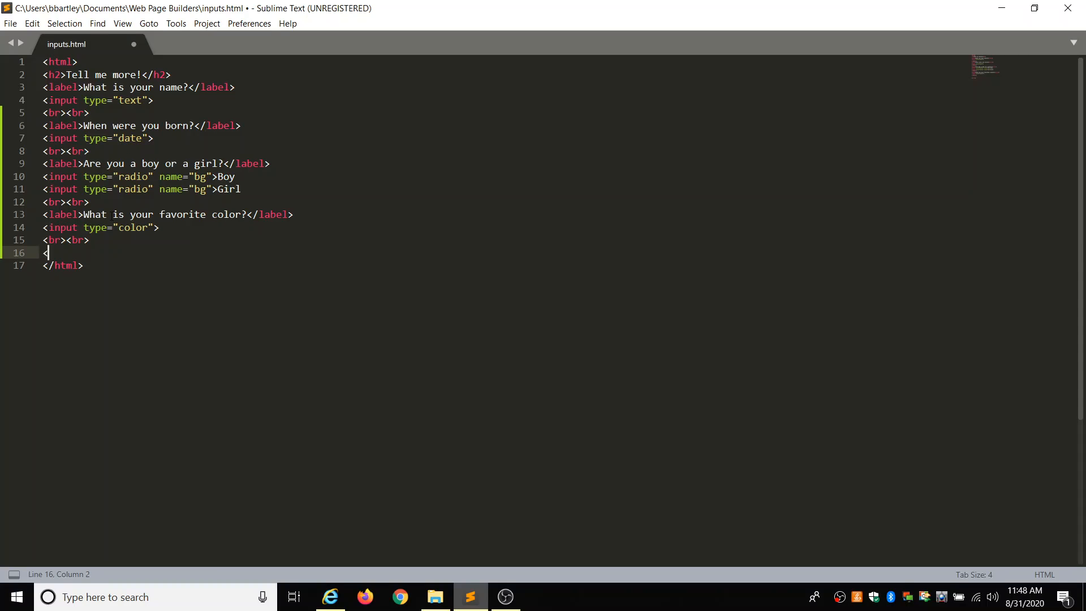
pyautogui.write('label>')
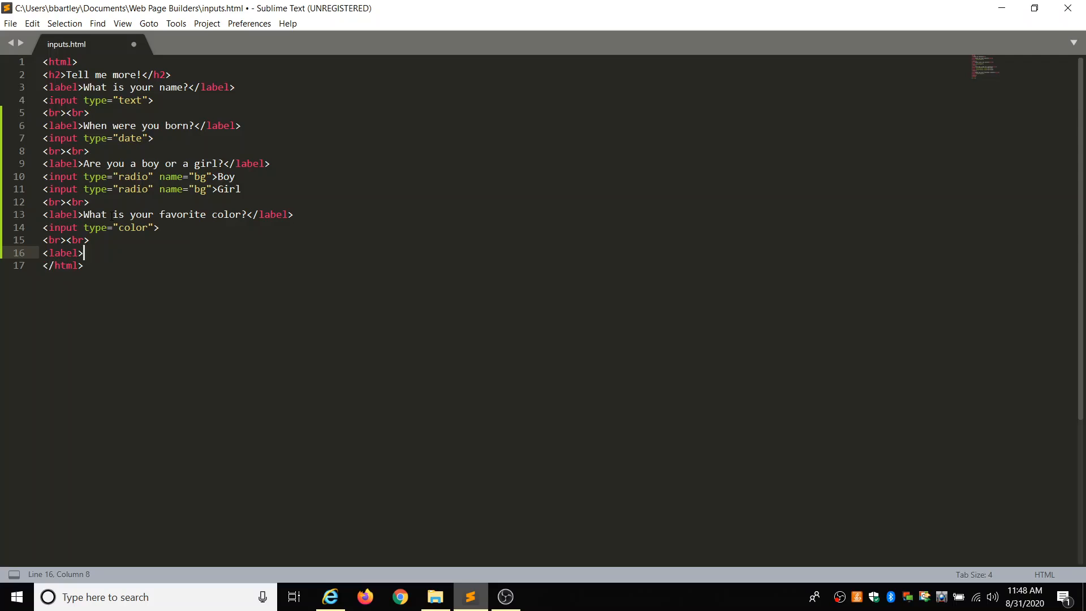
pyautogui.write('Which')
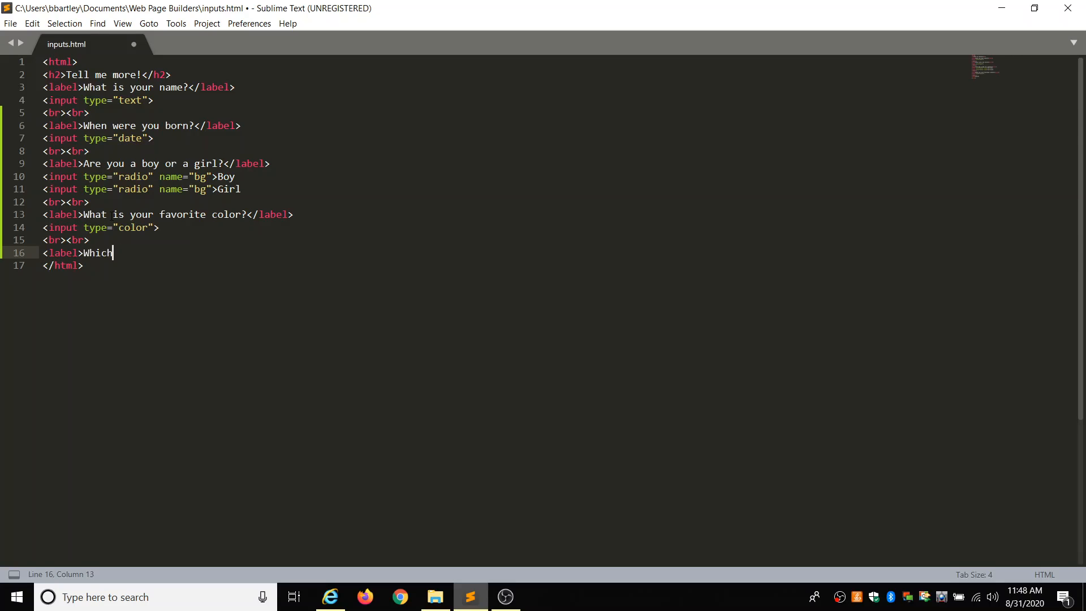
pyautogui.write('of these food')
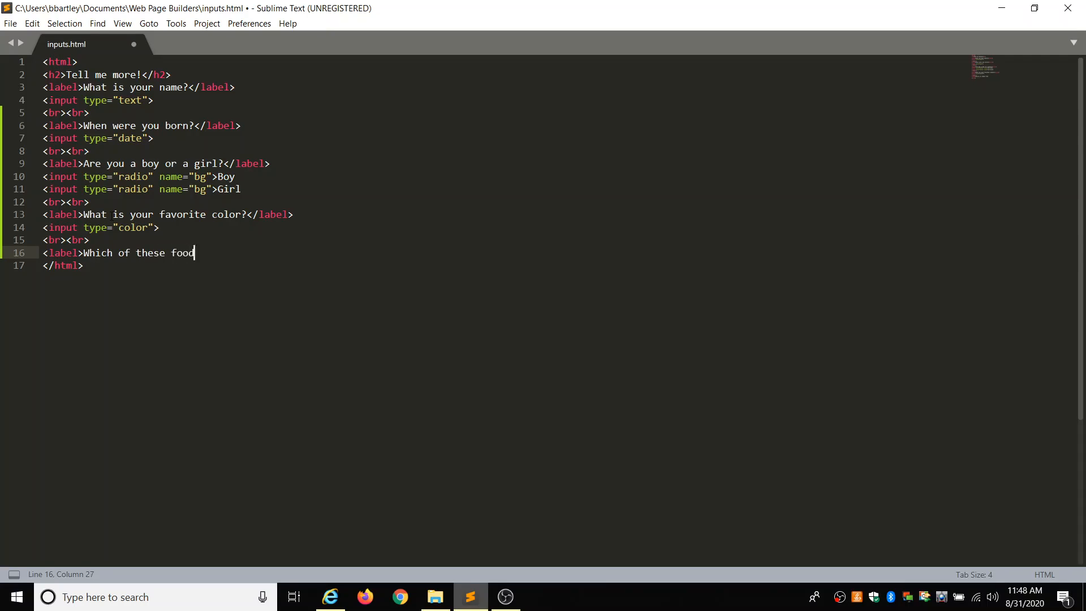
pyautogui.write('s is your')
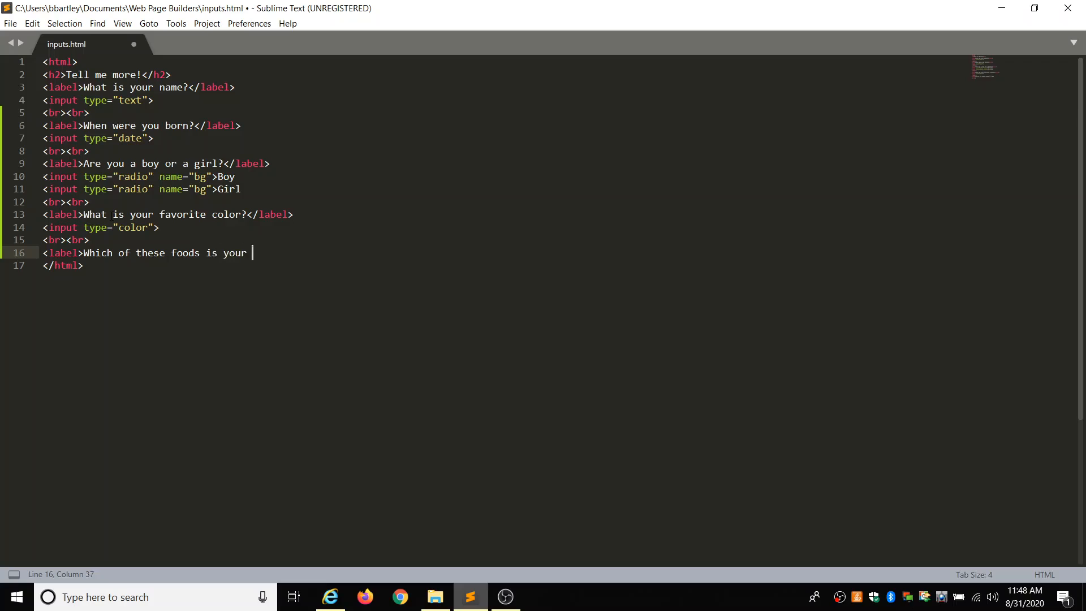
pyautogui.write('favorit')
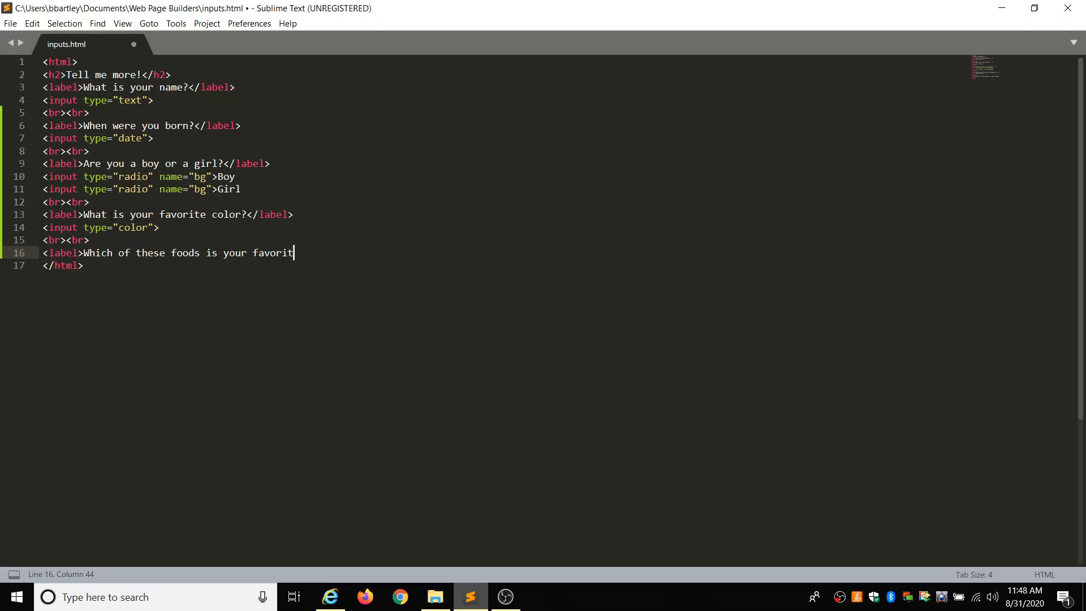
pyautogui.write('e?')
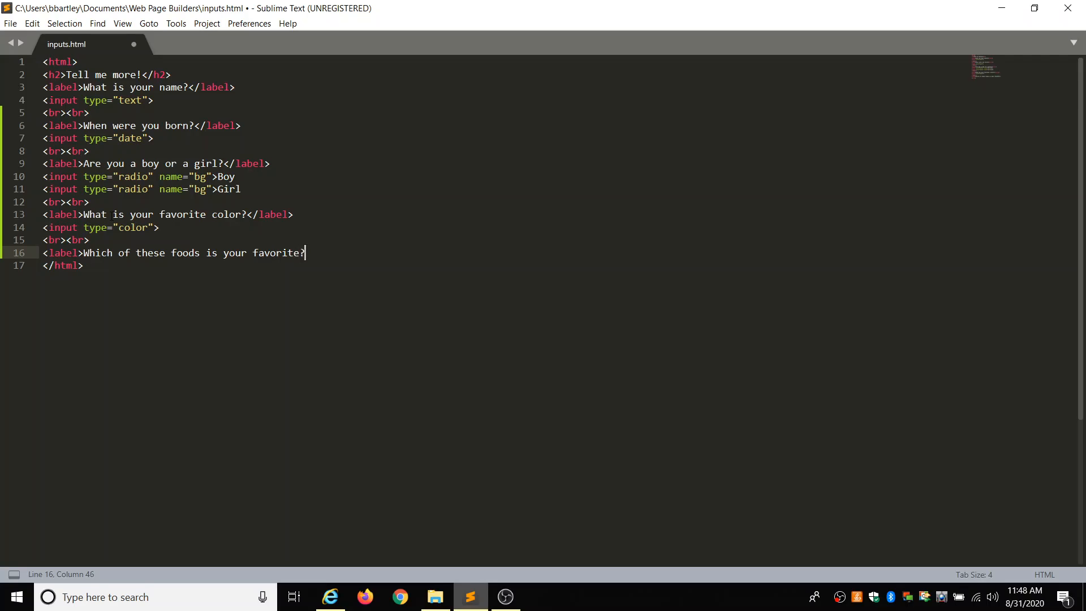
pyautogui.write('</label>')
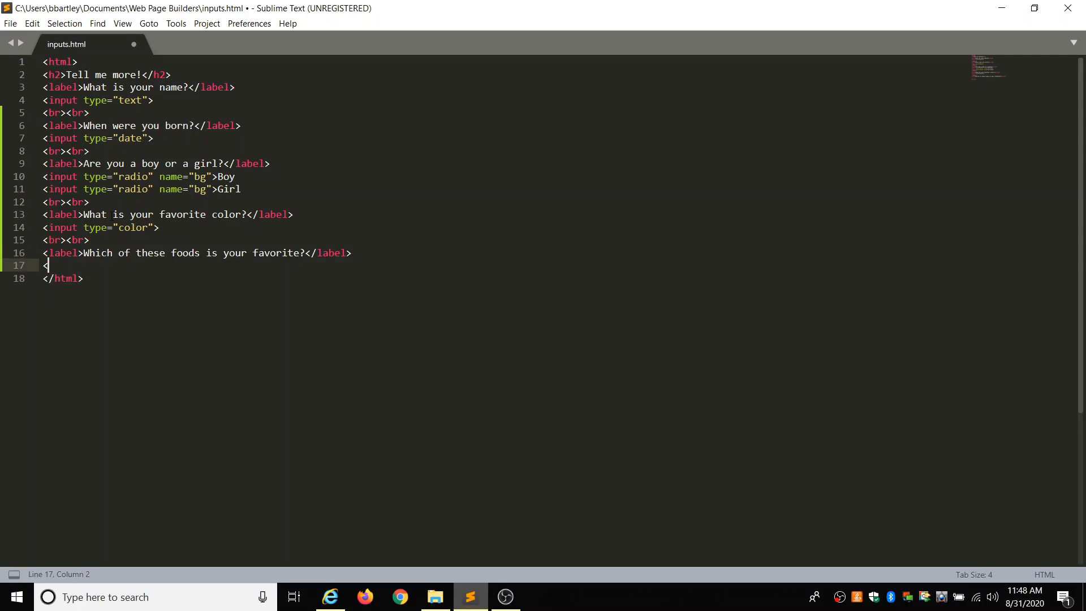
pyautogui.write('select>')
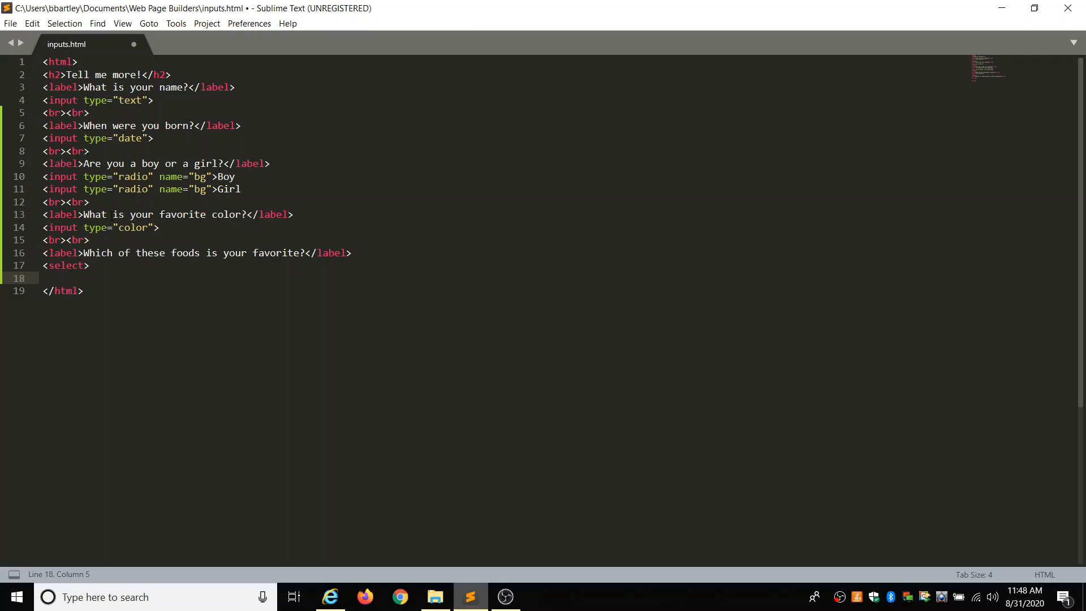
# Add the 'Choose:' and 'Pizza' option tags to the food dropdown
pyautogui.write('<option>')
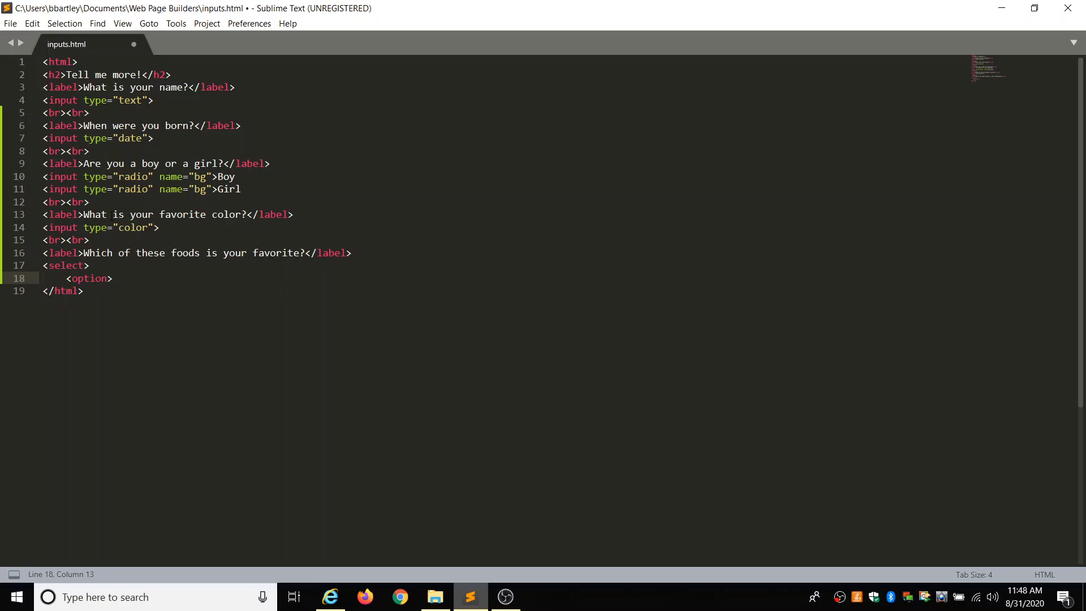
pyautogui.write('Choos')
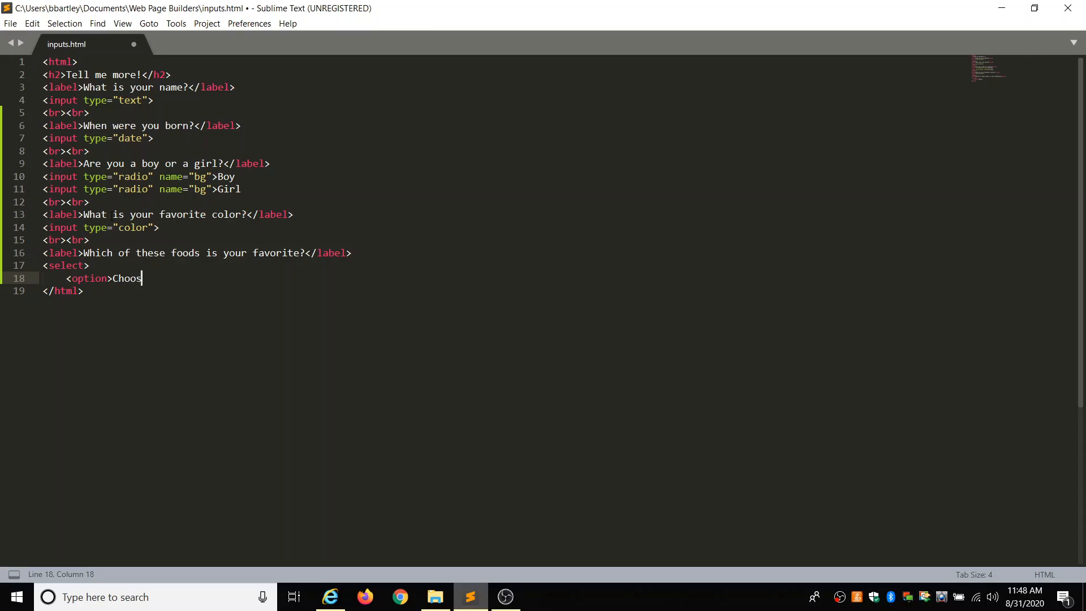
pyautogui.write('e:')
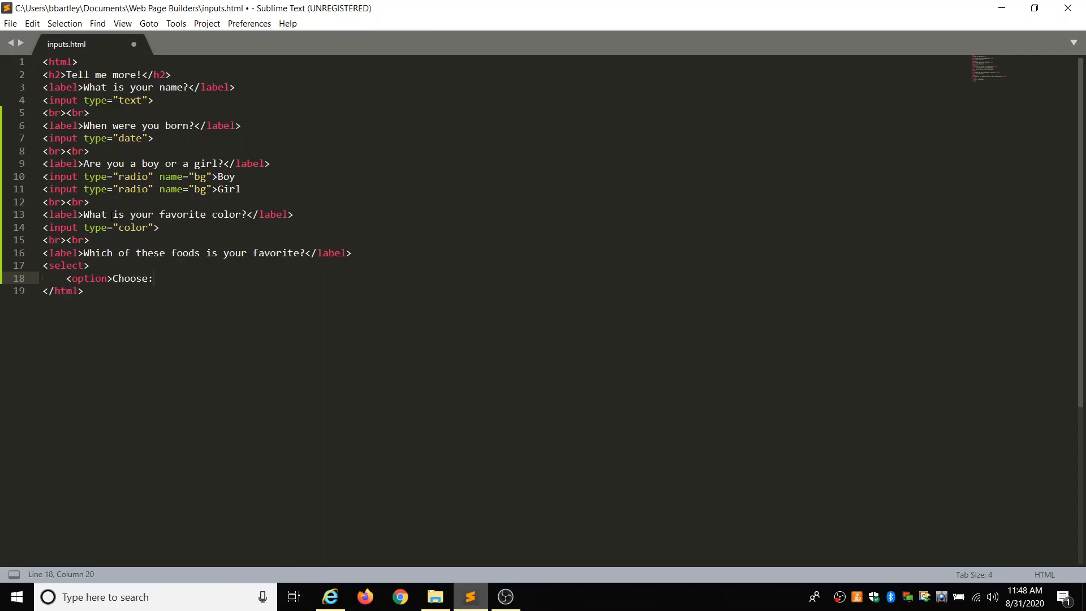
pyautogui.write('</option>')
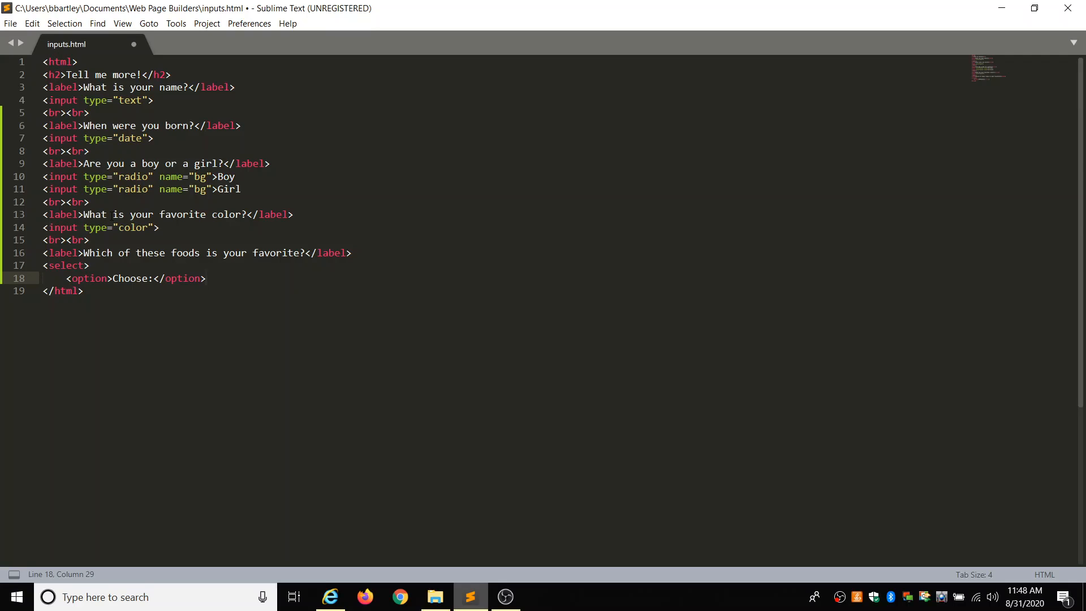
pyautogui.press('enter')
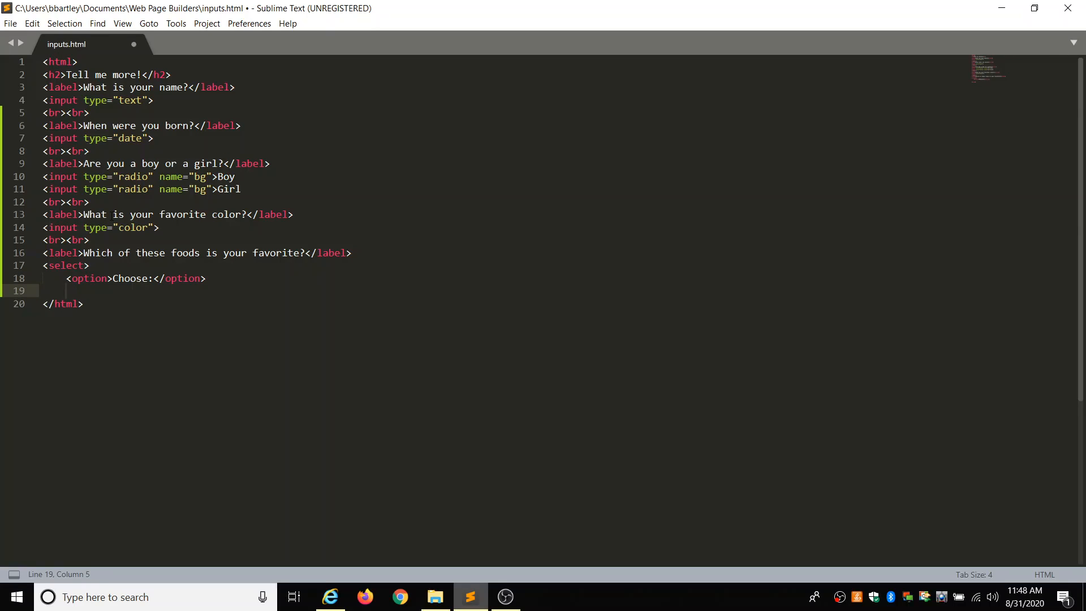
pyautogui.write('<option>')
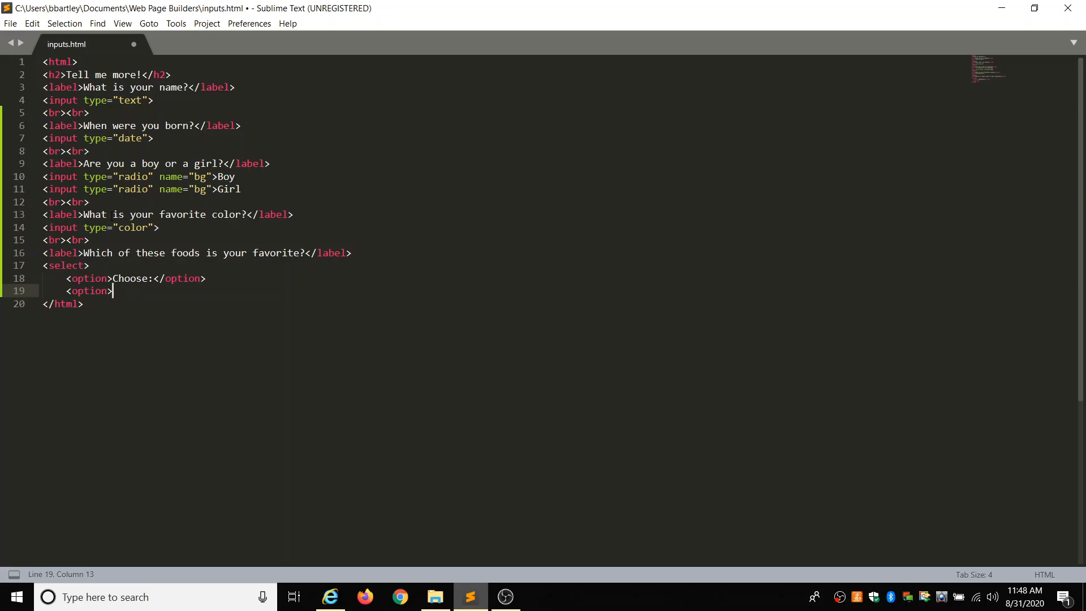
pyautogui.write('Pizz')
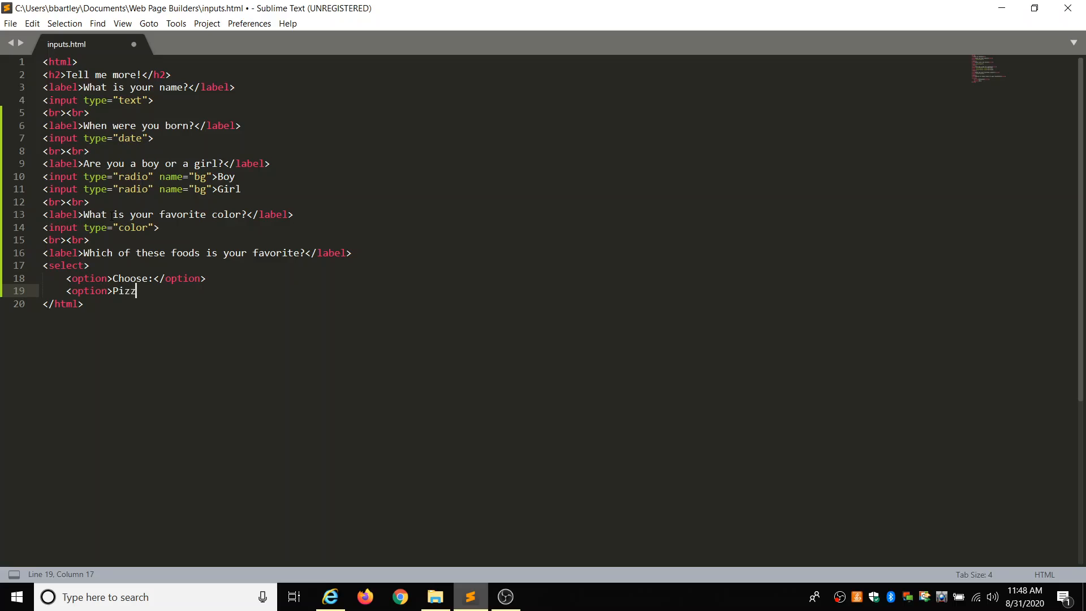
pyautogui.write('a')
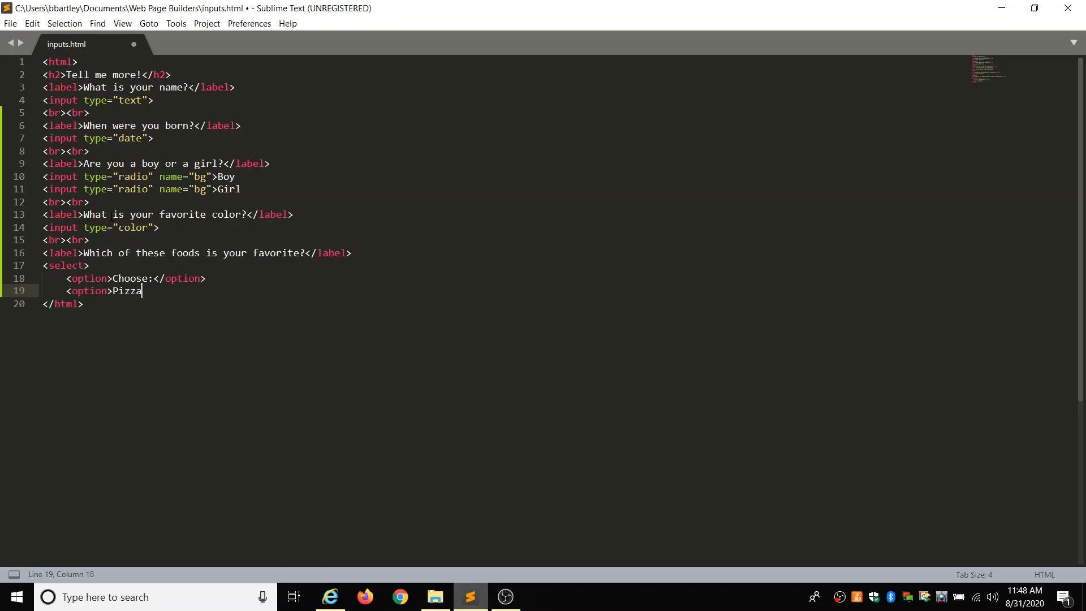
pyautogui.write('</option>')
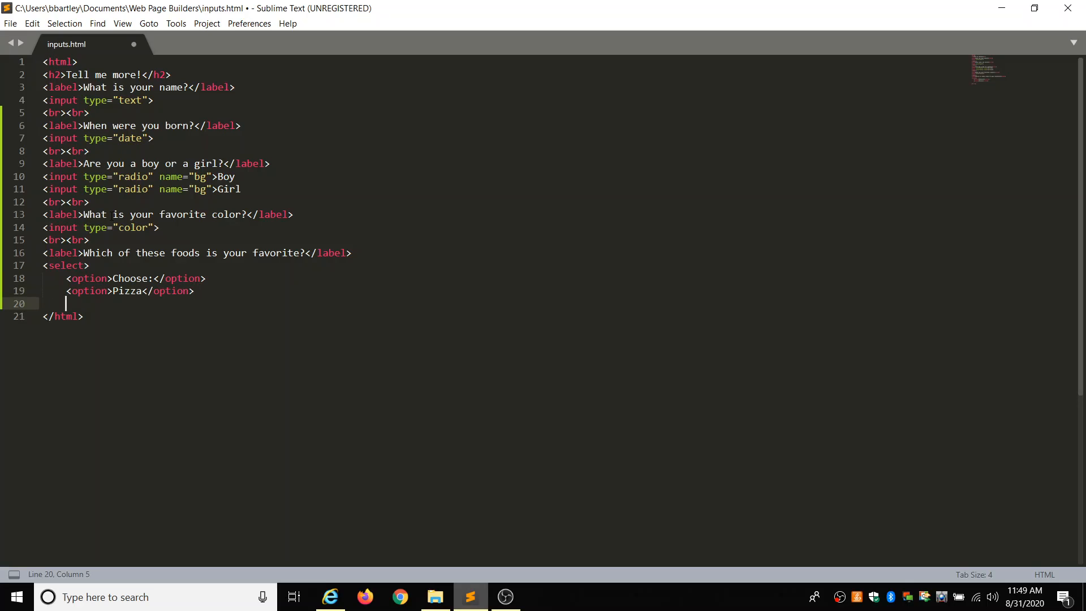
# Add 'Salad', 'Fies' and 'Apple' options and close the select with </select>
pyautogui.write('<option')
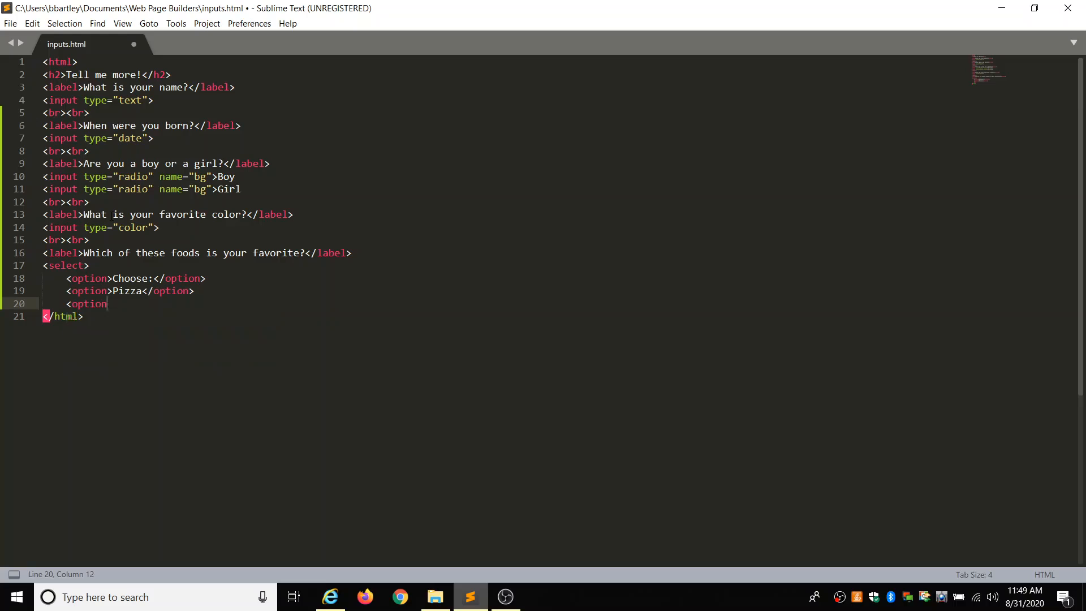
pyautogui.write('>Salad')
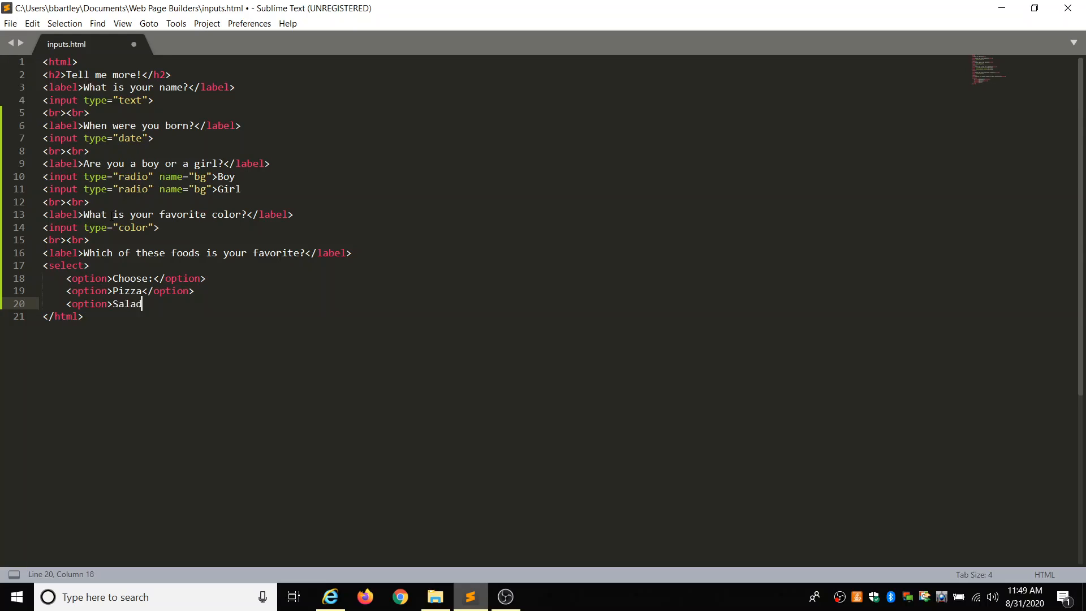
pyautogui.write('</option>')
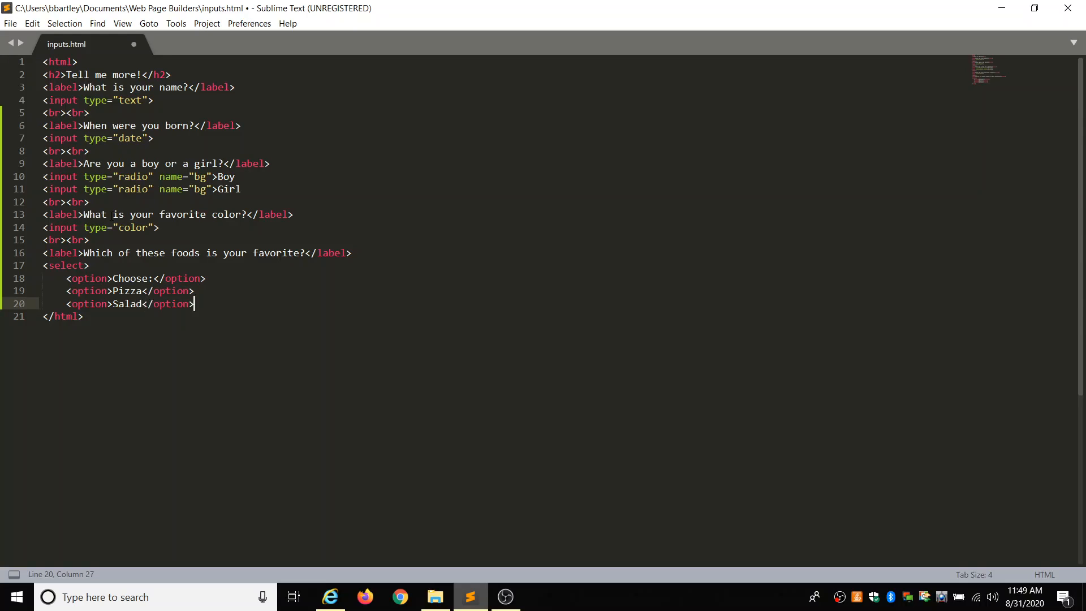
pyautogui.write('<option')
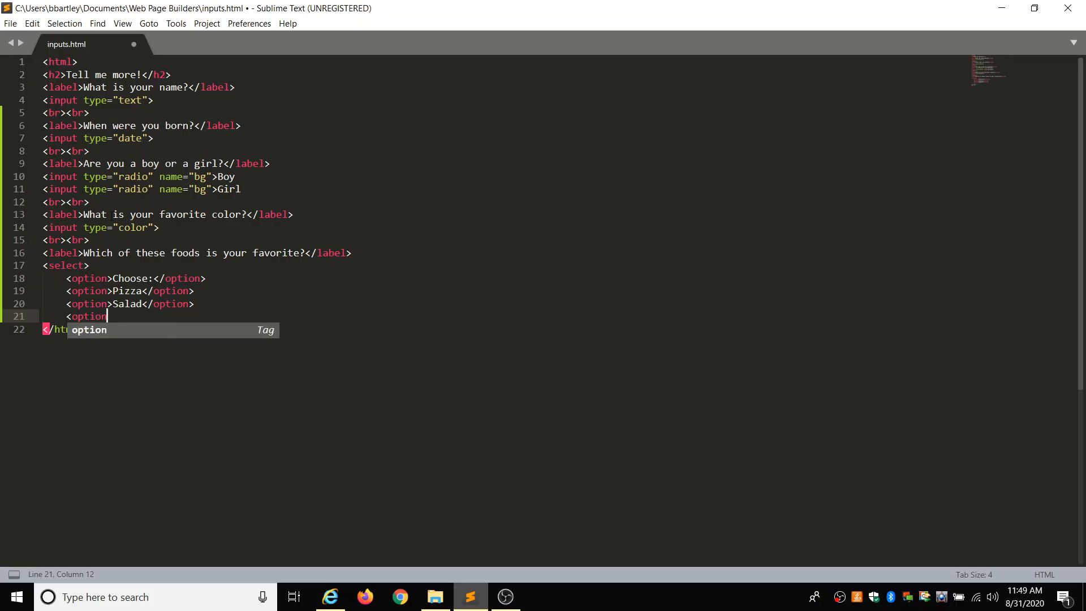
pyautogui.write('>Fies')
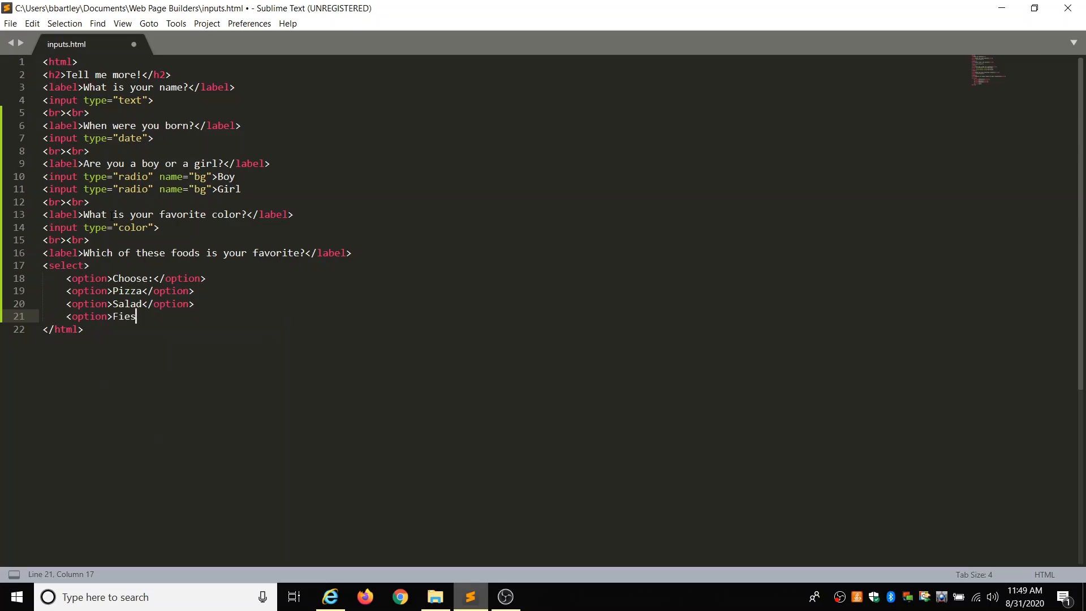
pyautogui.write('</option>')
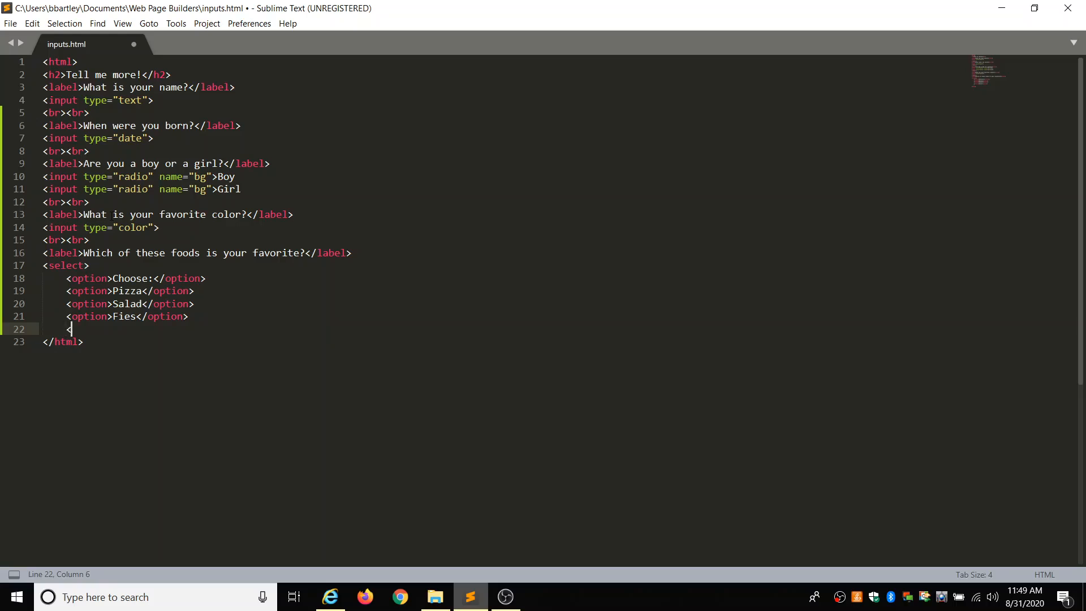
pyautogui.write('option>')
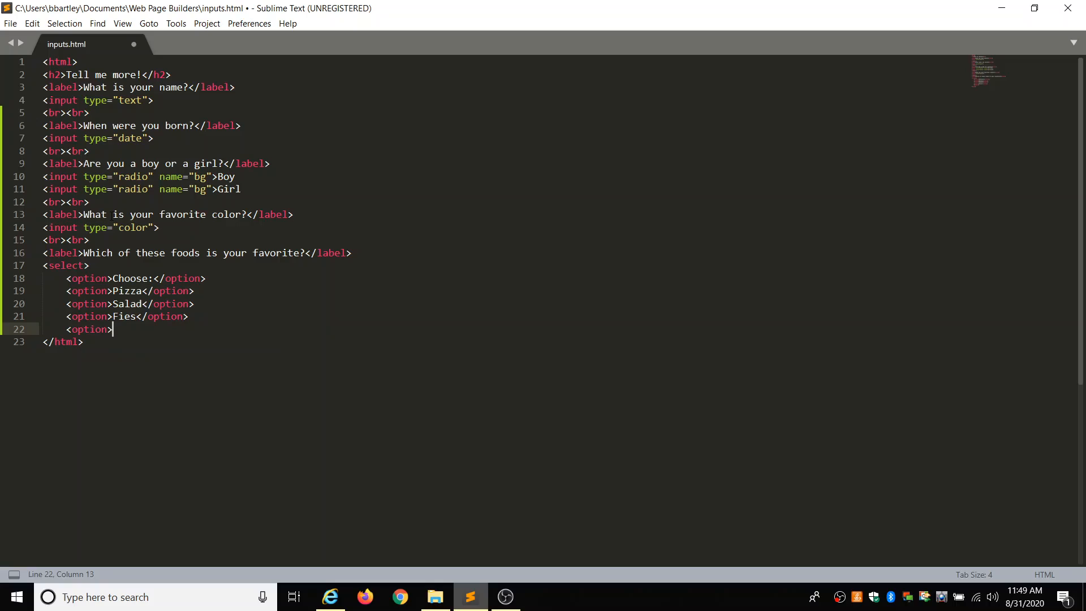
pyautogui.write('Apple')
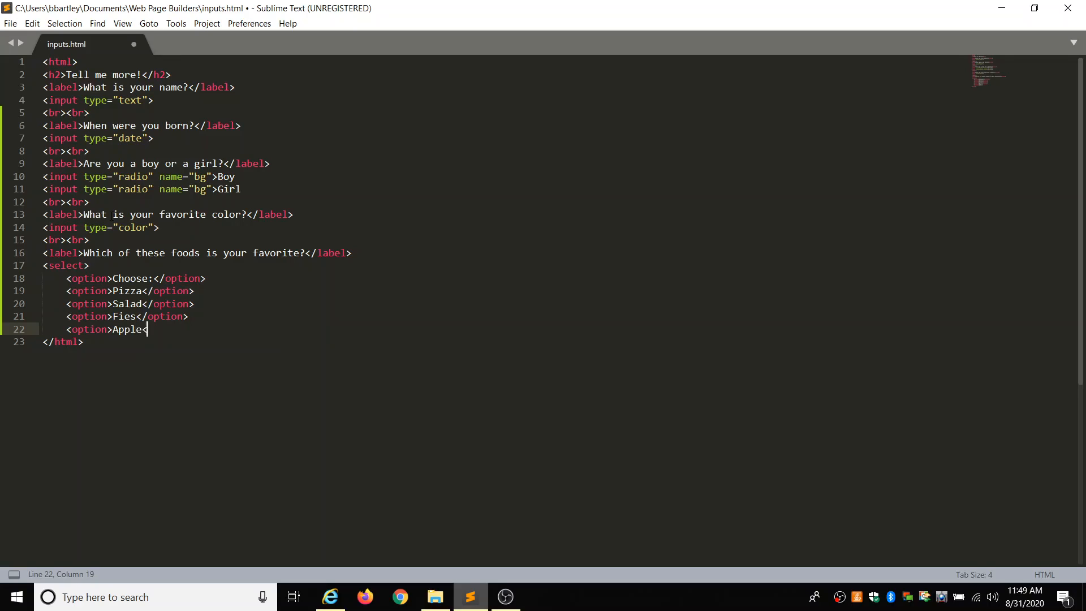
pyautogui.write('</option>')
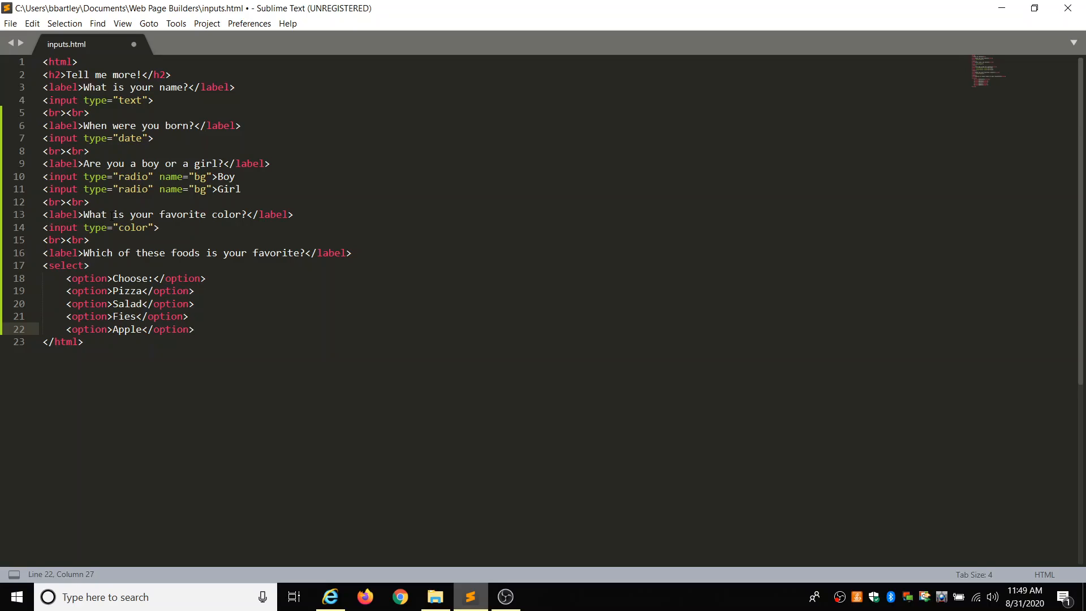
pyautogui.write('</select>')
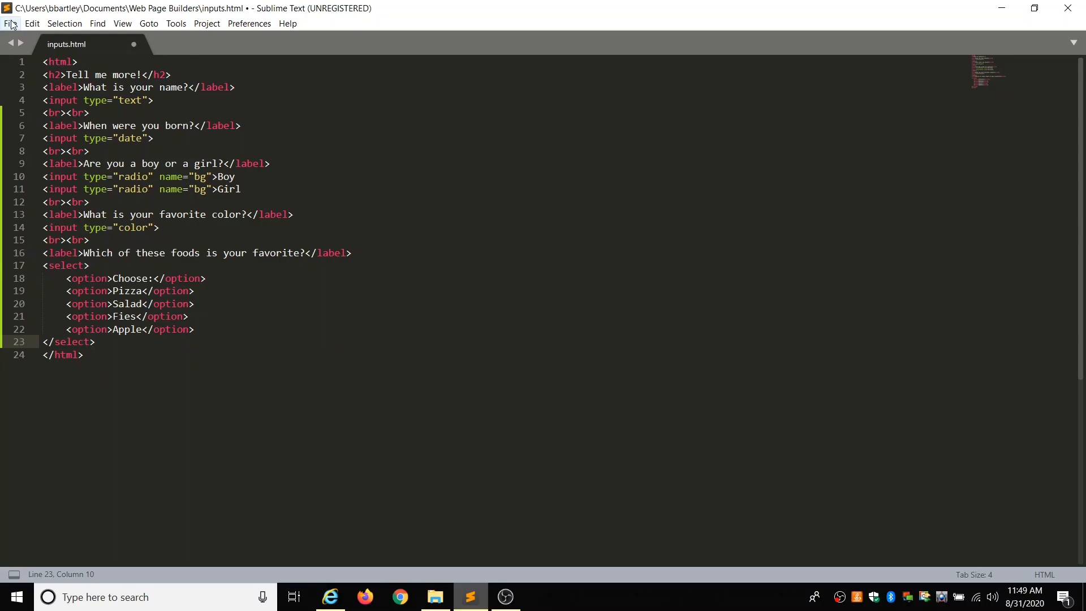
# Save inputs.html via the File menu and bring Internet Explorer to the front
pyautogui.click(10, 23)
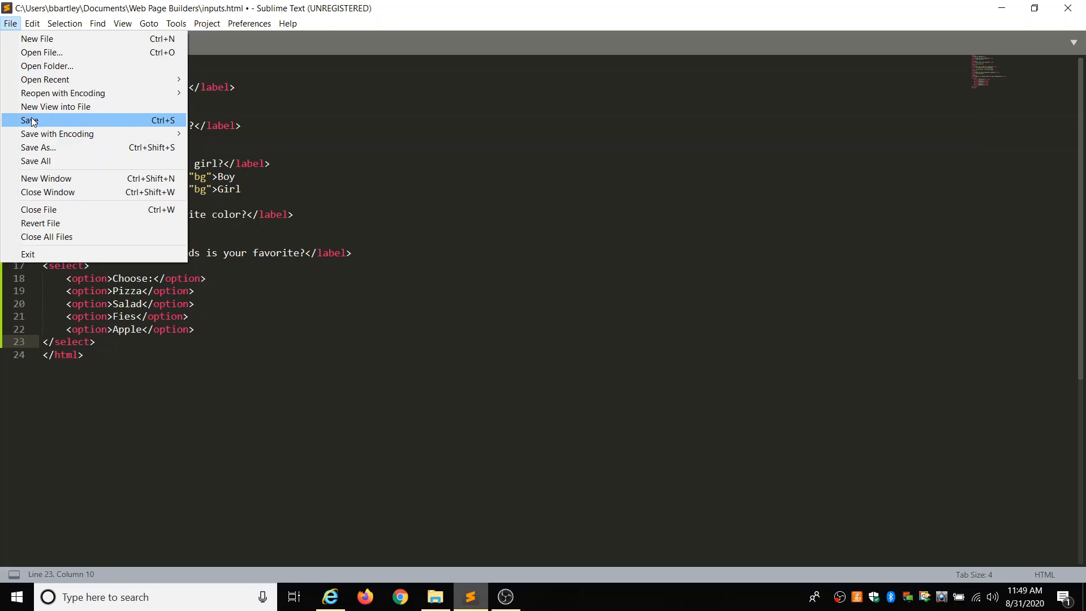
pyautogui.click(29, 121)
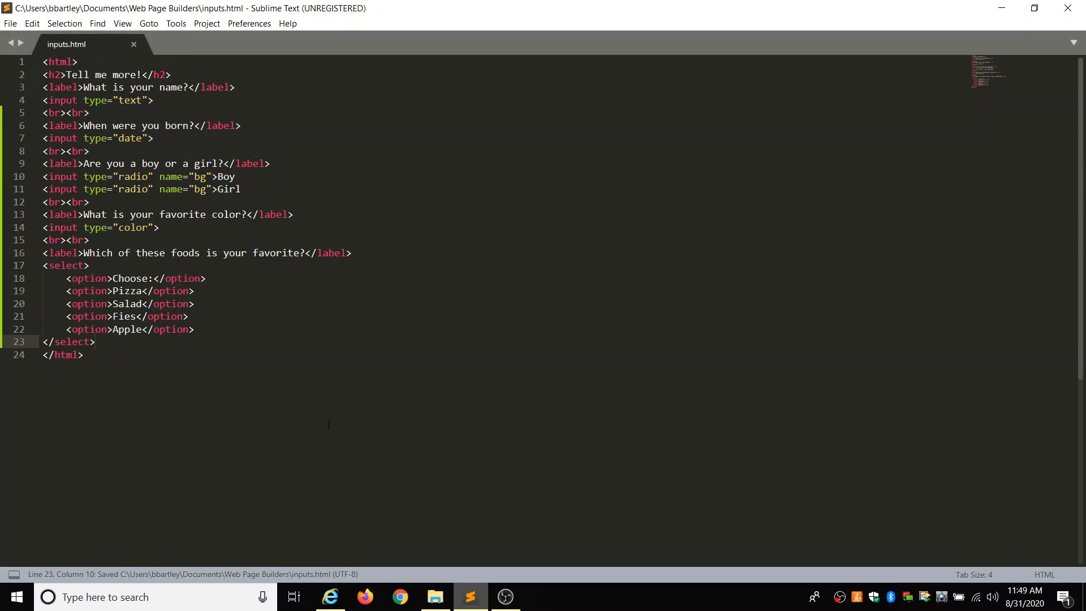
pyautogui.click(330, 597)
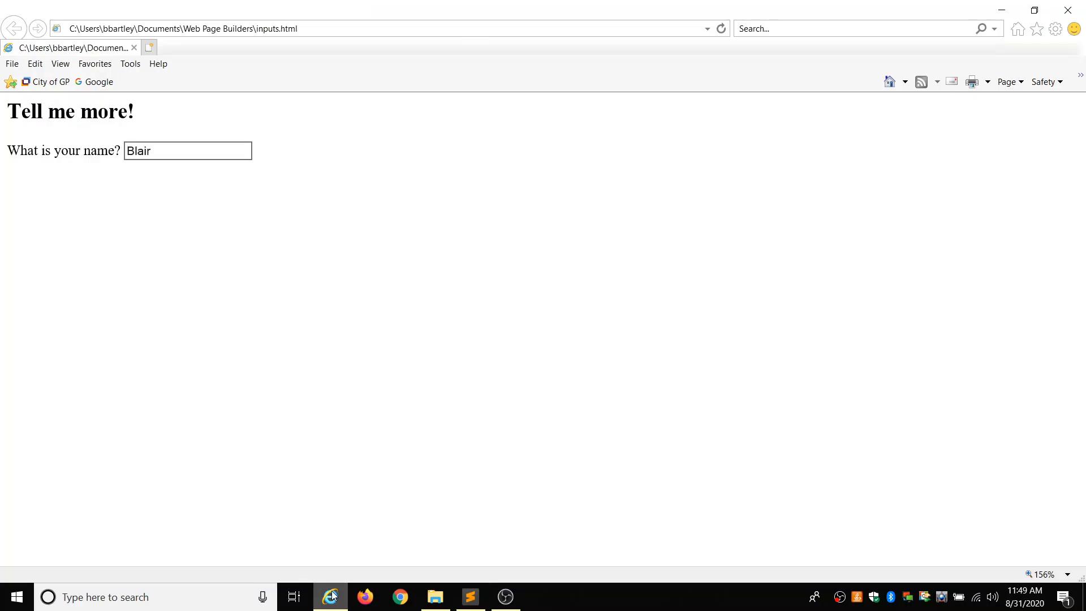
# Reload inputs.html, test the fields, and check the food list shows Pizza, Salad, Fies, Apple
pyautogui.click(720, 28)
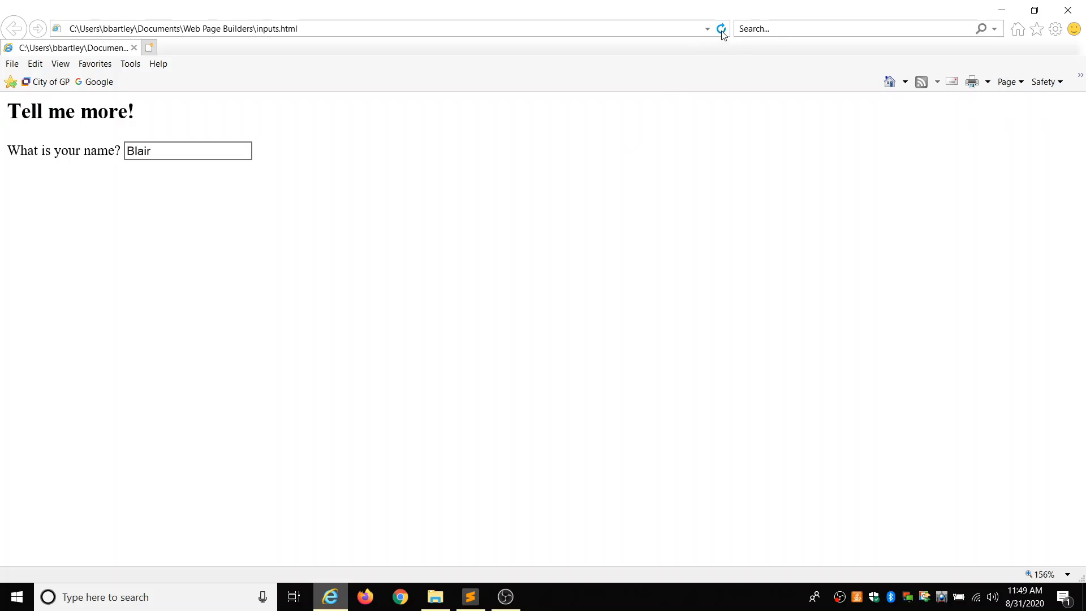
pyautogui.click(720, 28)
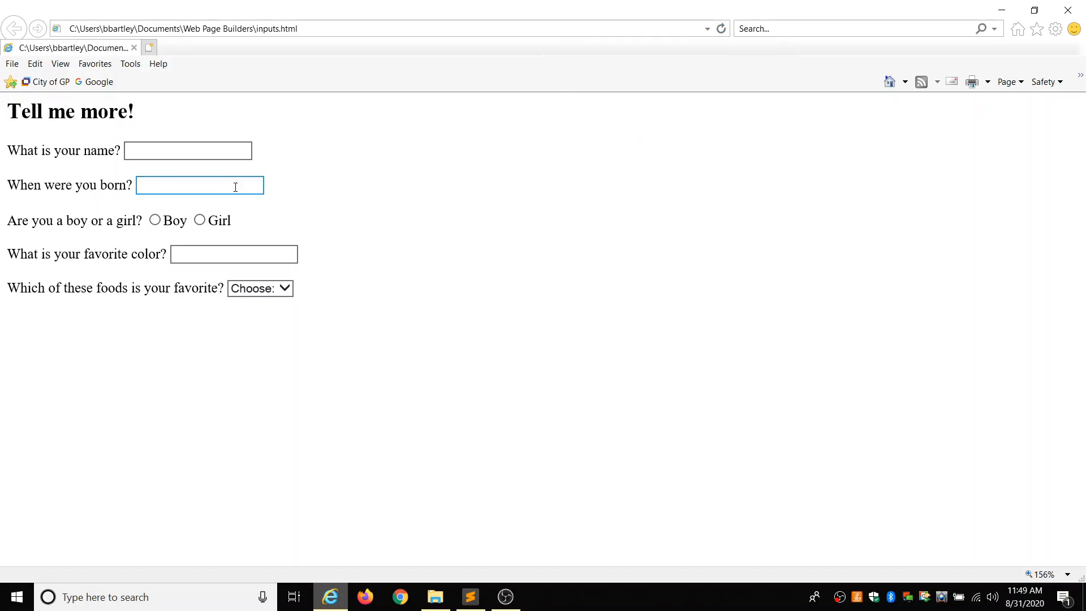
pyautogui.click(188, 150)
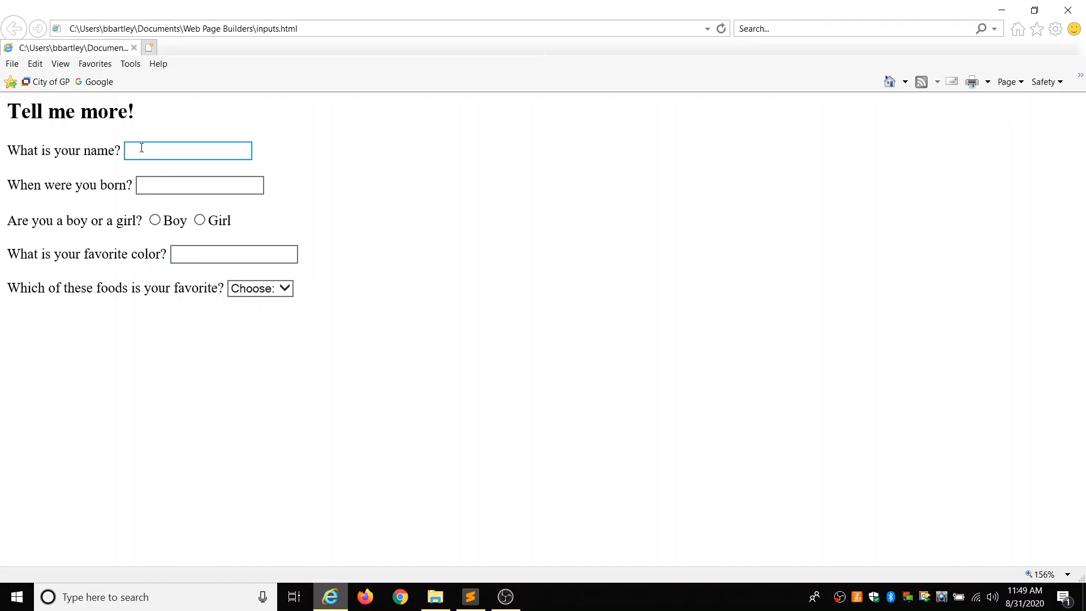
pyautogui.click(234, 253)
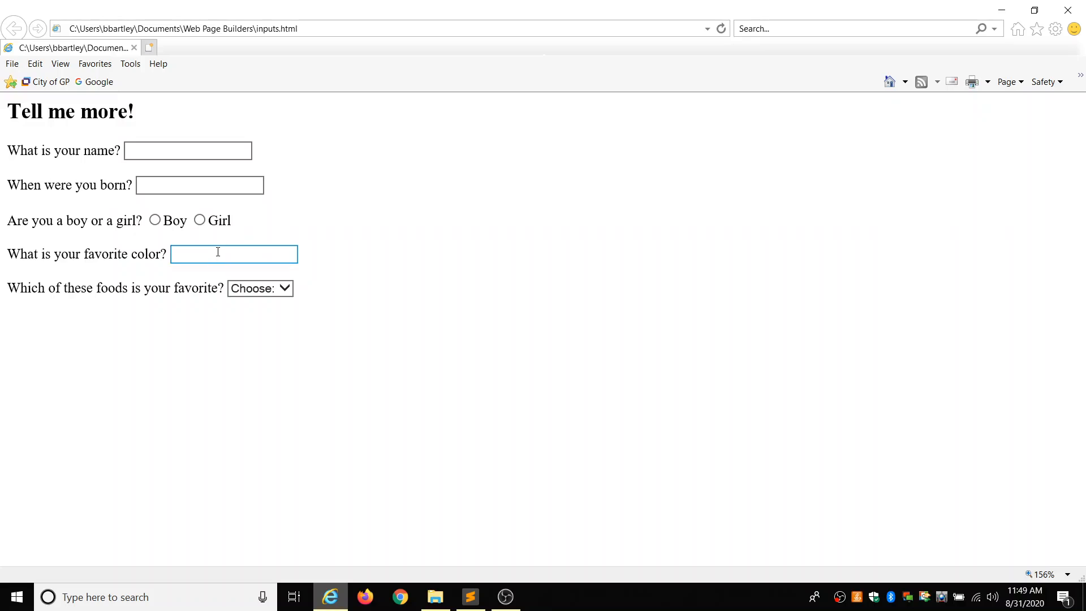
pyautogui.click(259, 288)
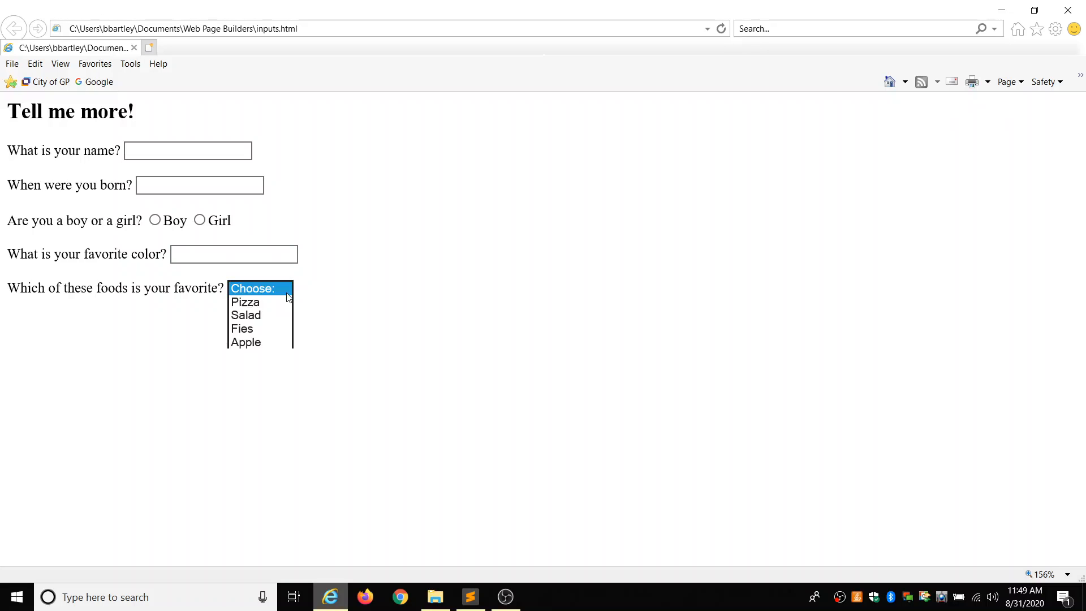
pyautogui.click(260, 288)
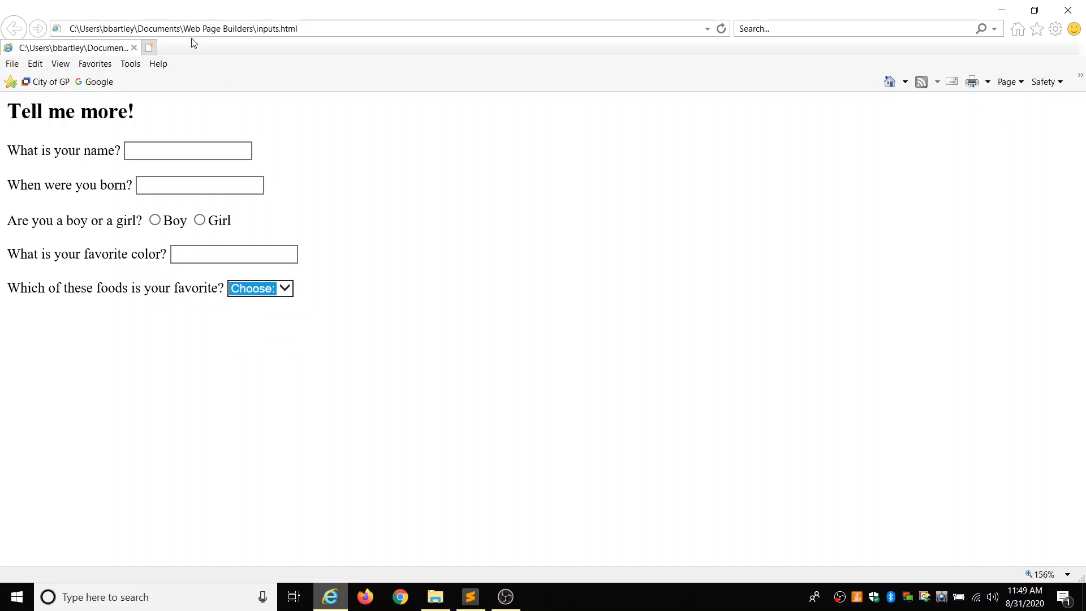
pyautogui.click(184, 28)
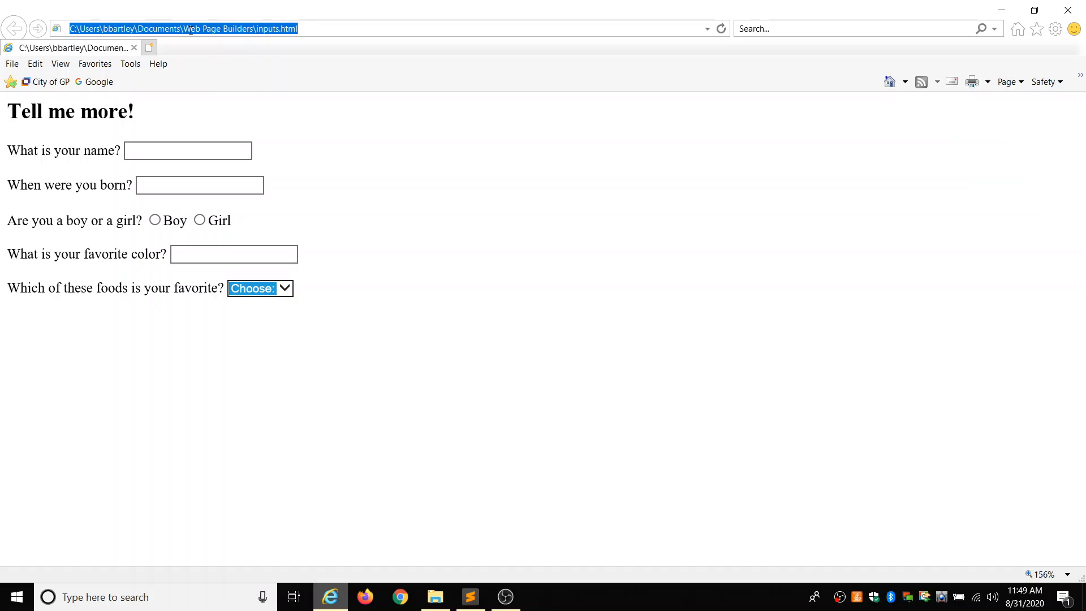
pyautogui.moveTo(361, 552)
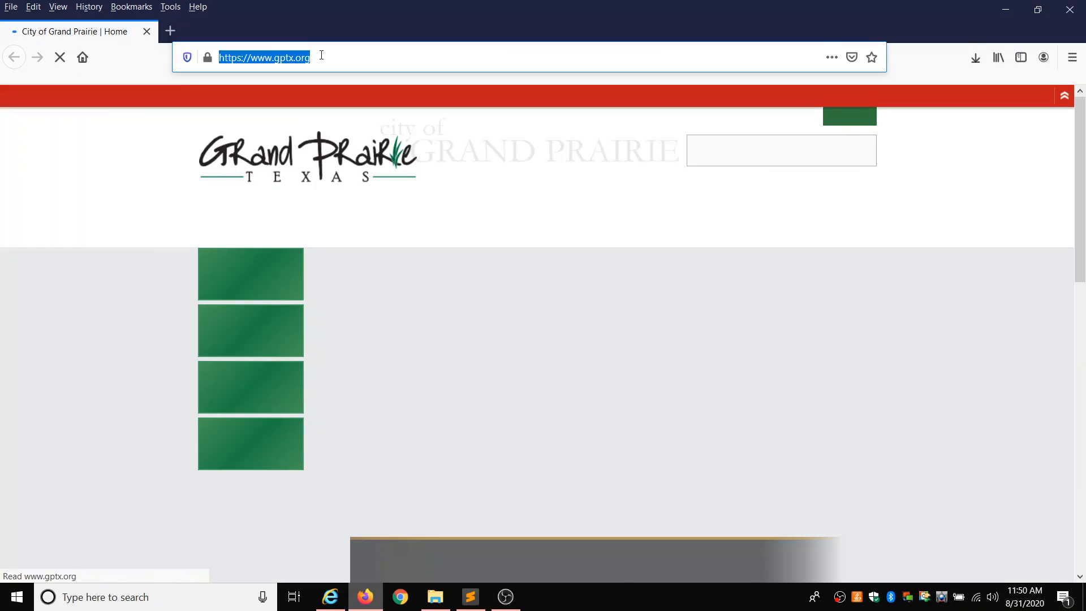
# Open file:///C:/Users/bbartley/Documents/Web Page Builders/inputs.html in Firefox and enter the name 'Blair'
pyautogui.click(263, 57)
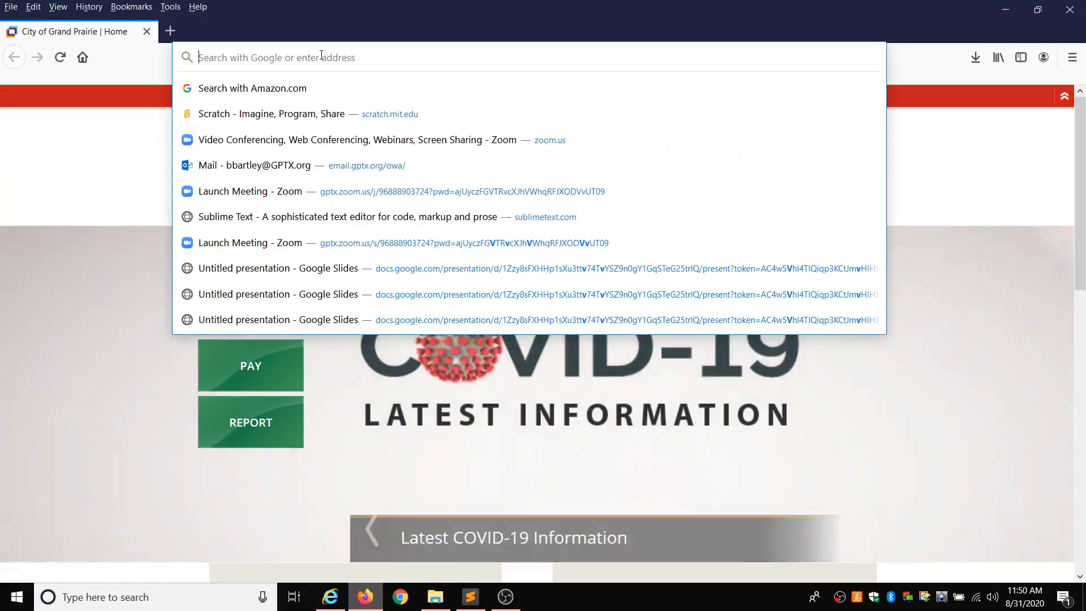
pyautogui.write('file:///C:/Users/bbartley/Documents/Web Page Builders/inputs.html')
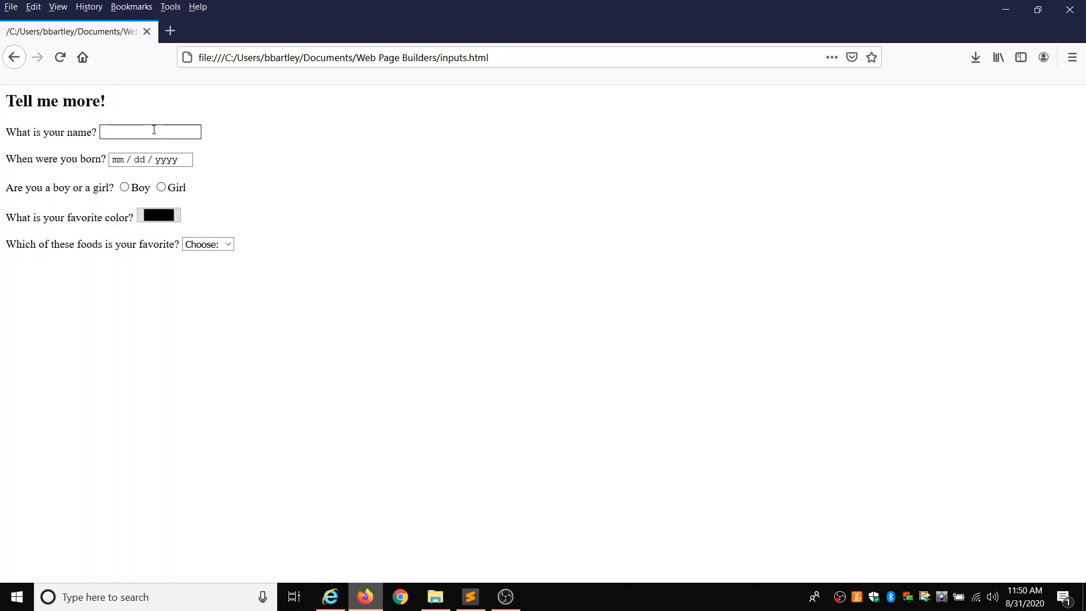
pyautogui.write('Blair')
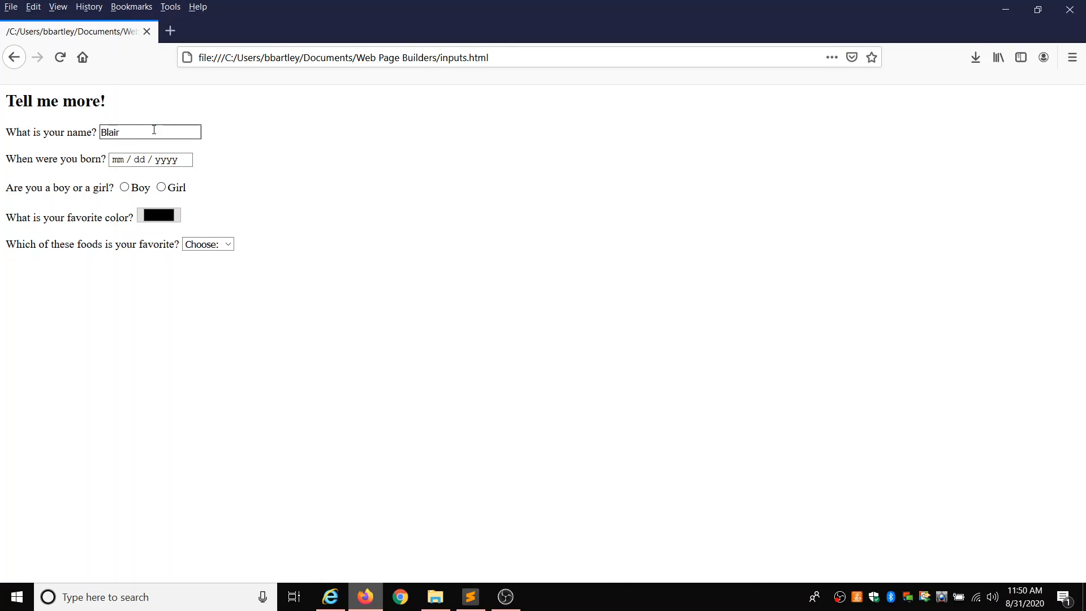
# Enter day 04 in the birth date and scroll the calendar's year list back
pyautogui.click(118, 160)
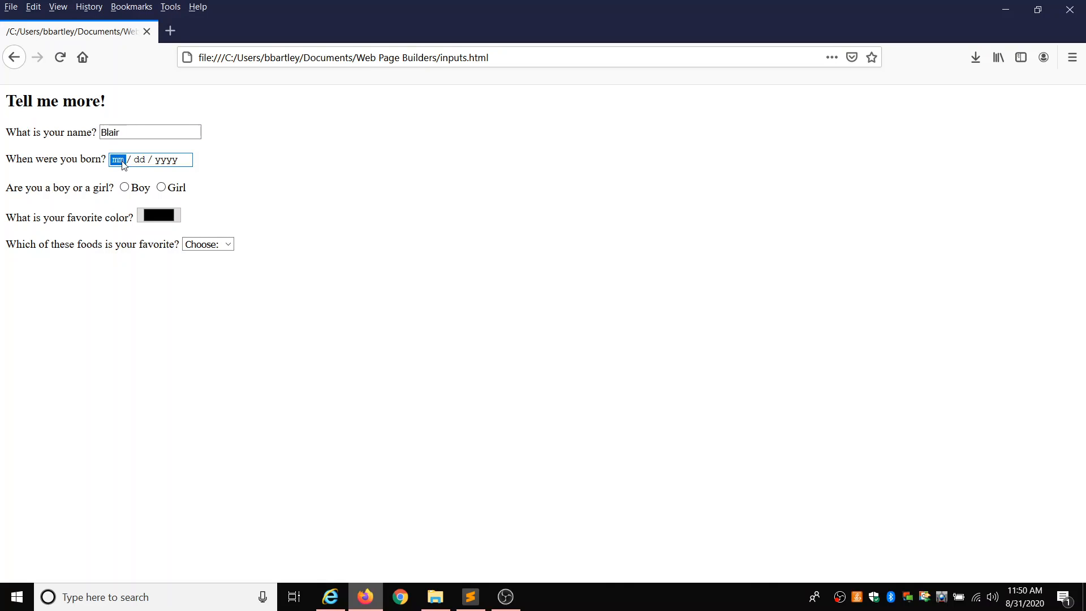
pyautogui.click(150, 160)
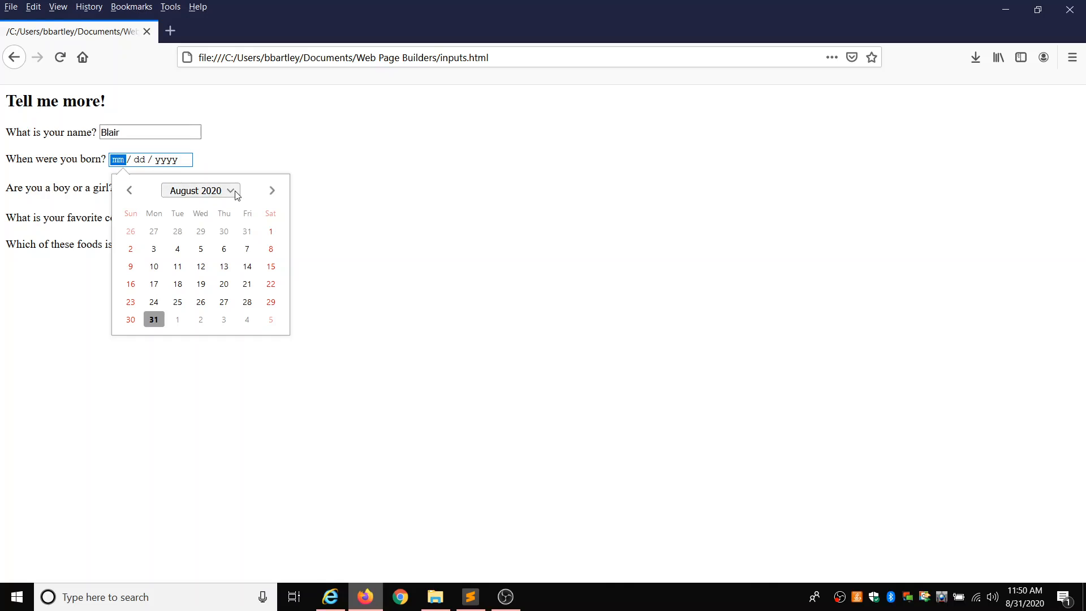
pyautogui.click(197, 190)
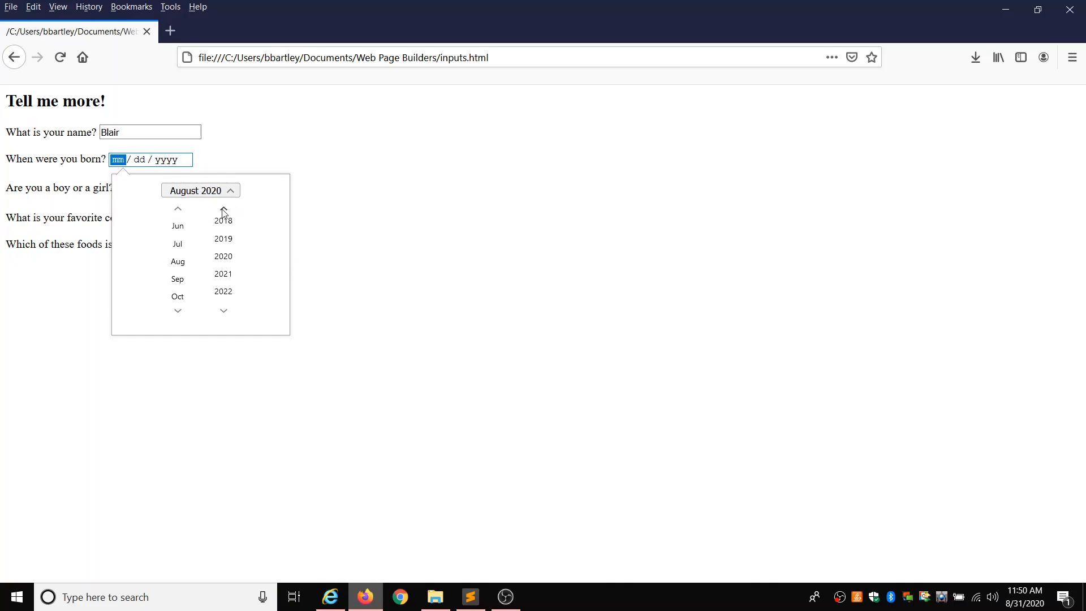
pyautogui.moveTo(141, 164)
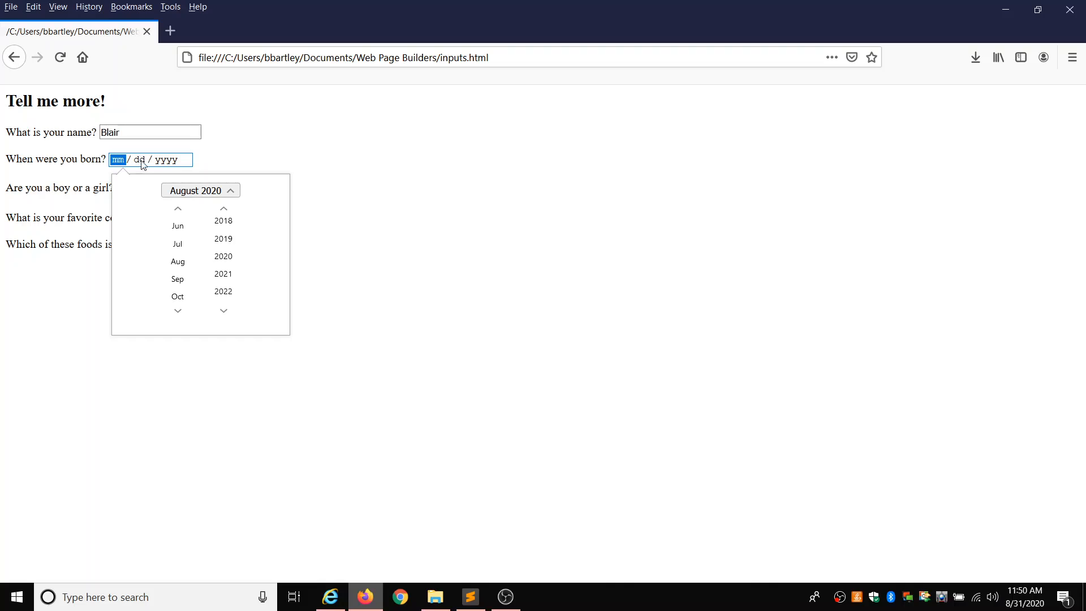
pyautogui.write('04 / yyyy')
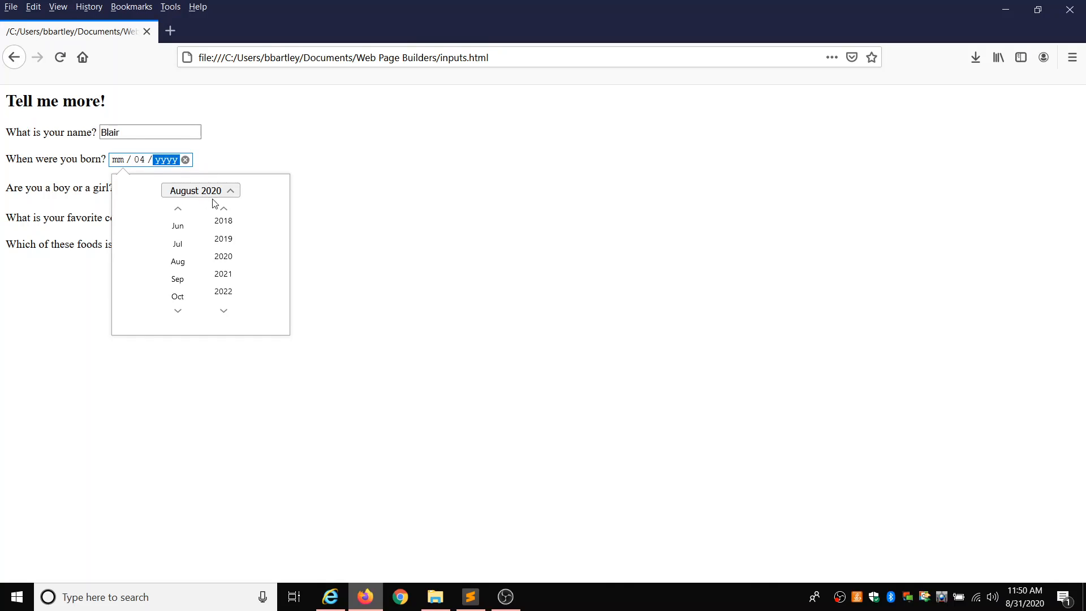
pyautogui.click(223, 208)
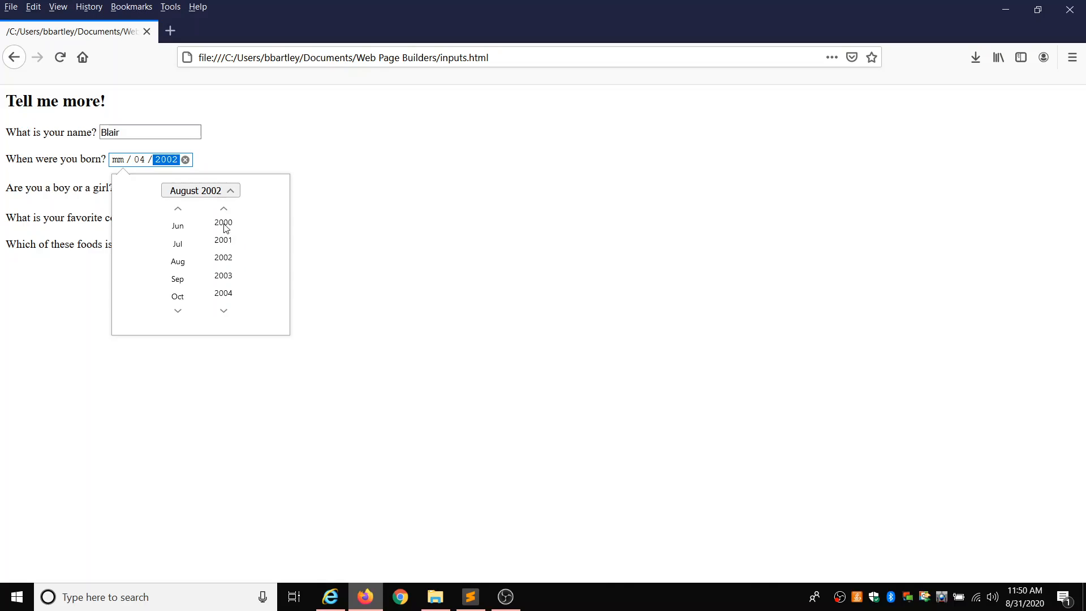
# Choose birth year 2002, answer Boy, pick pink as colour and Fies as food
pyautogui.click(485, 278)
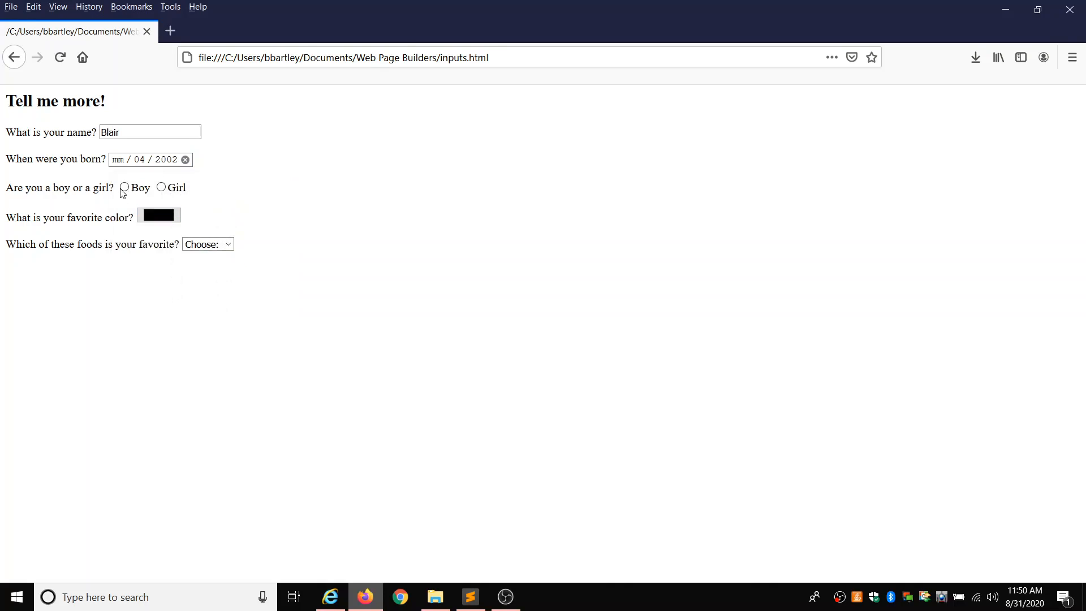
pyautogui.click(124, 188)
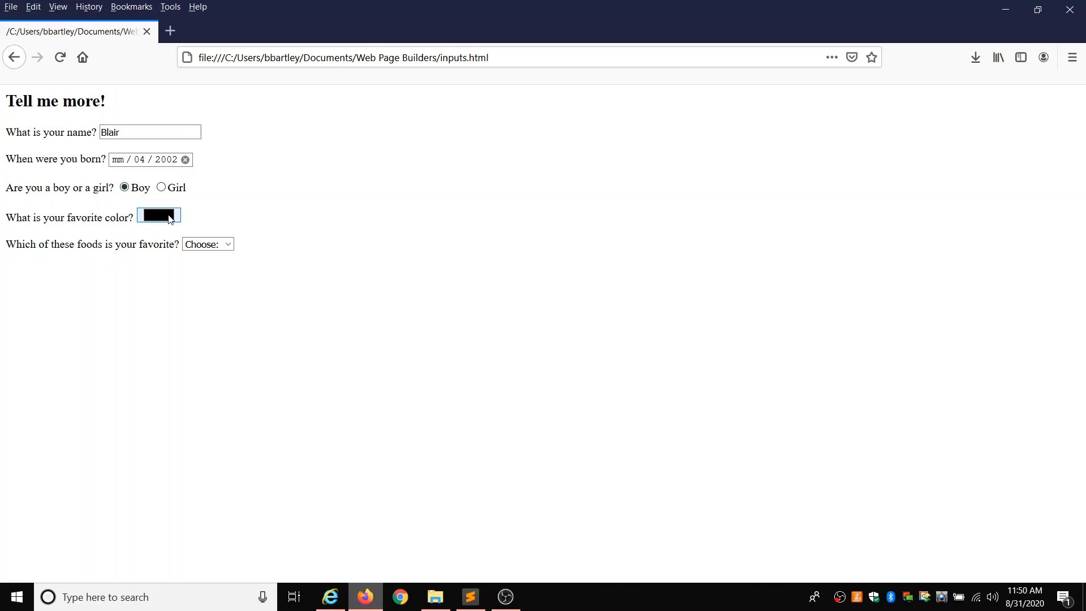
pyautogui.click(158, 216)
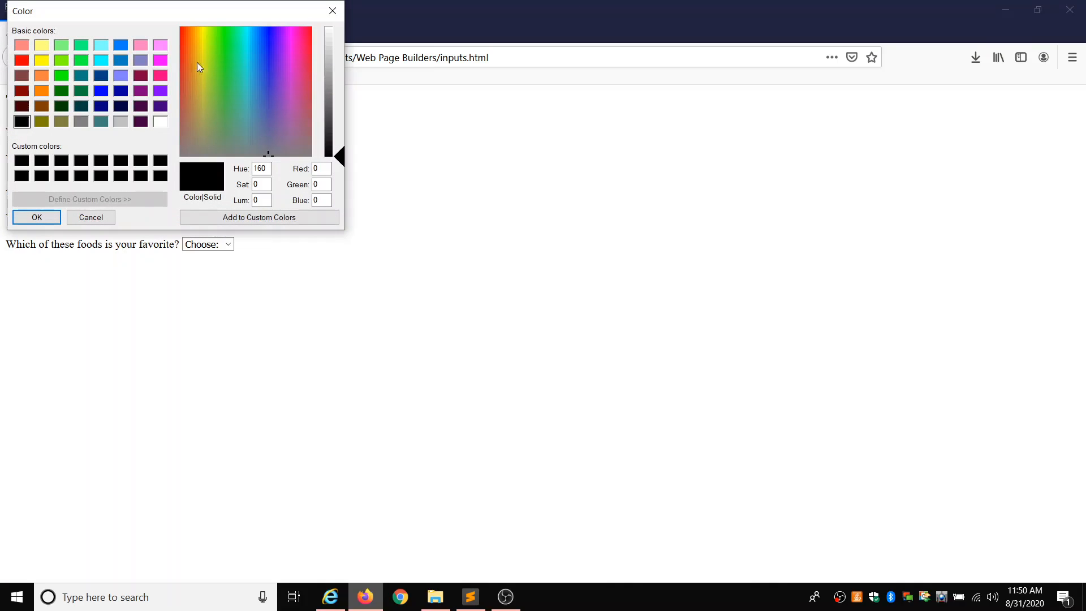
pyautogui.click(289, 76)
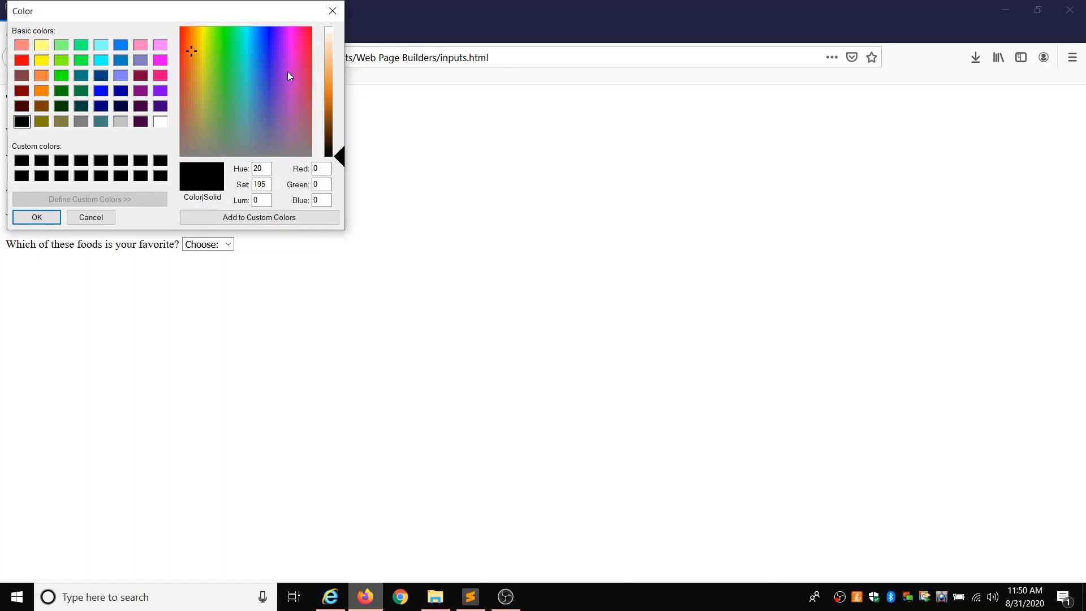
pyautogui.click(140, 44)
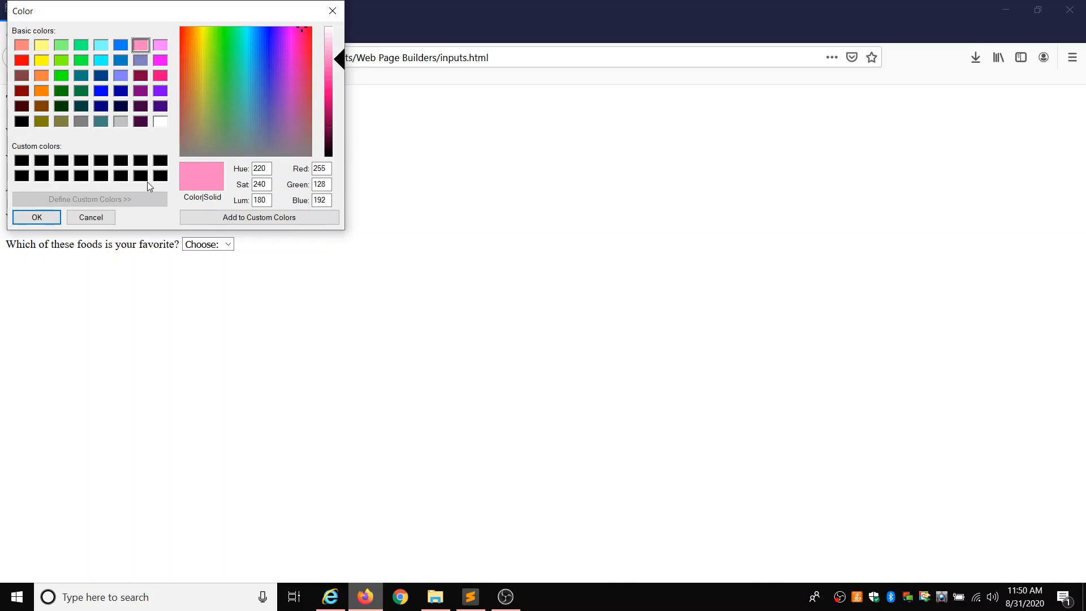
pyautogui.click(36, 217)
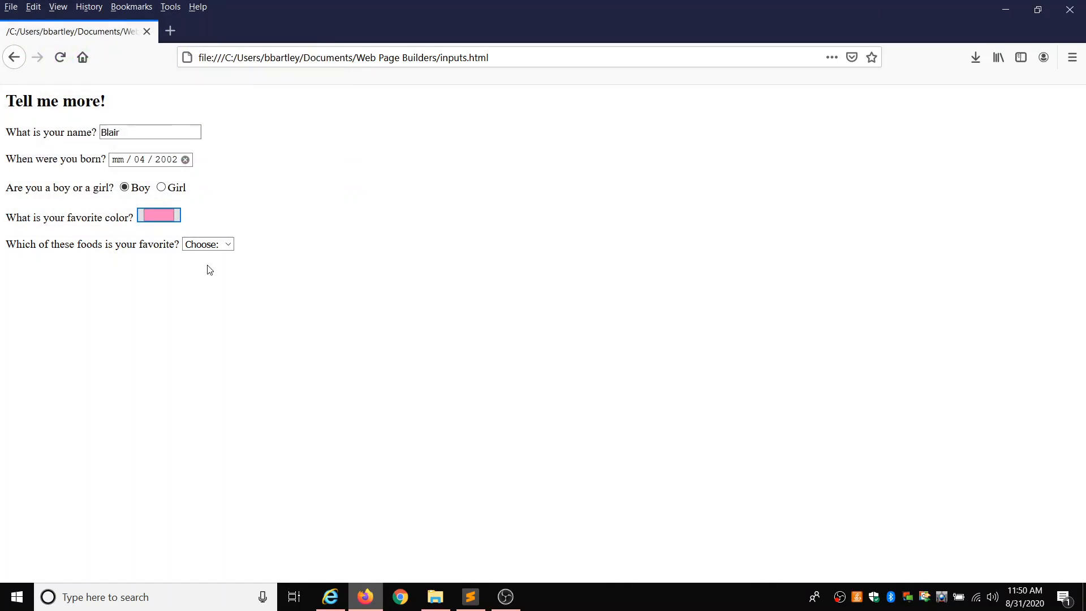
pyautogui.click(207, 244)
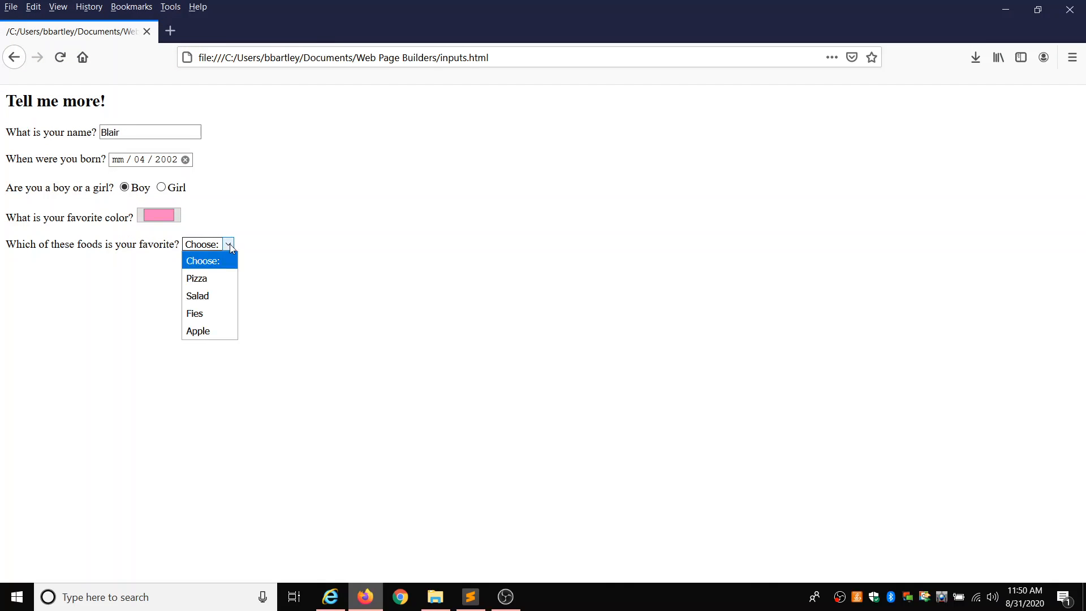
pyautogui.moveTo(210, 312)
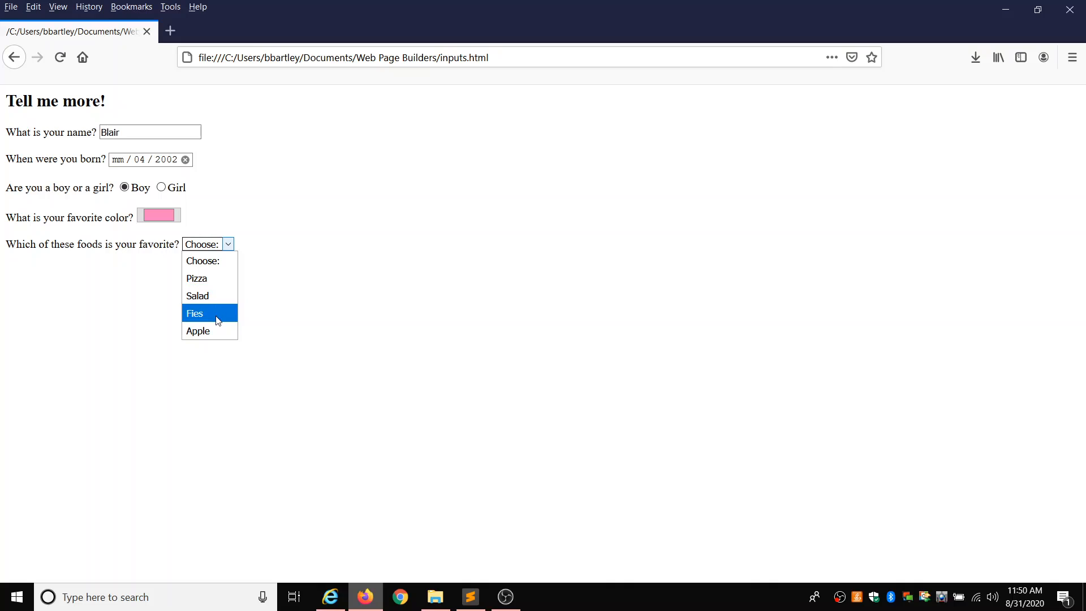
pyautogui.click(195, 313)
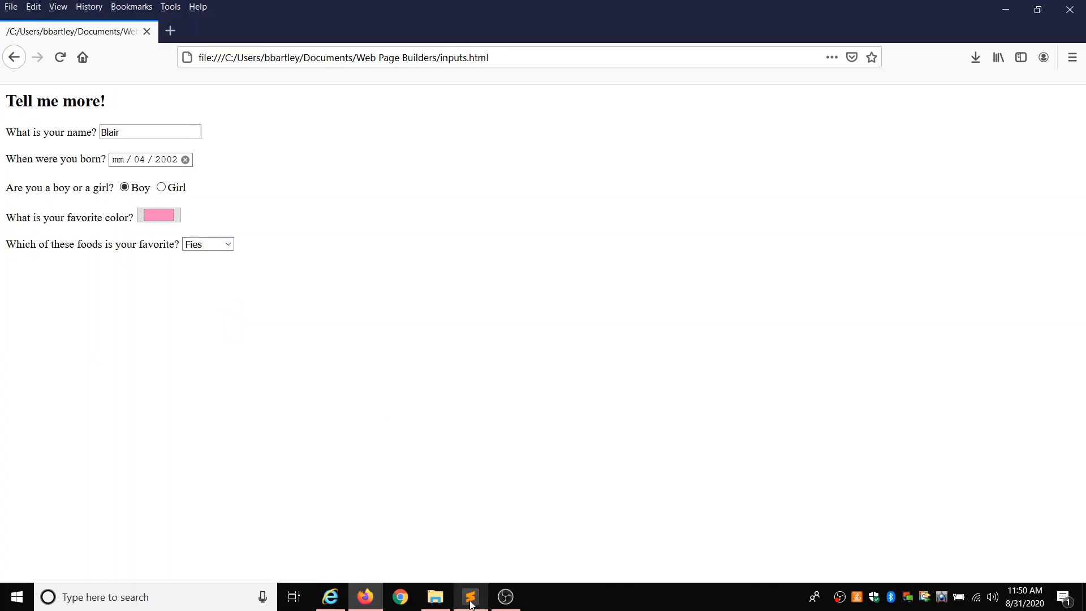
# Check the inputs.html source in Sublime Text, then return to the Firefox form
pyautogui.click(469, 597)
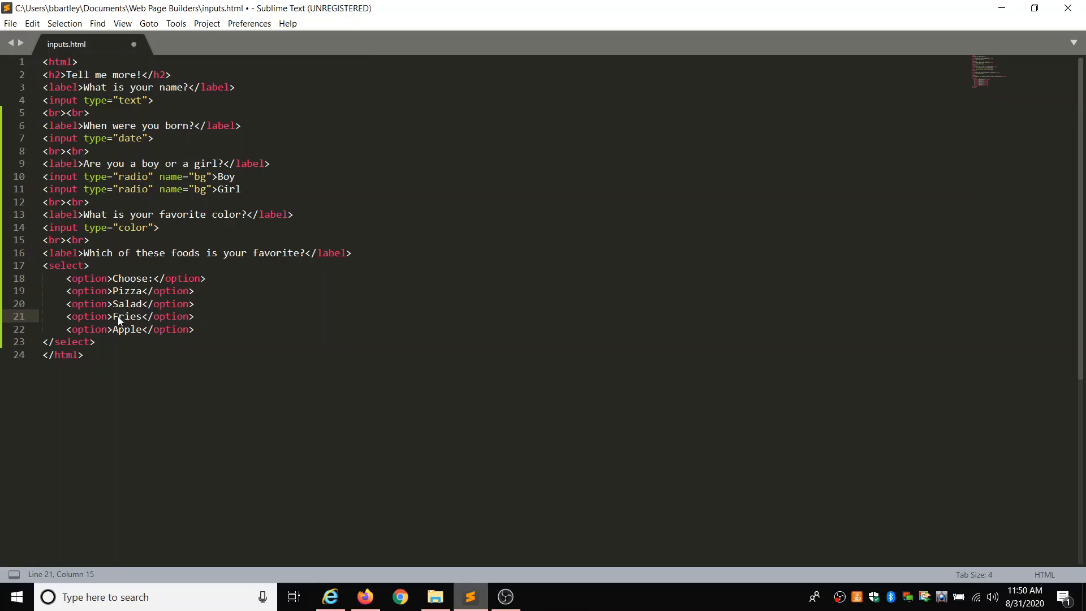
pyautogui.click(365, 596)
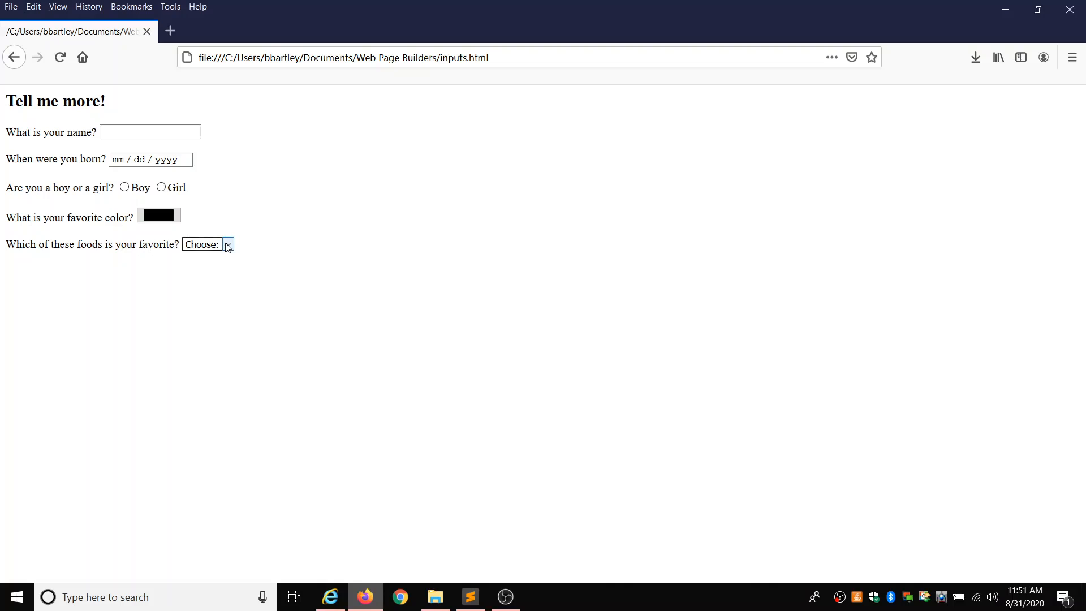
# Pick 'Fries' from the corrected favourite food dropdown
pyautogui.click(207, 244)
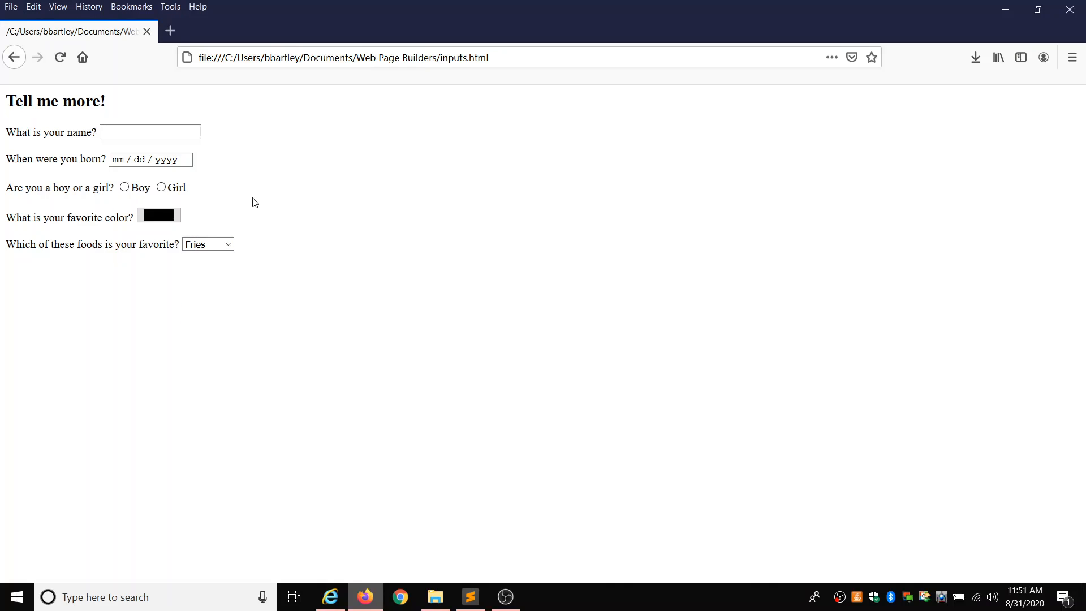
pyautogui.moveTo(237, 264)
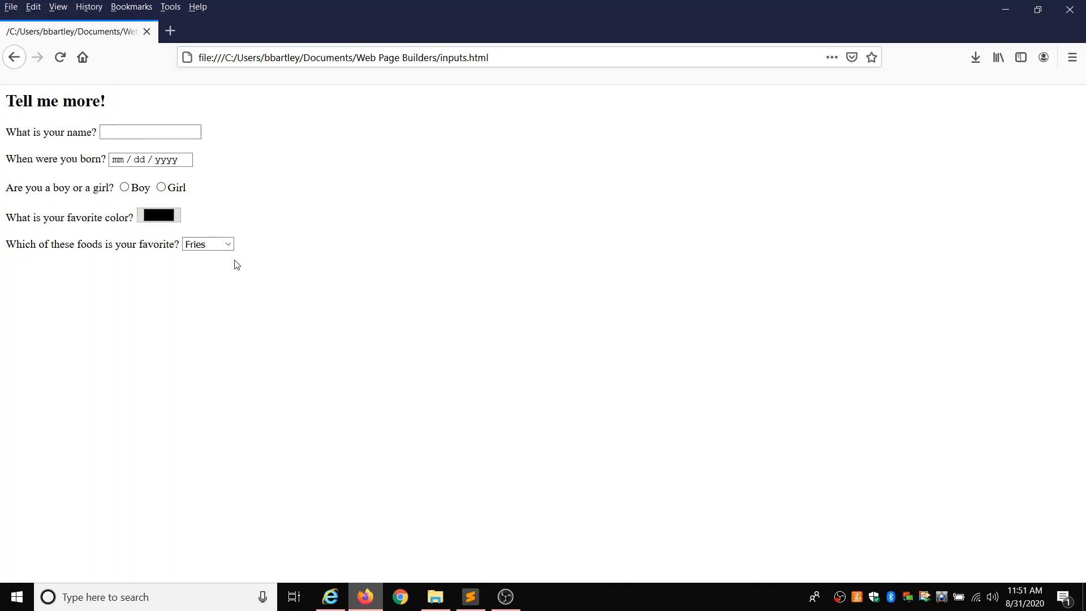
pyautogui.moveTo(170, 184)
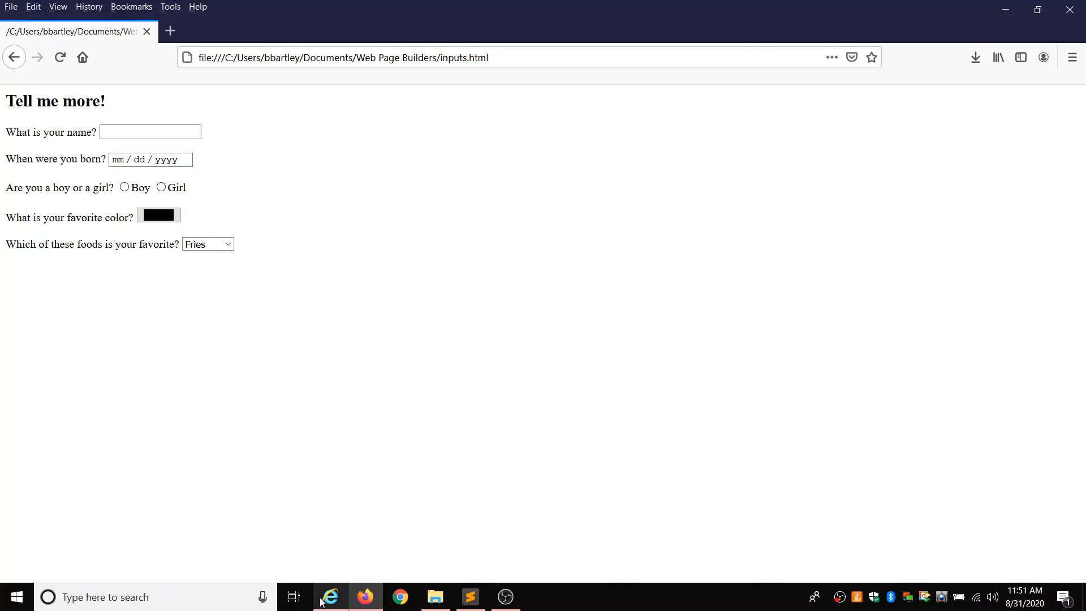
# Try the birth date and name text boxes in Internet Explorer, then return to Sublime Text
pyautogui.click(330, 596)
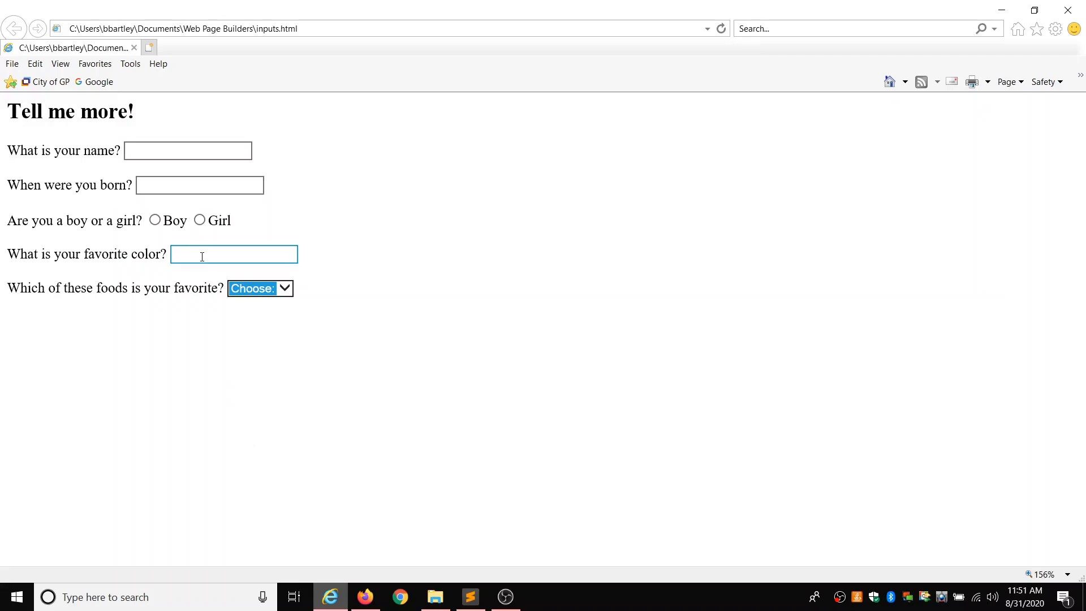
pyautogui.click(199, 185)
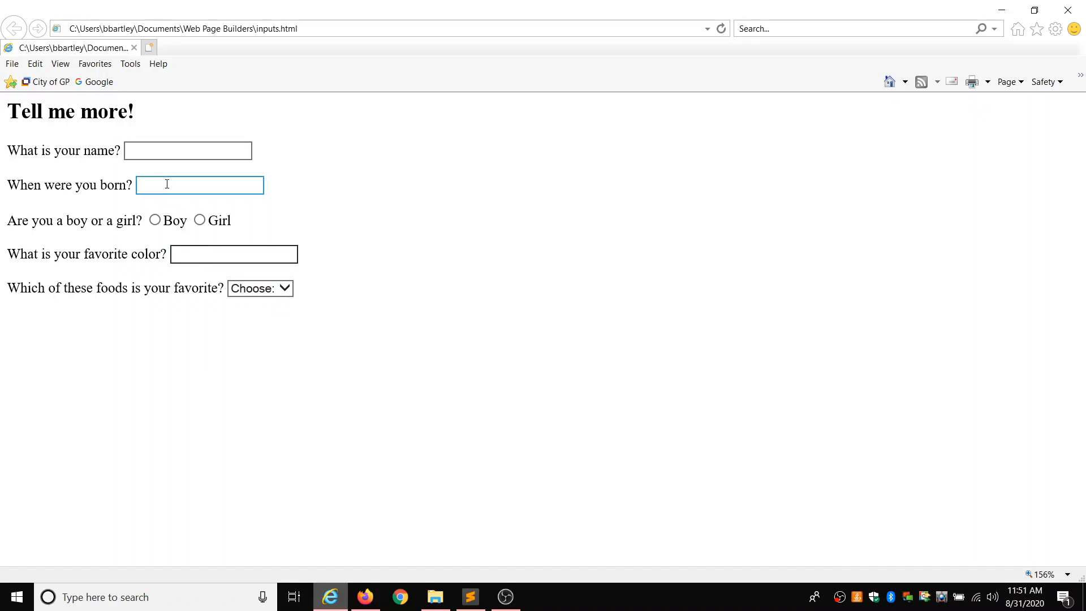
pyautogui.click(187, 150)
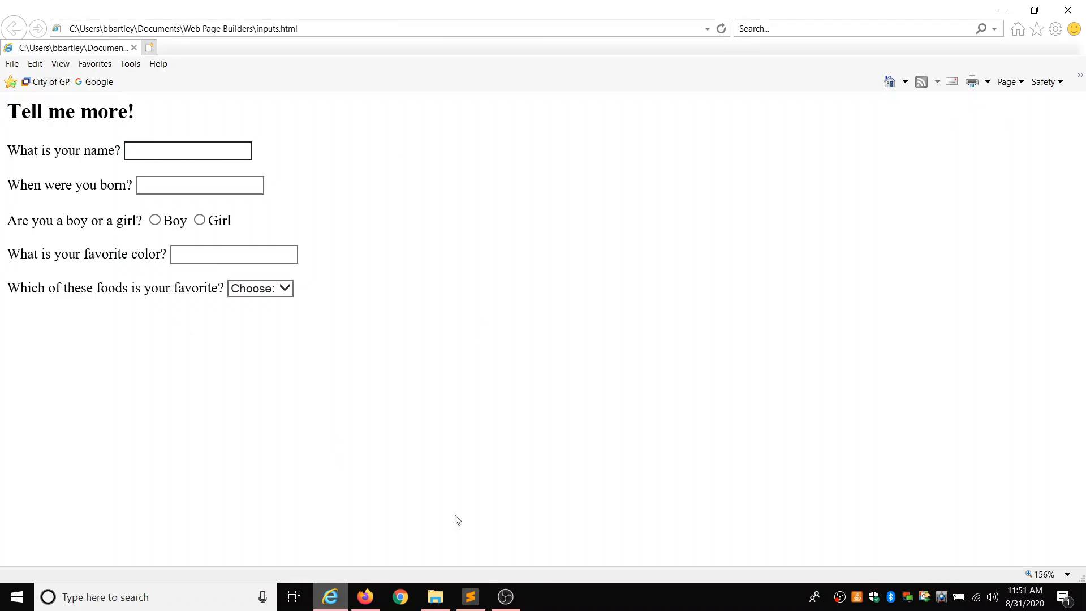
pyautogui.moveTo(476, 363)
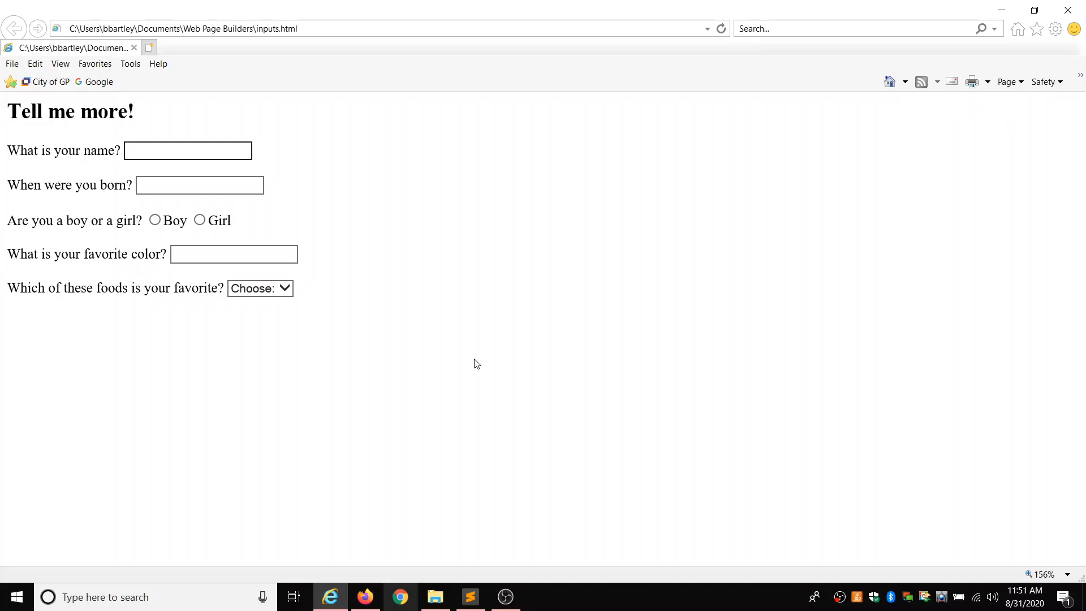
pyautogui.click(187, 150)
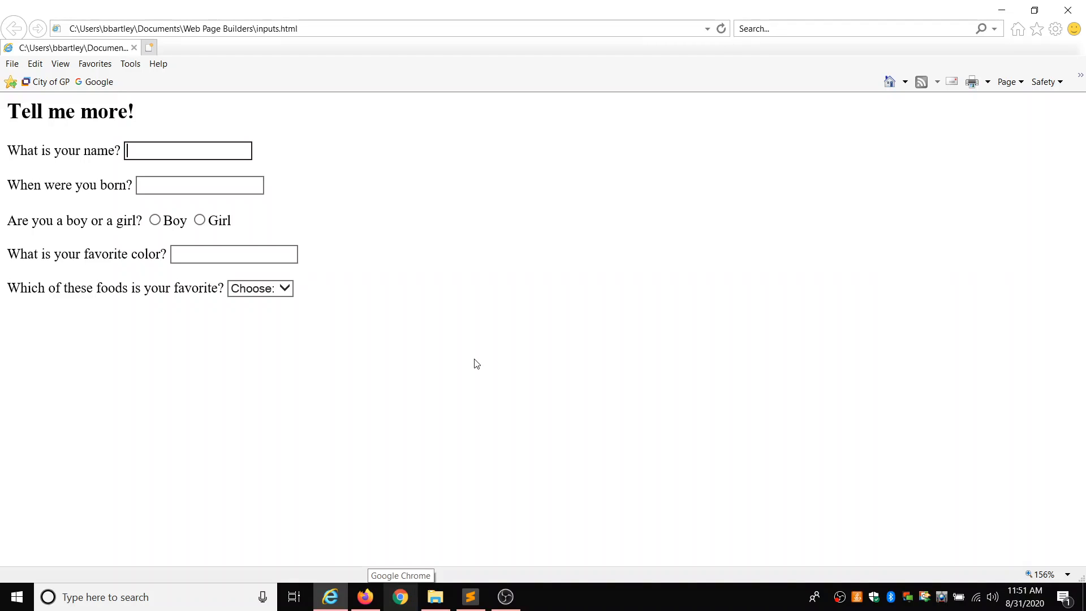
pyautogui.moveTo(536, 424)
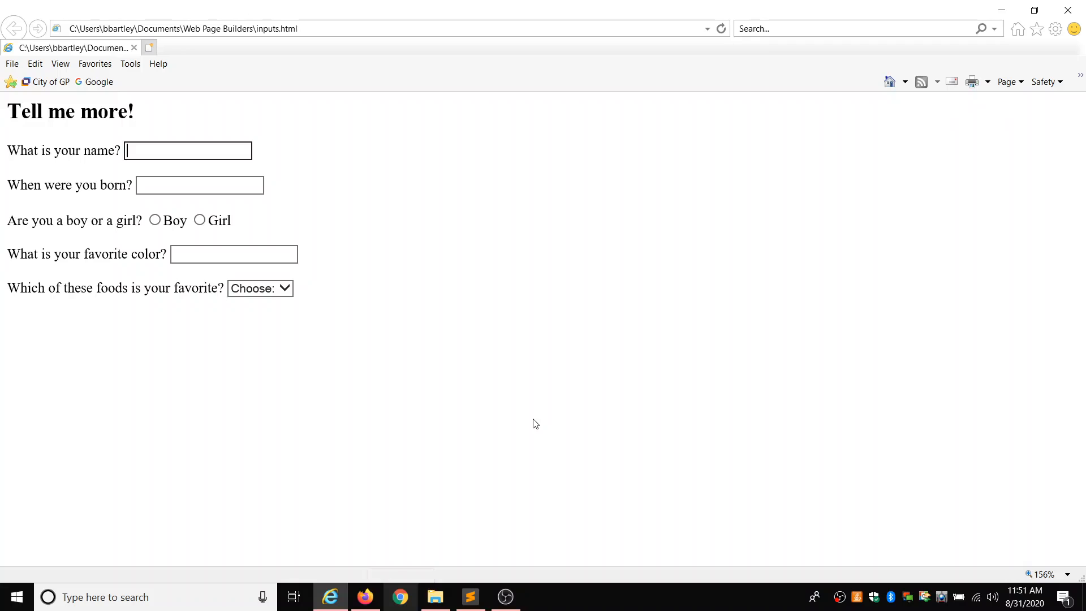
pyautogui.click(469, 597)
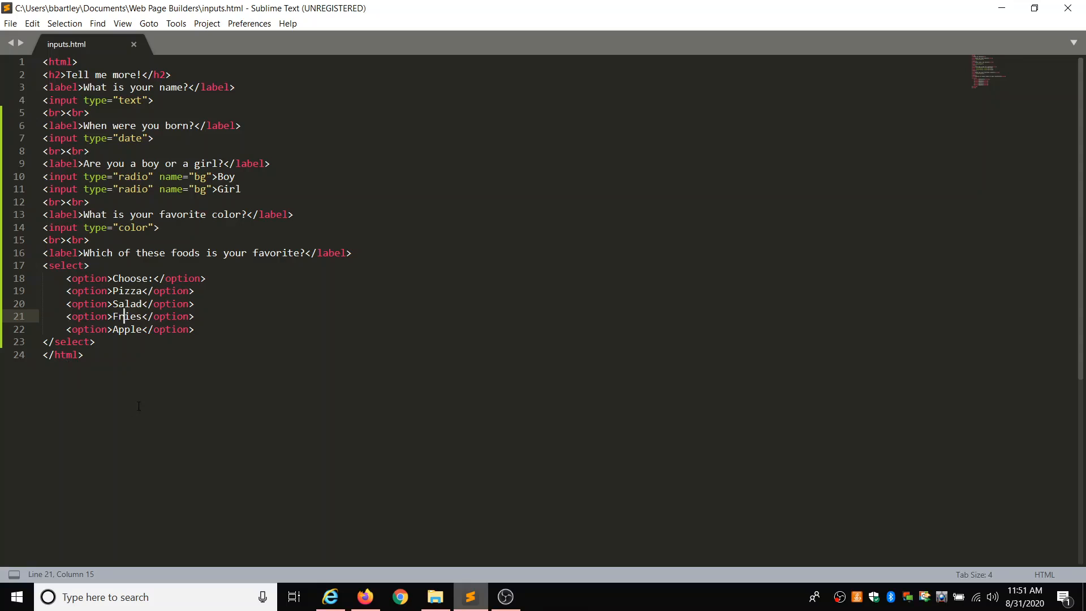
pyautogui.moveTo(365, 396)
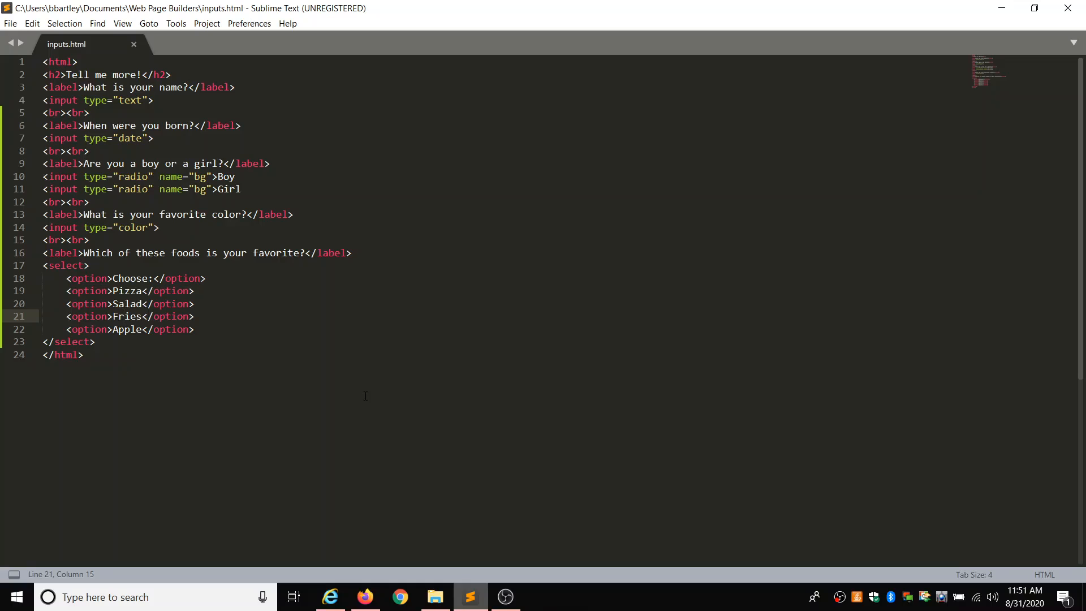
pyautogui.moveTo(505, 503)
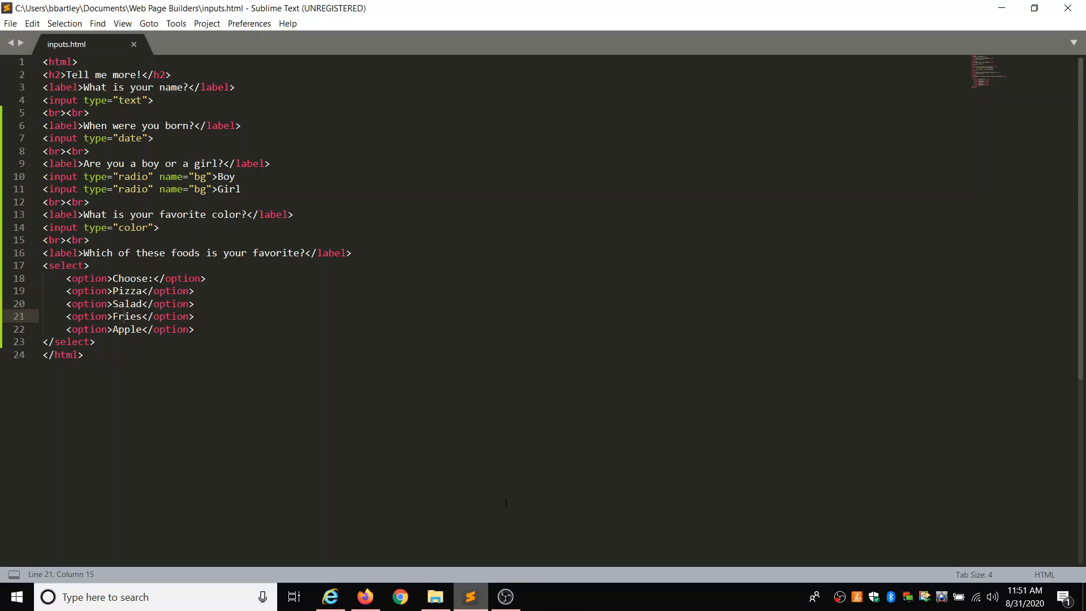